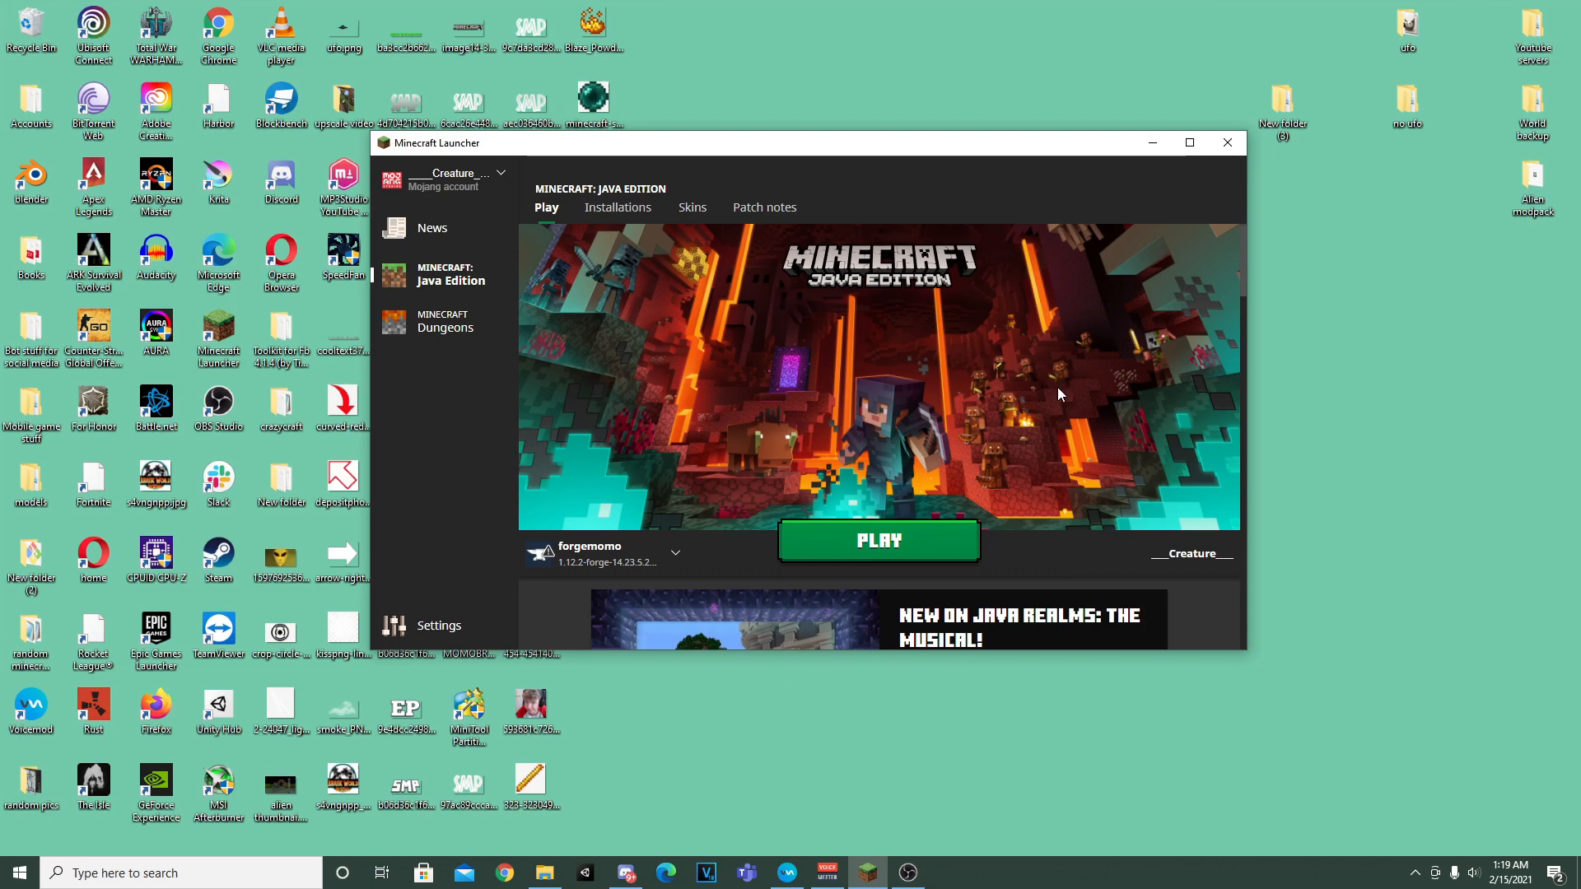
mouse_move(1041, 419)
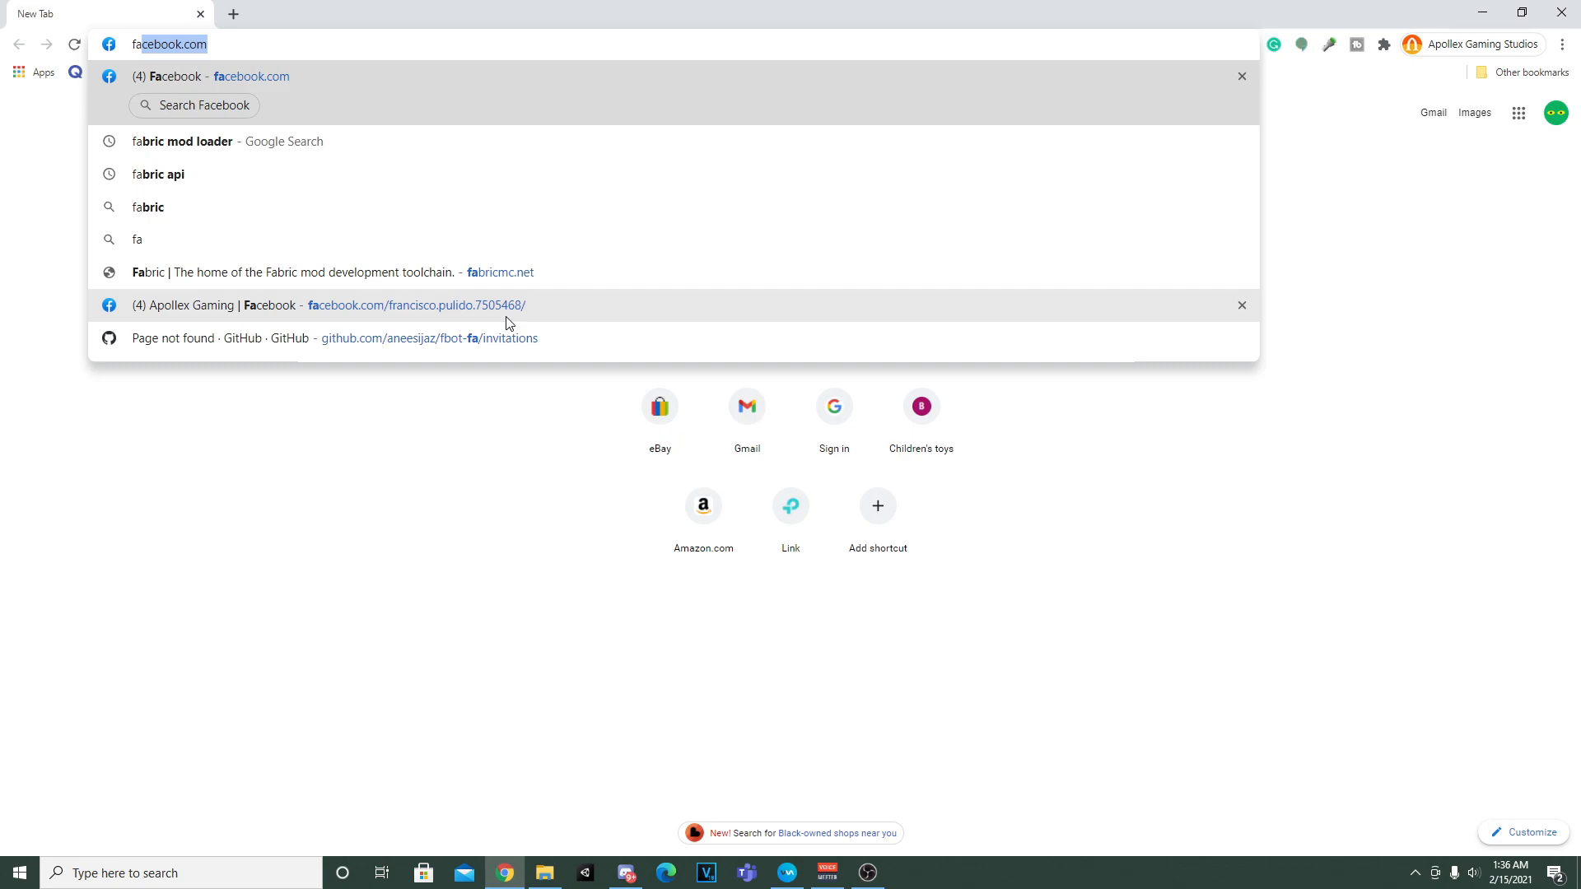
- Find fabricmc.net via a 'fabric mod loader' search and download the Windows .EXE installer
click(183, 141)
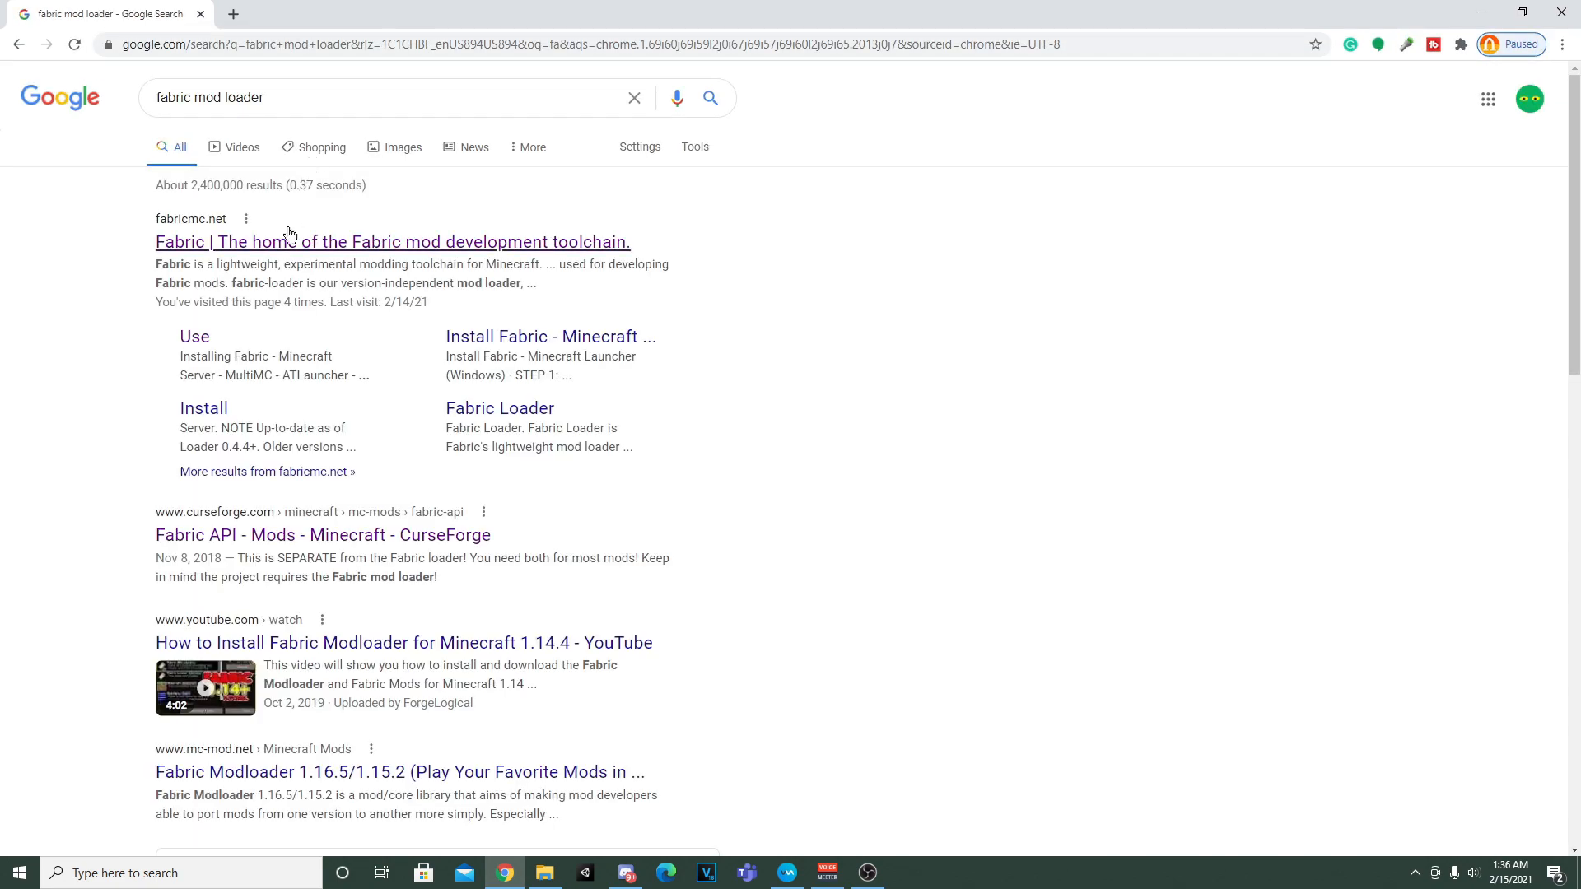
click(392, 240)
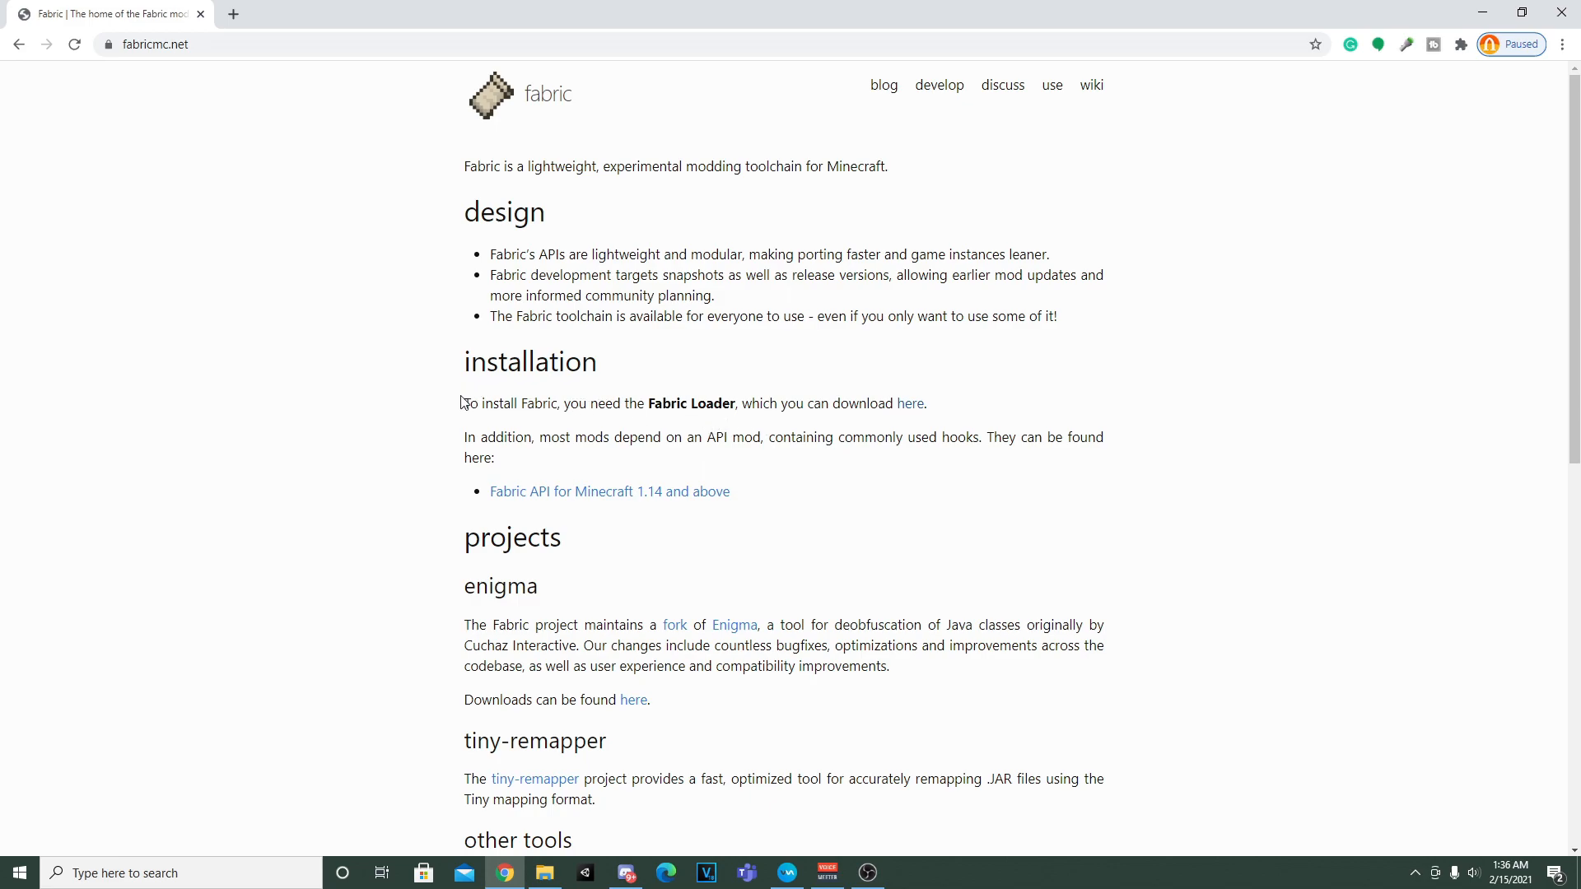
mouse_move(901, 411)
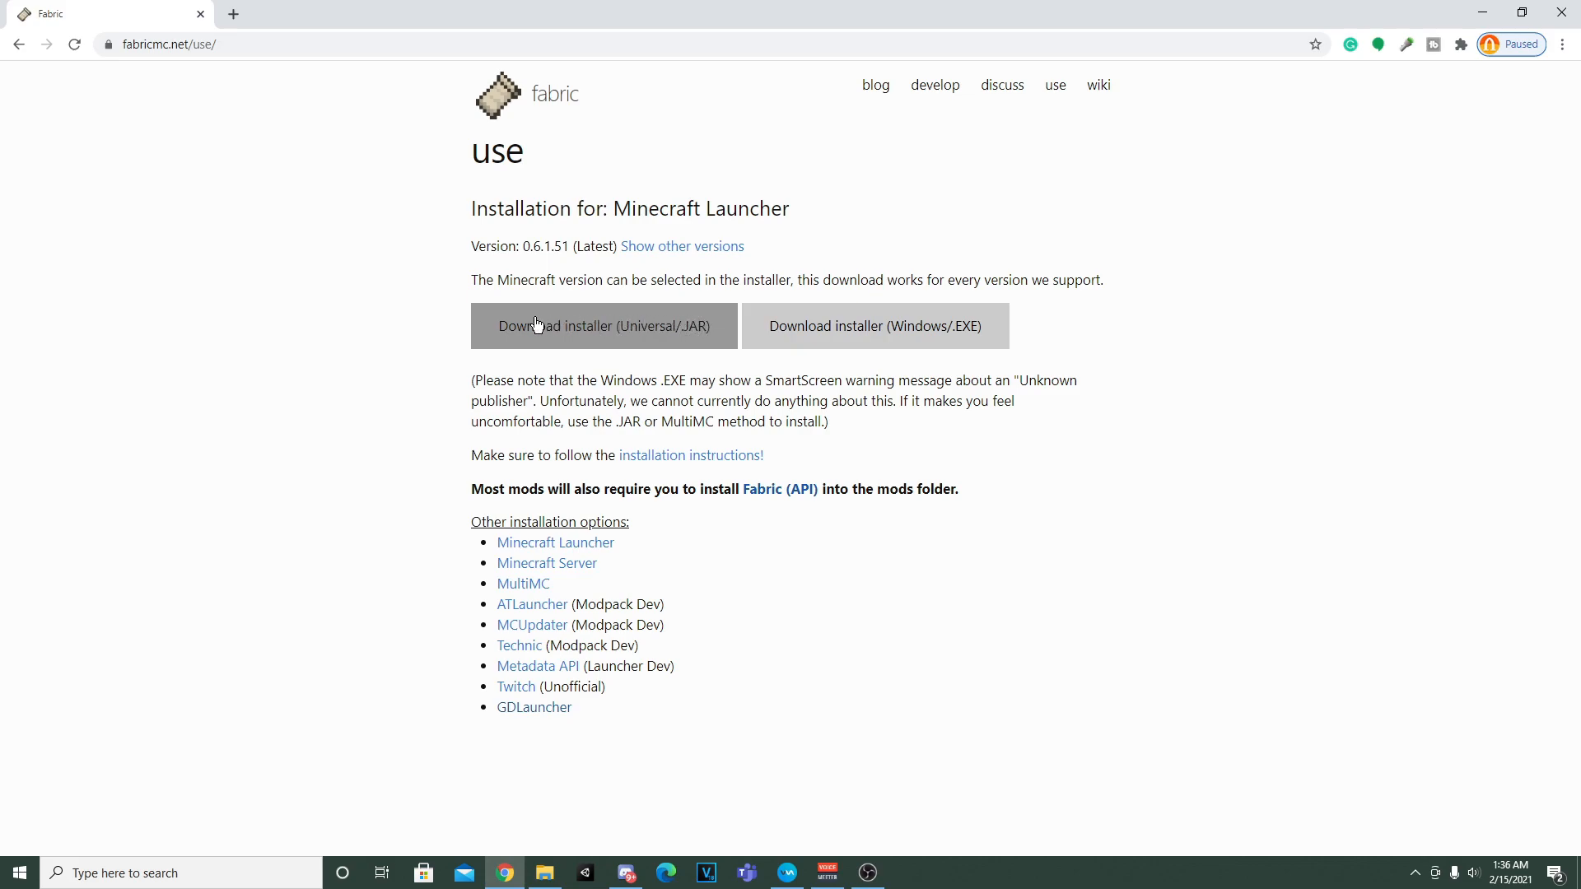
mouse_move(843, 338)
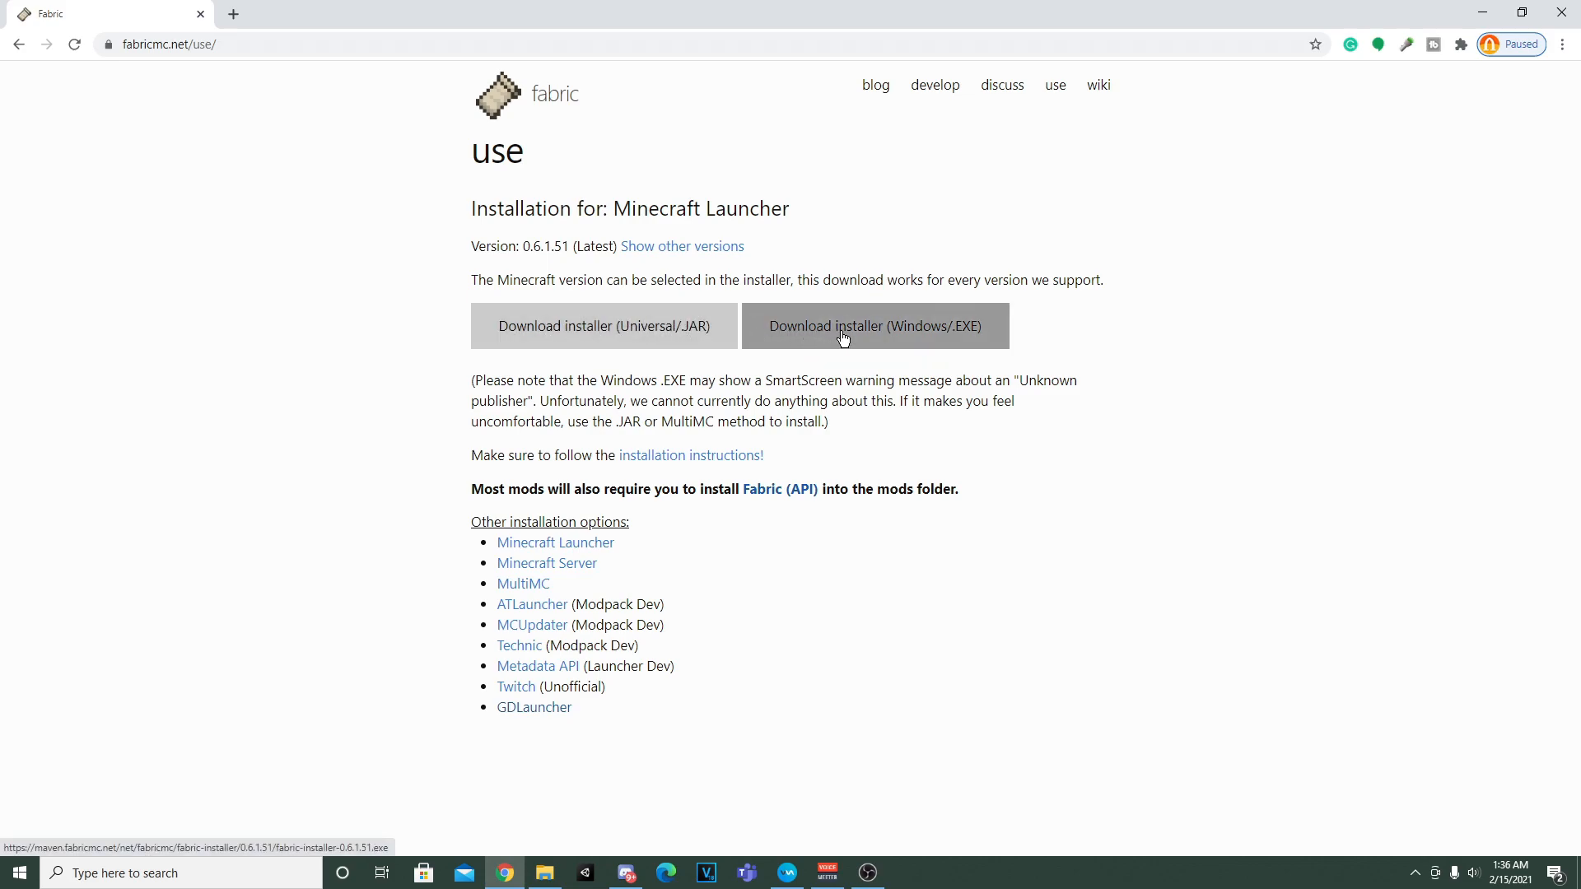
click(839, 335)
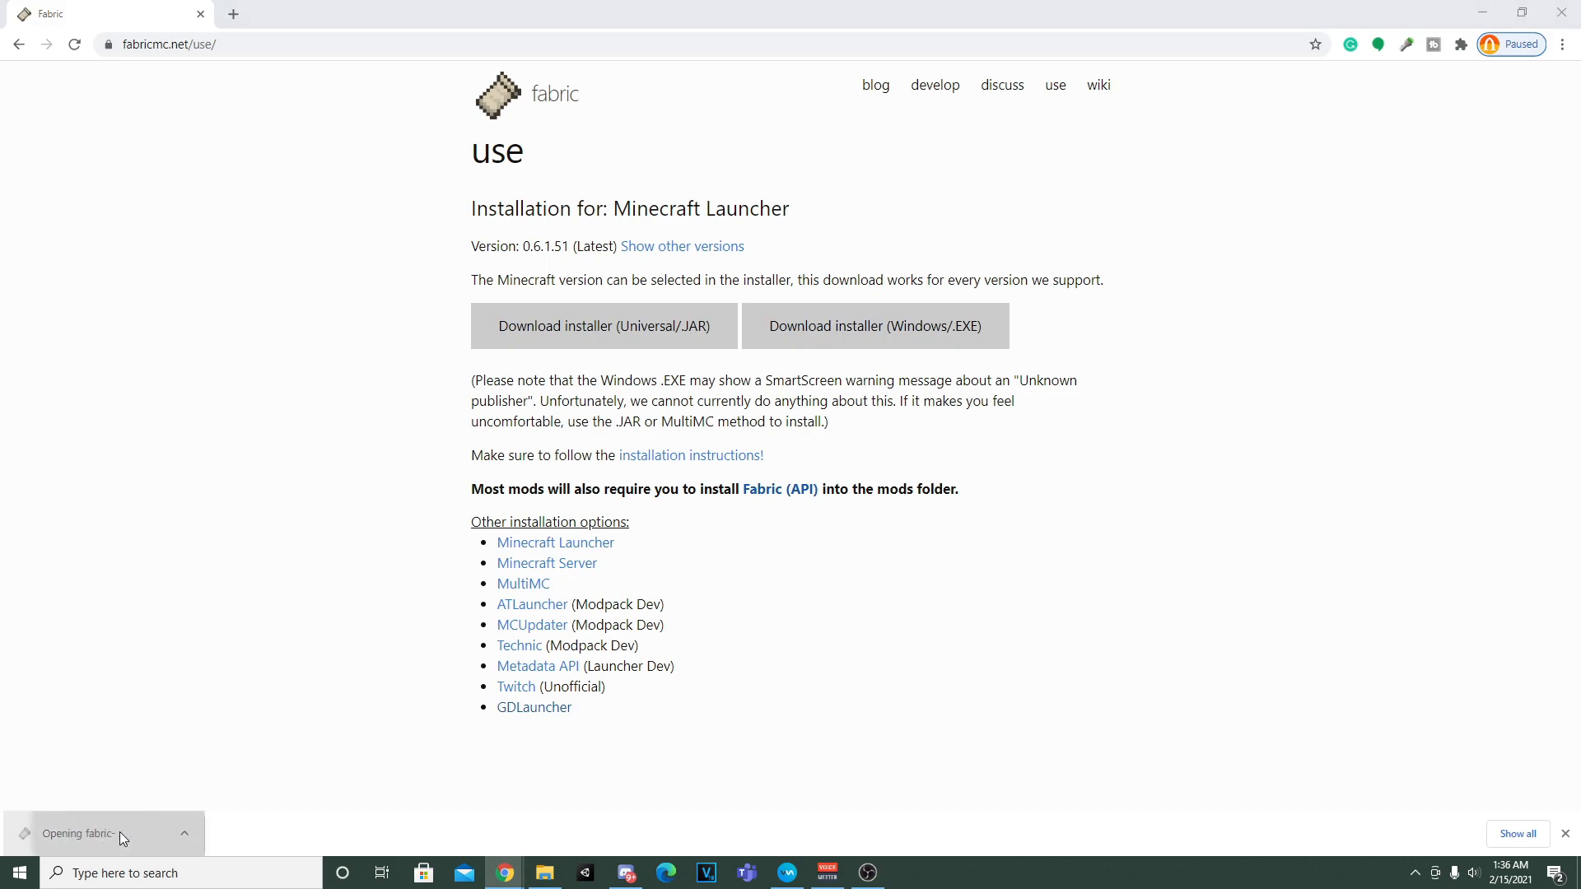
mouse_move(605, 588)
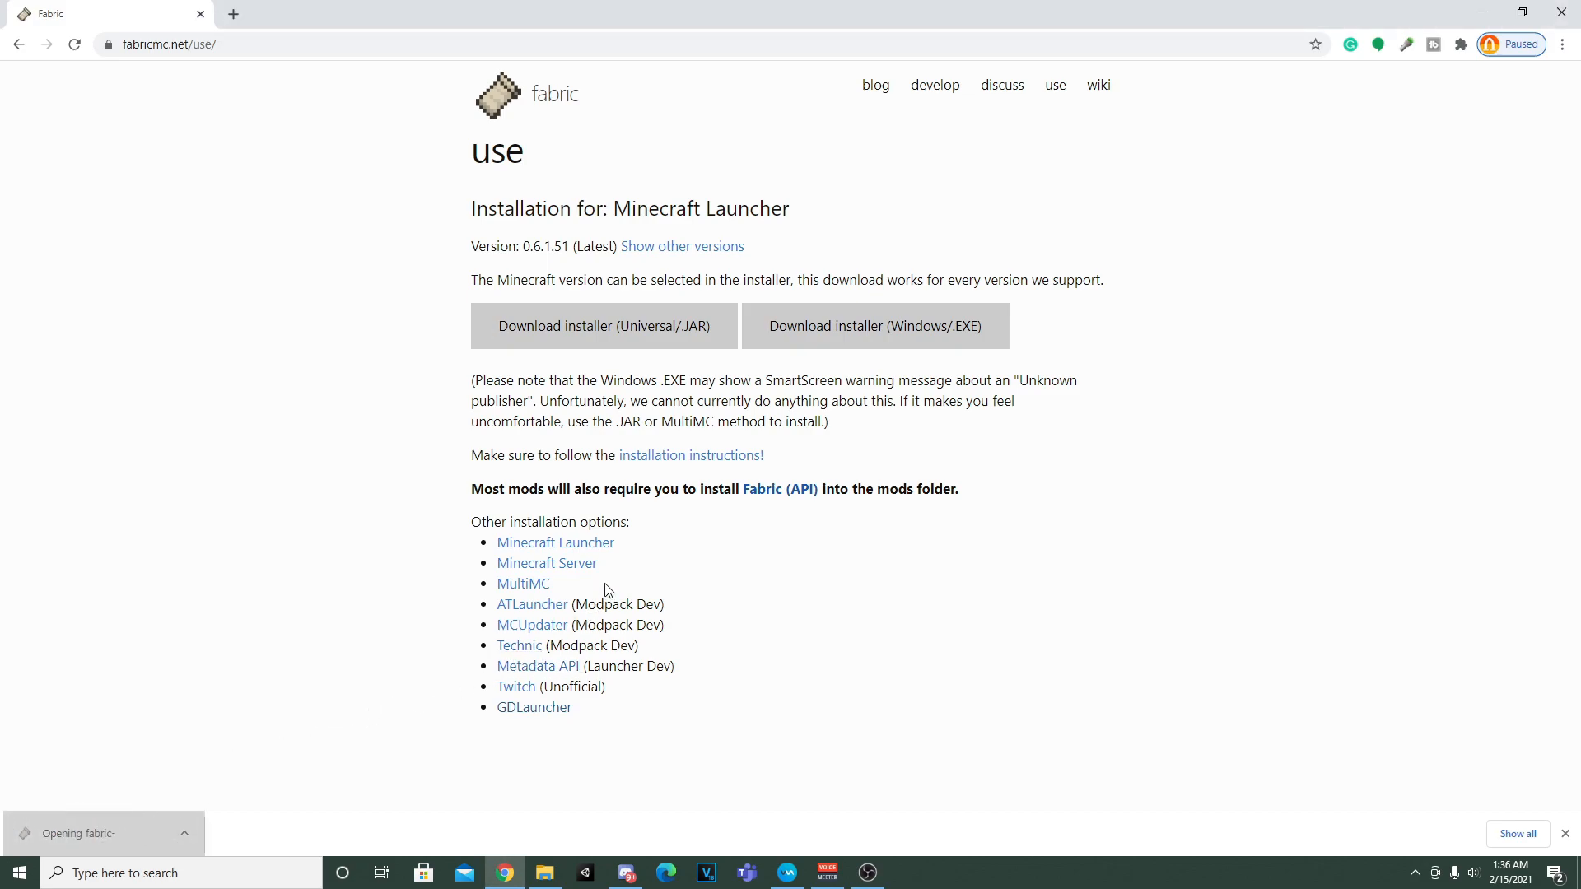
- Run the Fabric installer and install Loader 0.11.1 for Minecraft 1.16.5 with a launcher profile
click(100, 833)
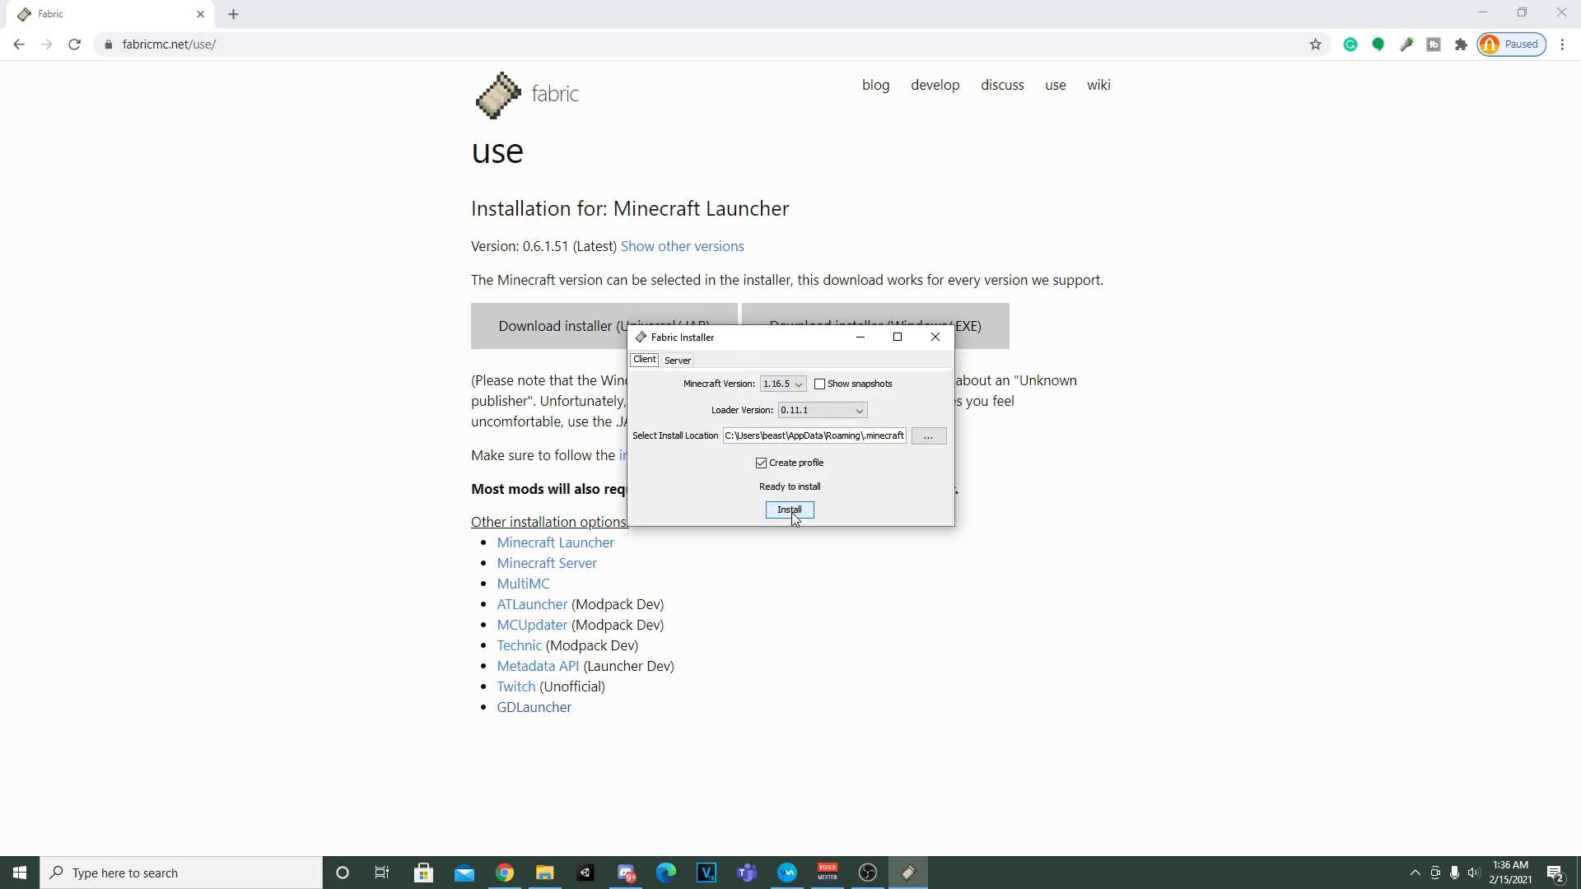
click(790, 510)
text(fab)
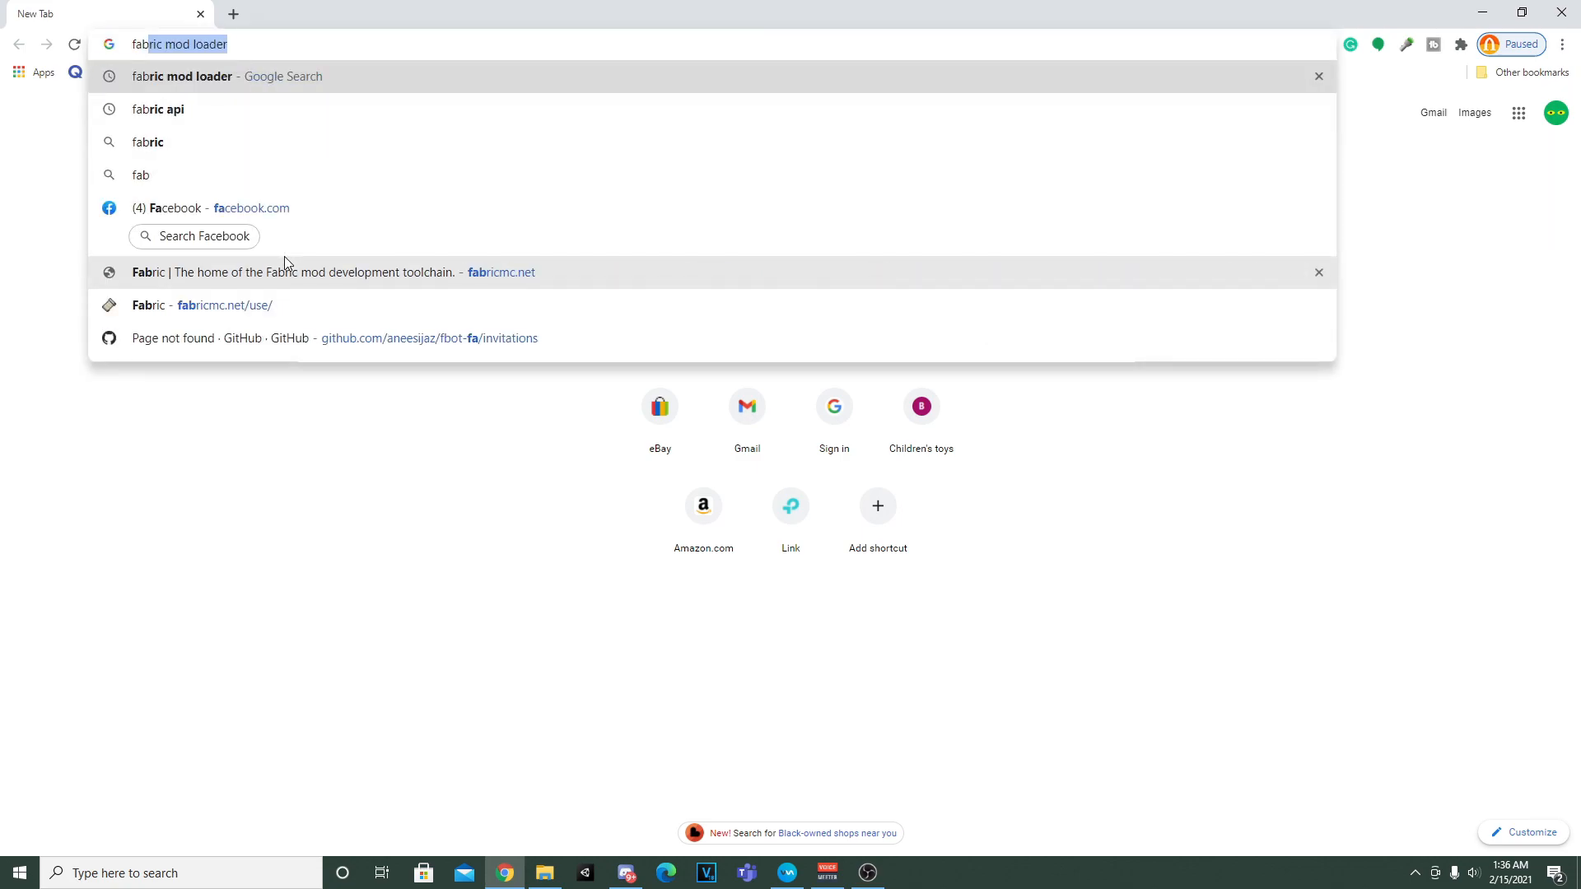
- Locate the Fabric API CurseForge page and download its 1.16.5 jar
click(152, 108)
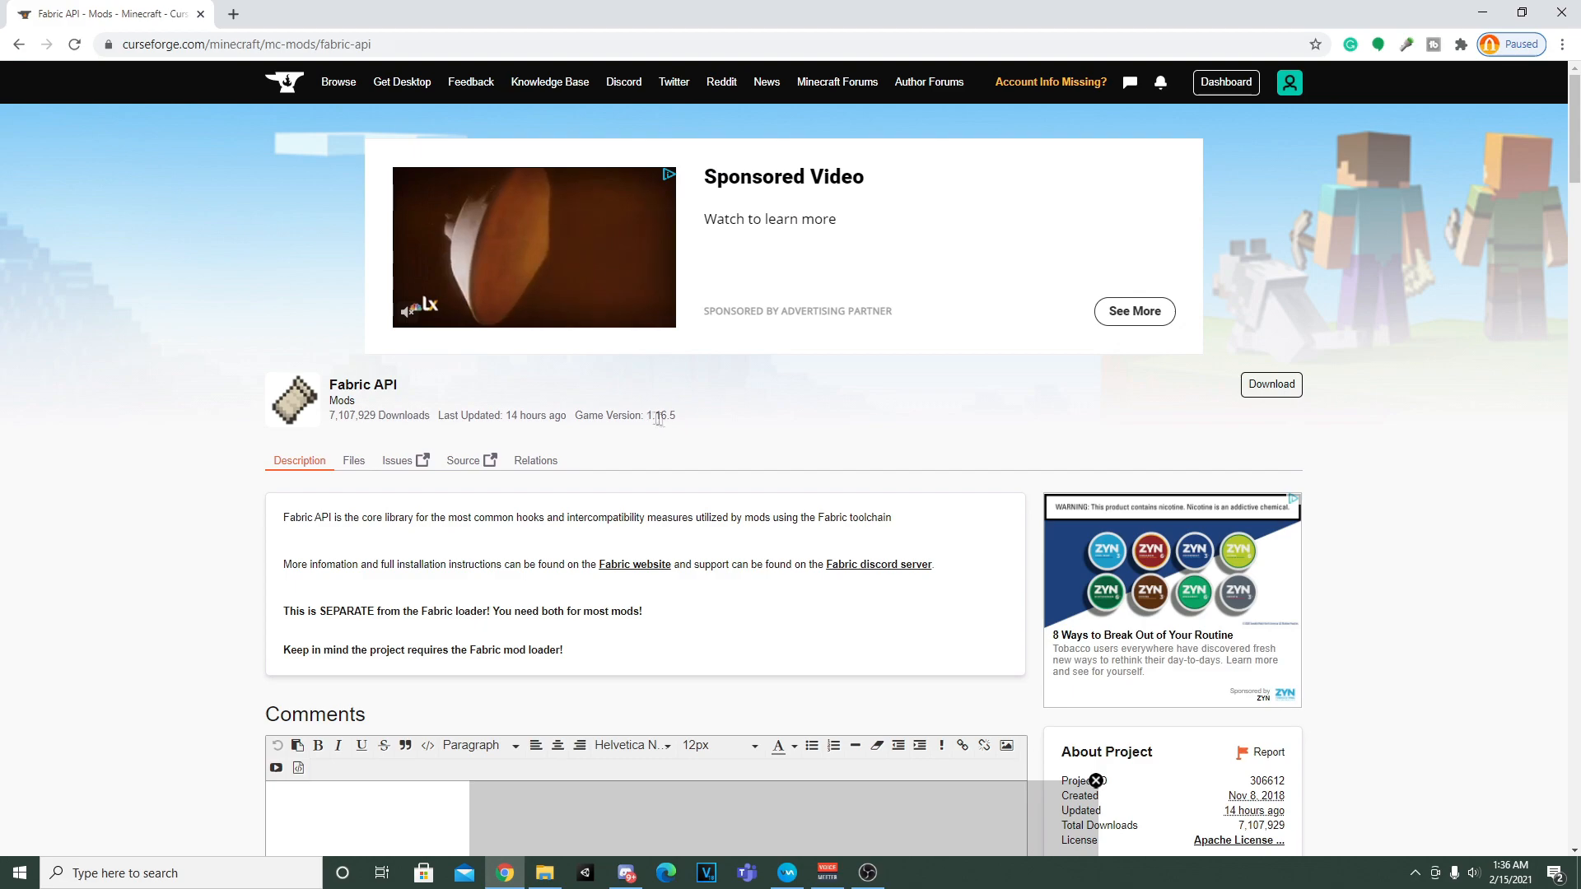
mouse_move(1271, 390)
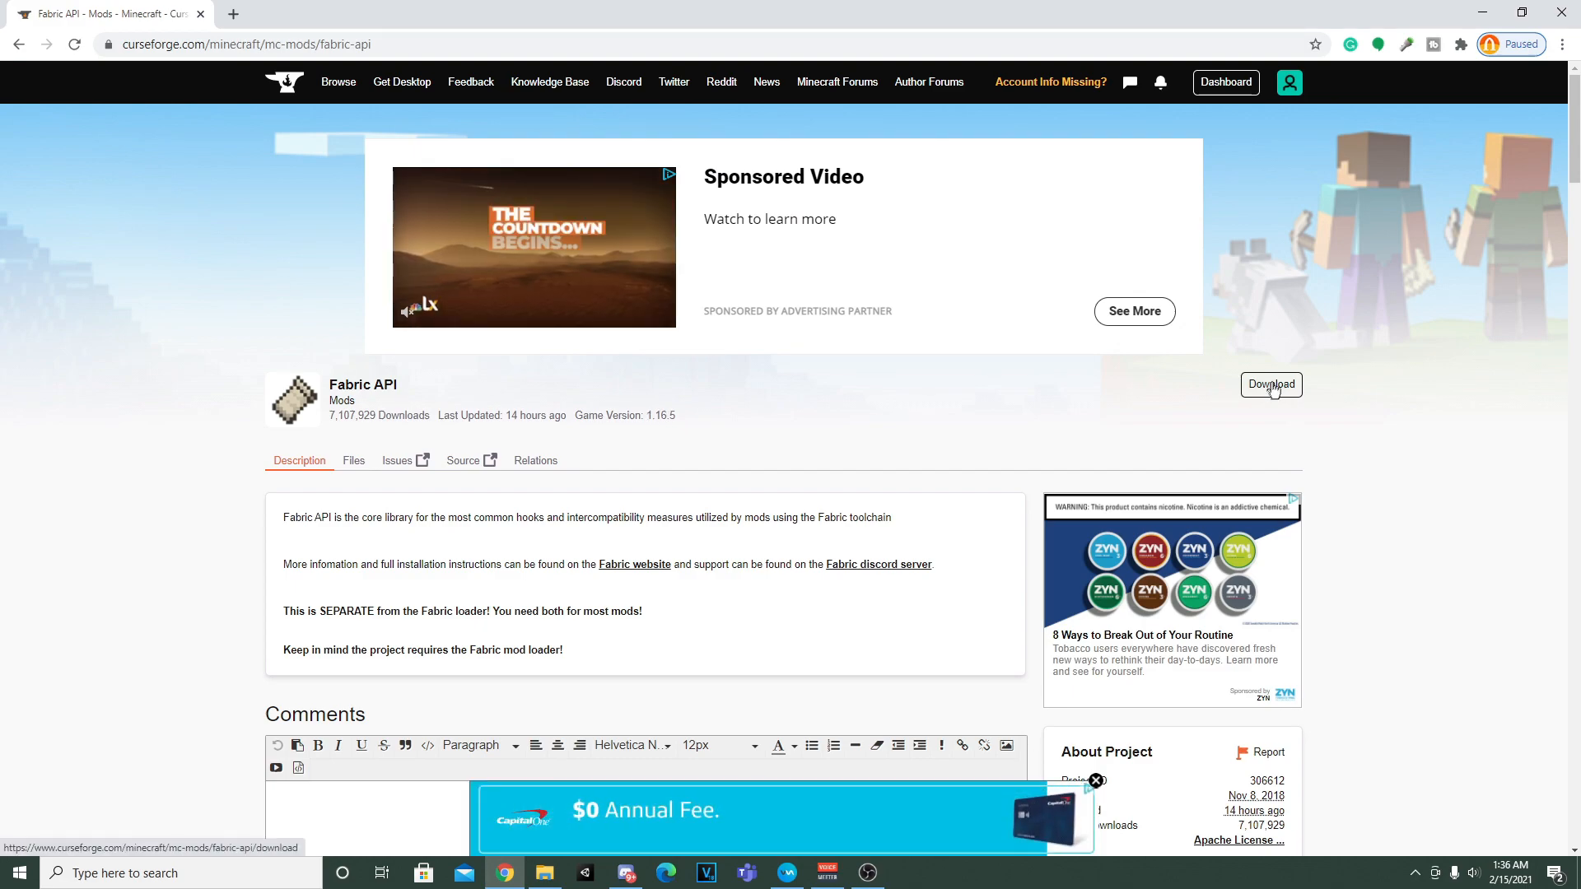
click(1271, 386)
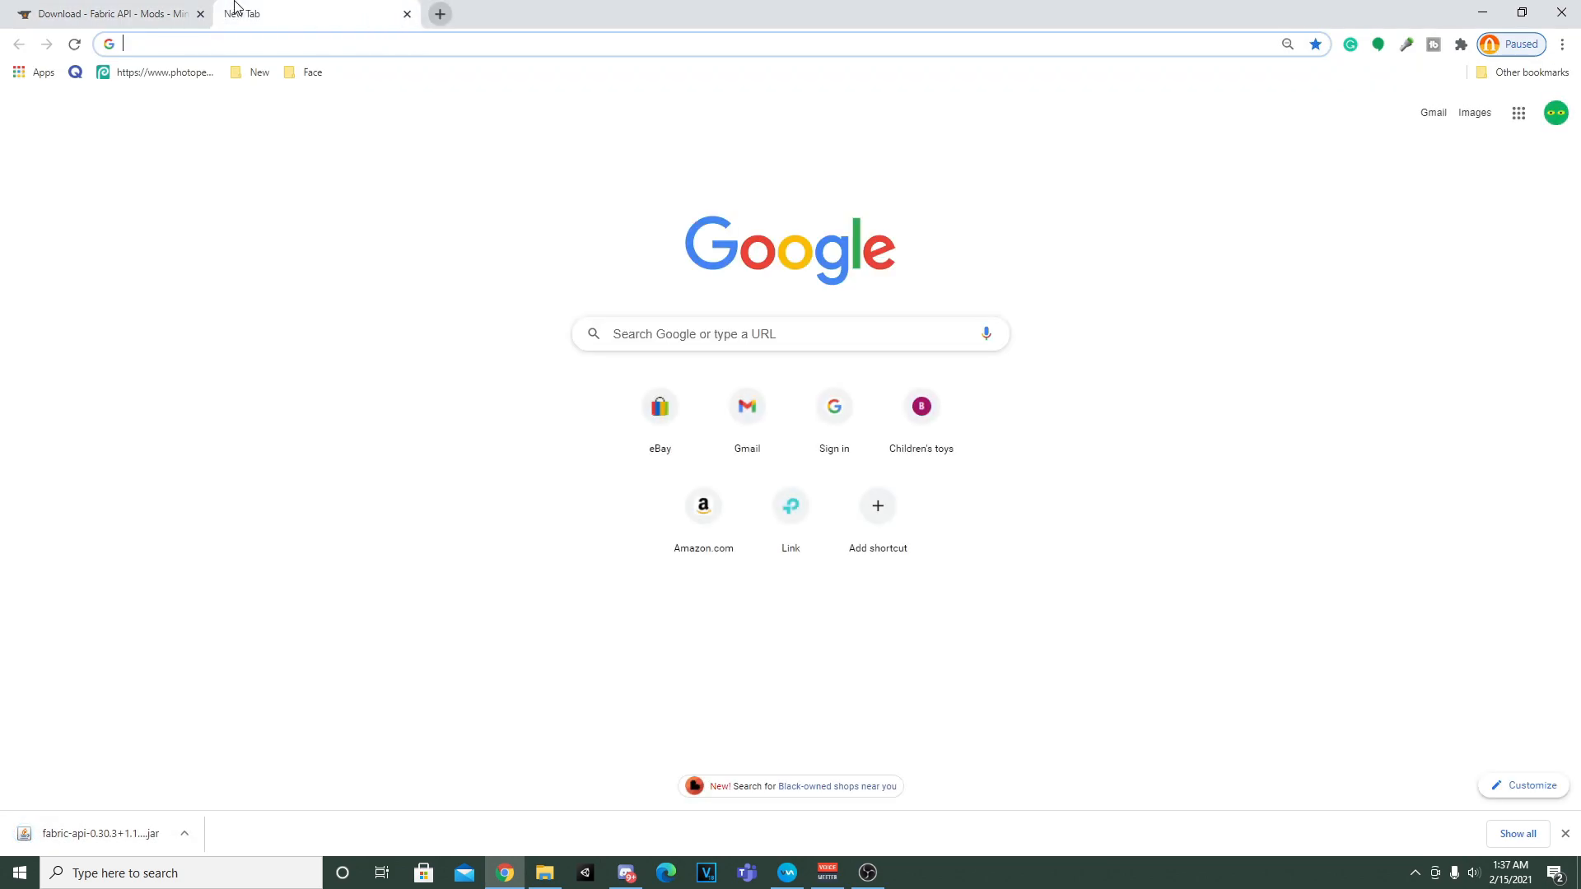
- Search 'origins mod', download Origins 0.4.6 from CurseForge and scroll to its Addons/Integrations list
text(origins mod)
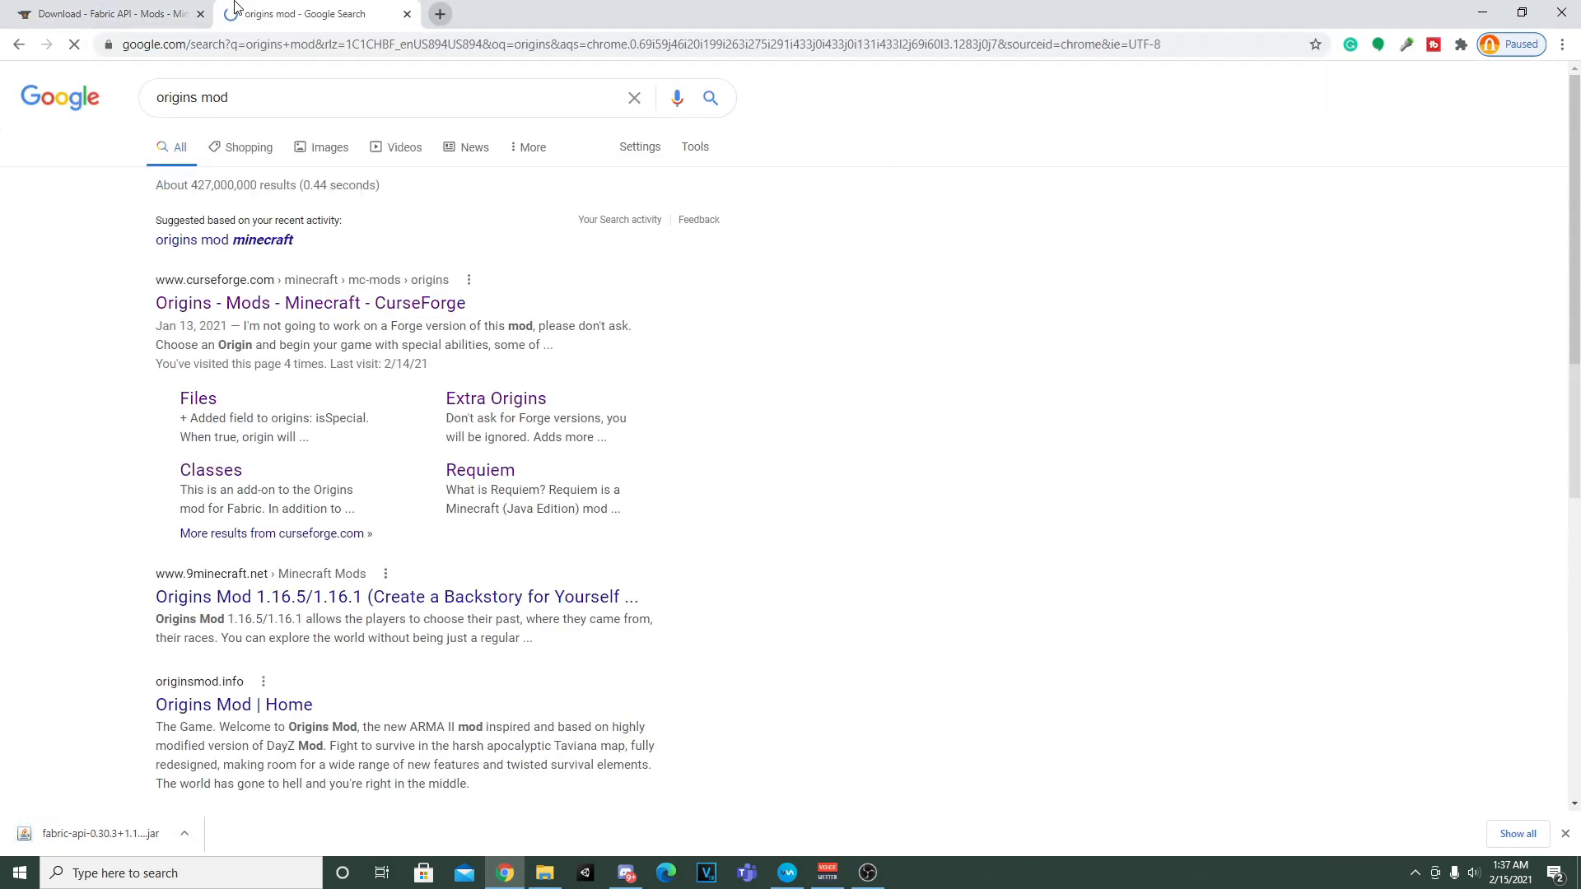
click(309, 303)
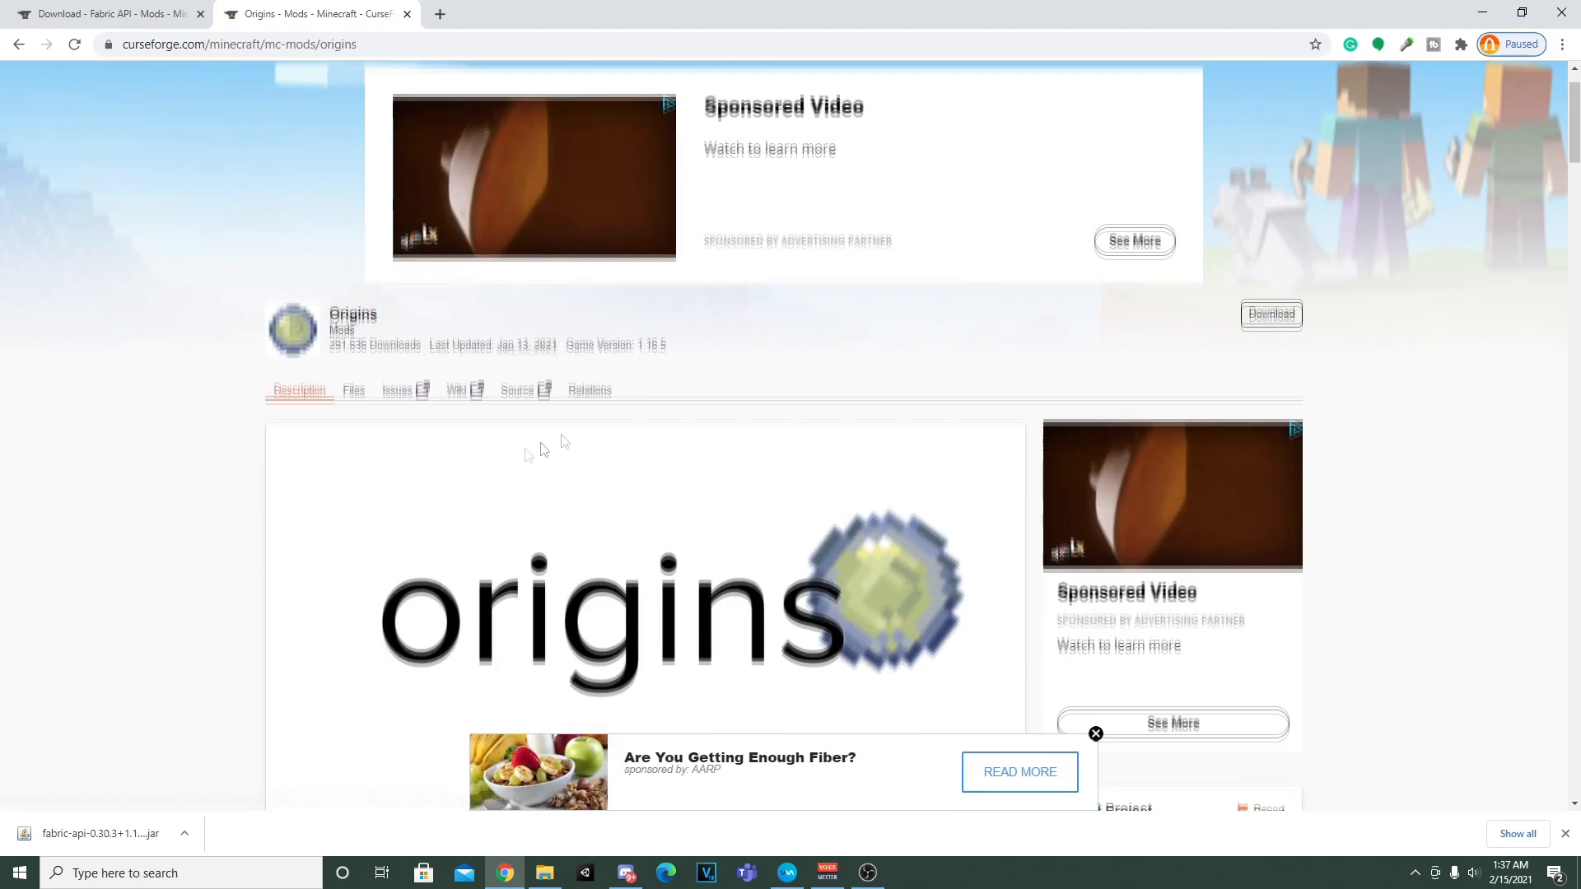
click(1271, 315)
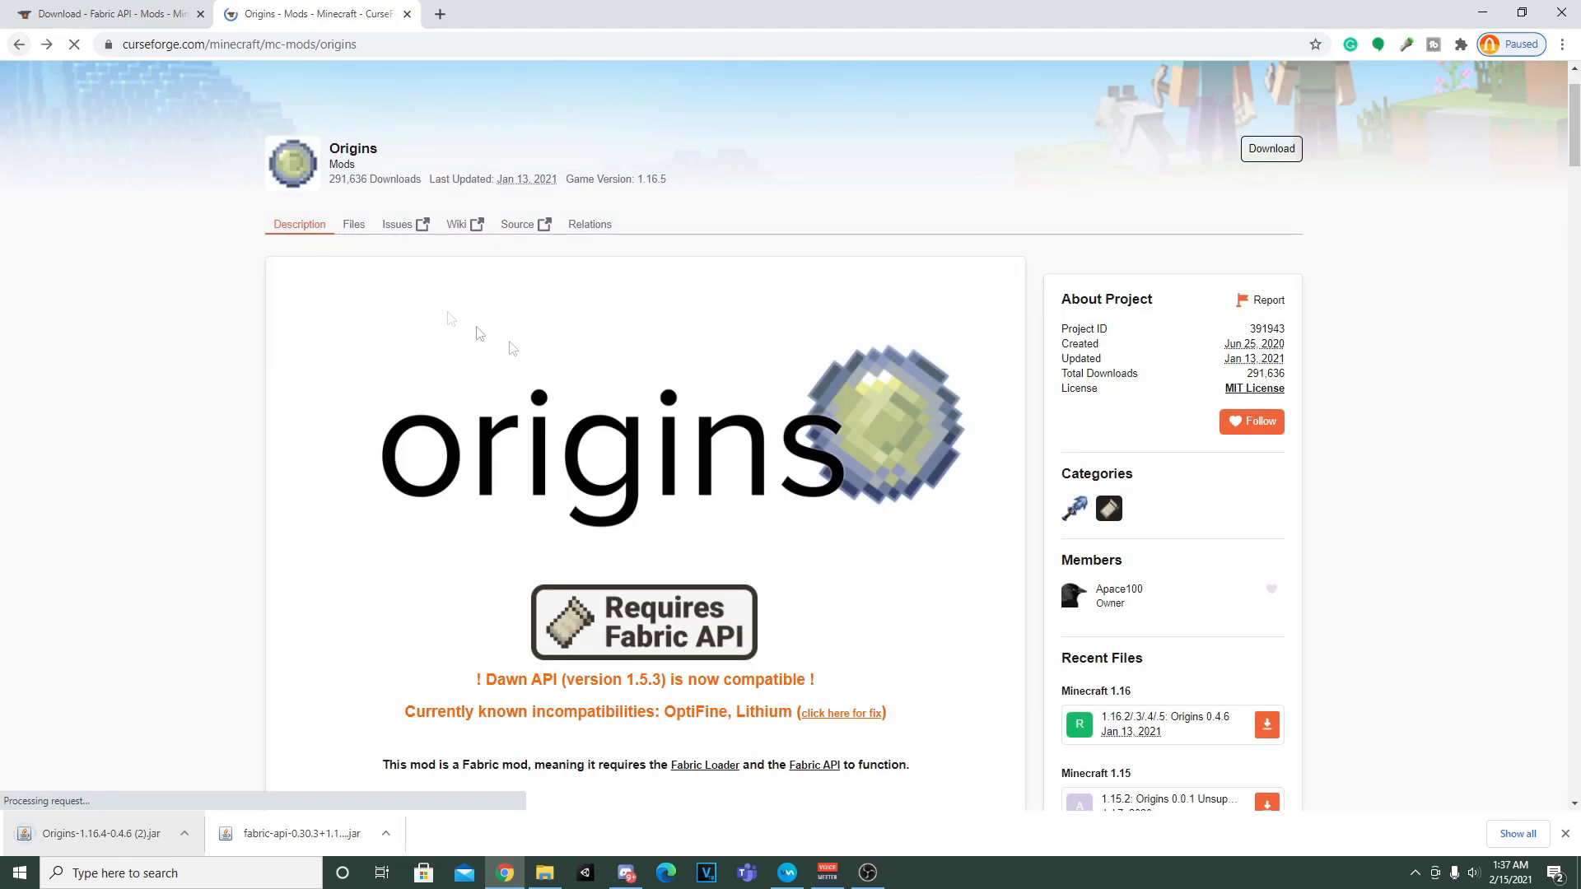
scroll(down, 3)
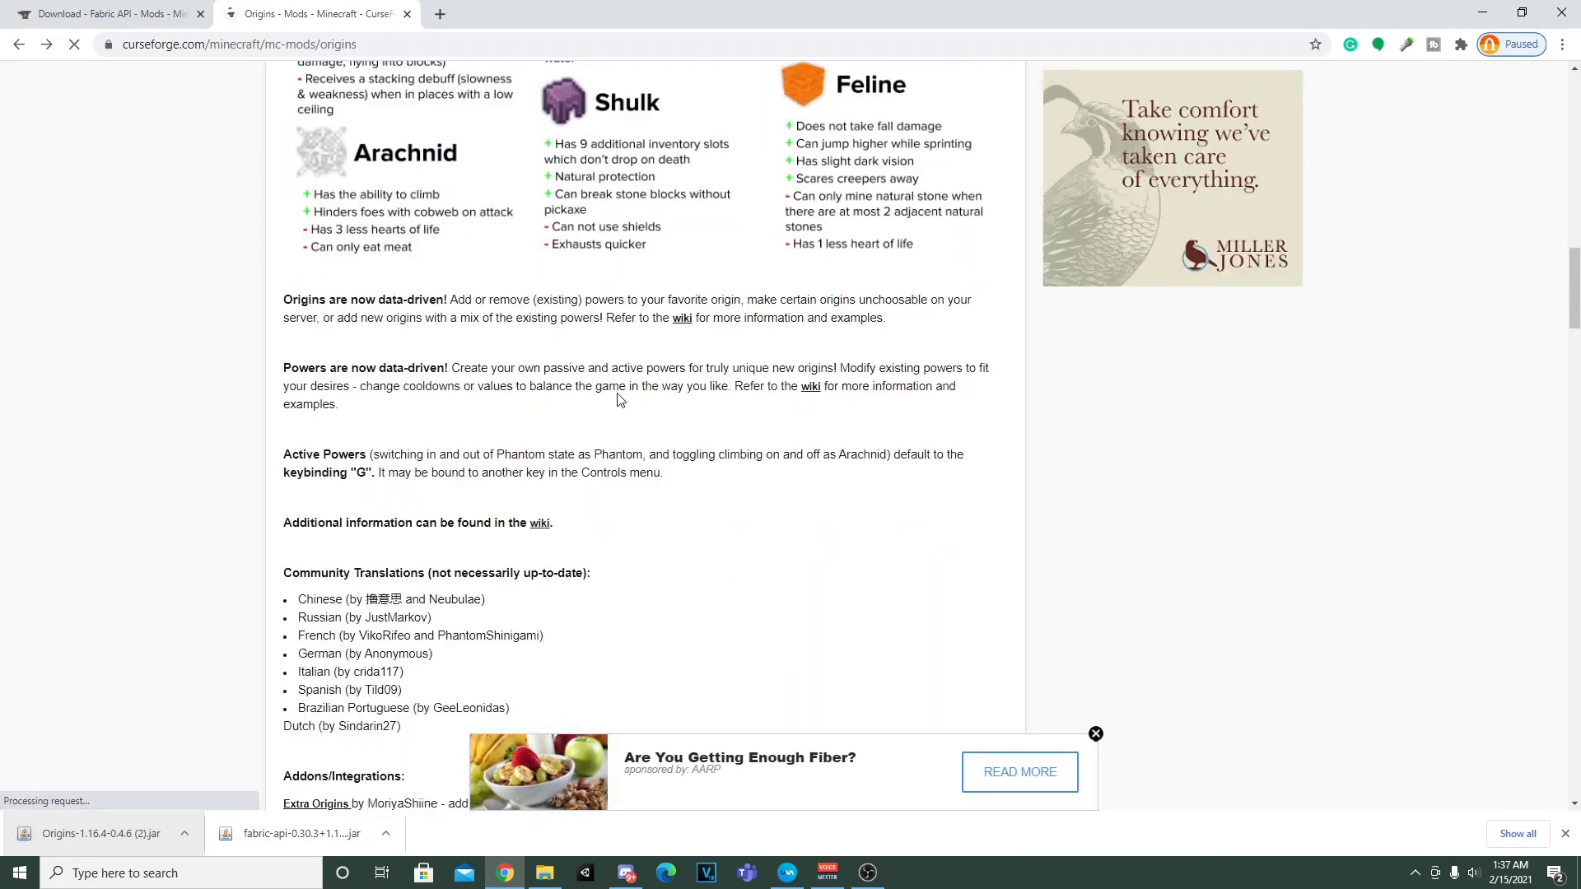
scroll(down, 3)
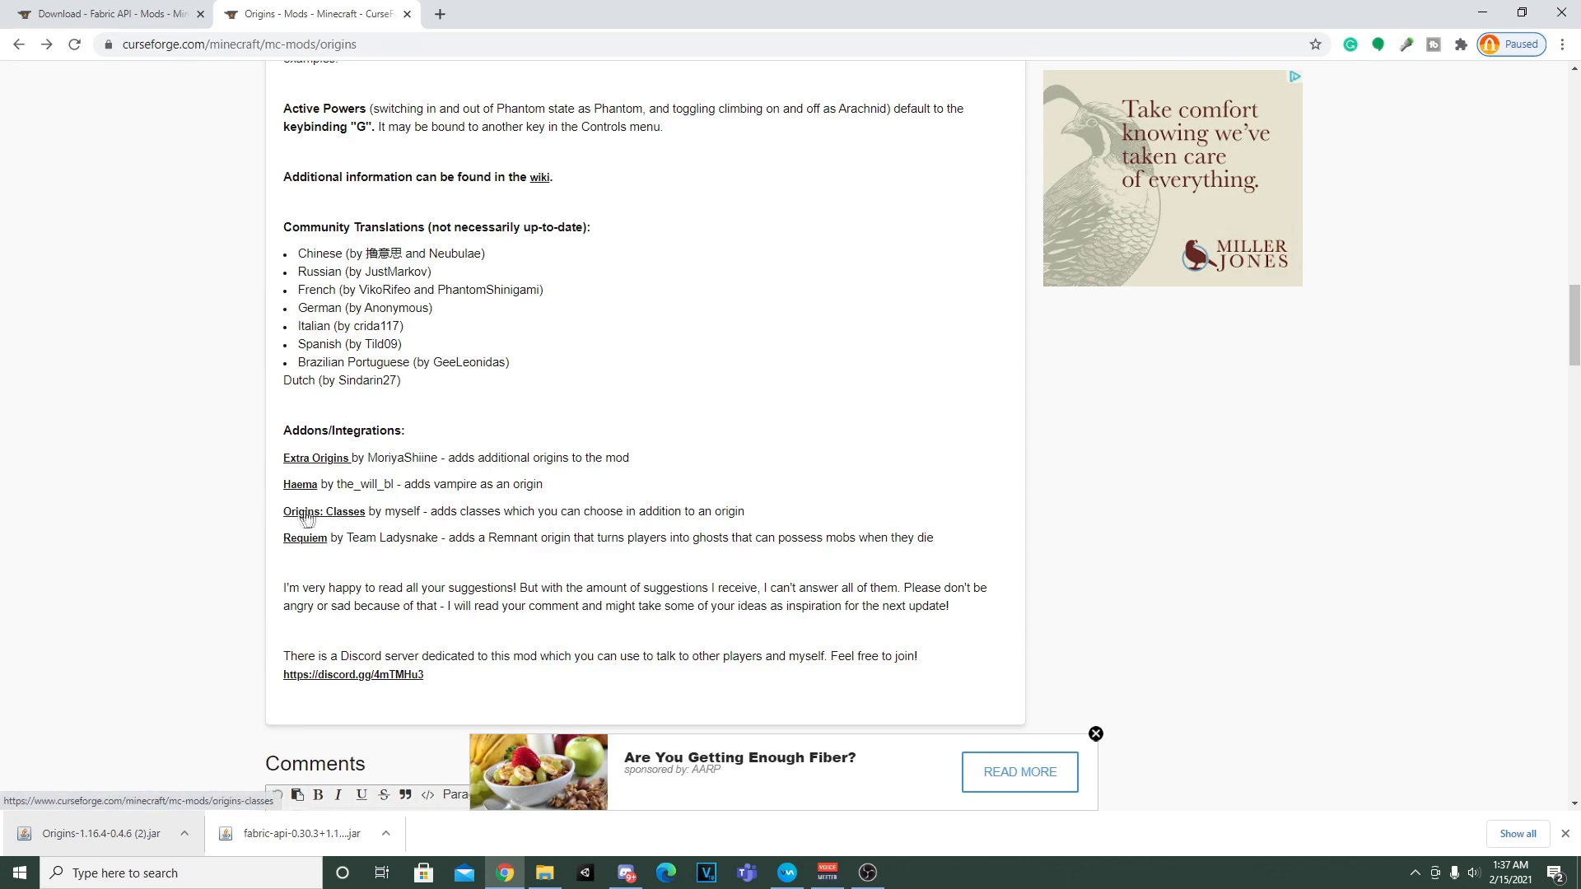
mouse_move(313, 485)
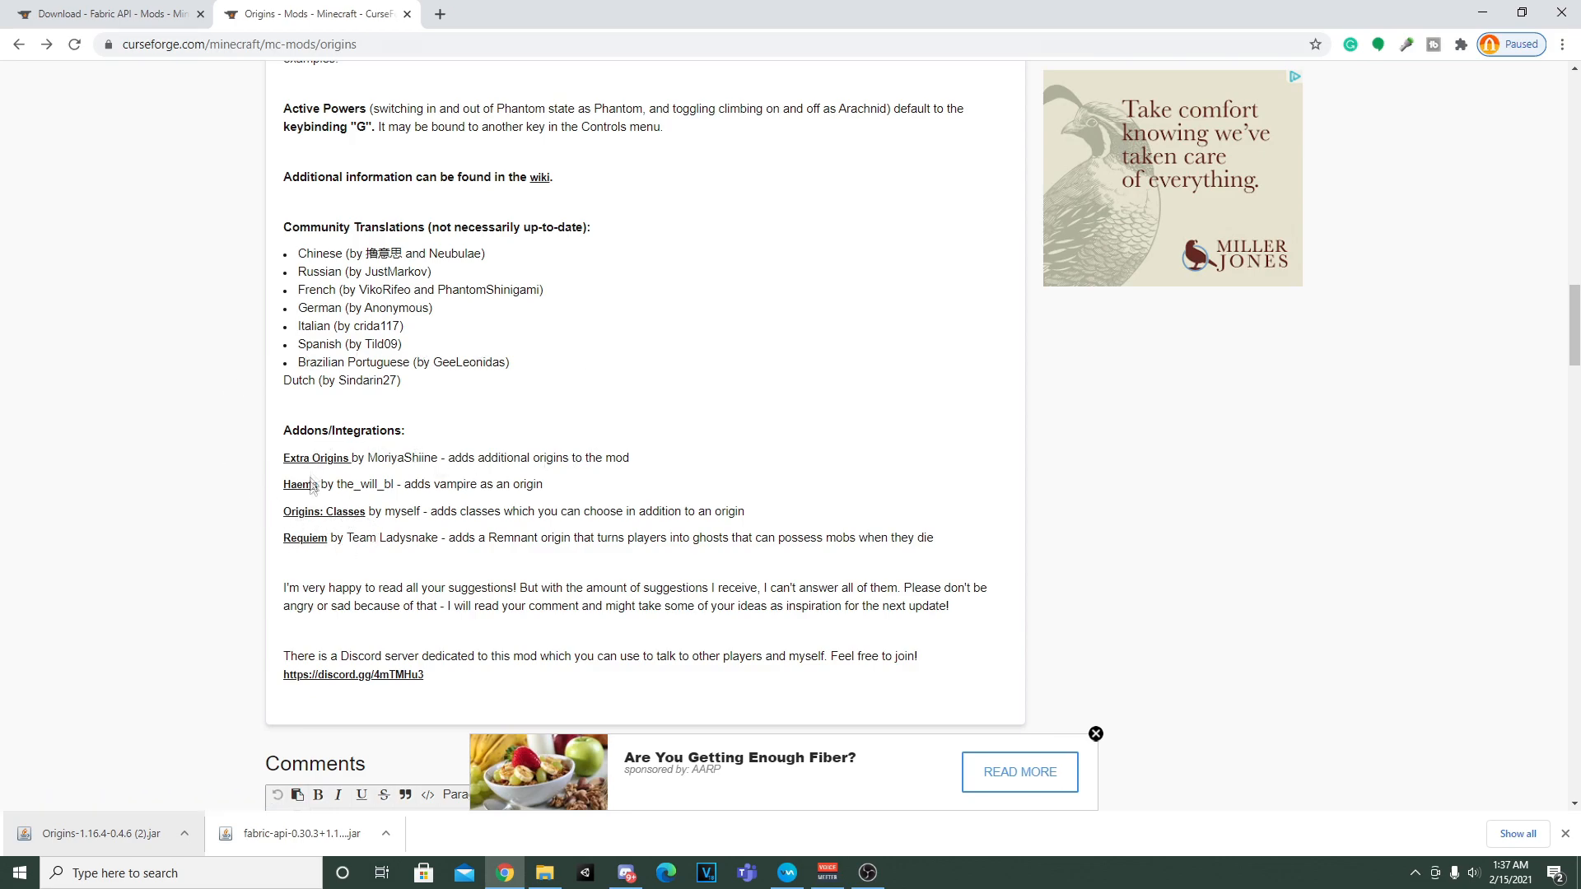
mouse_move(369, 482)
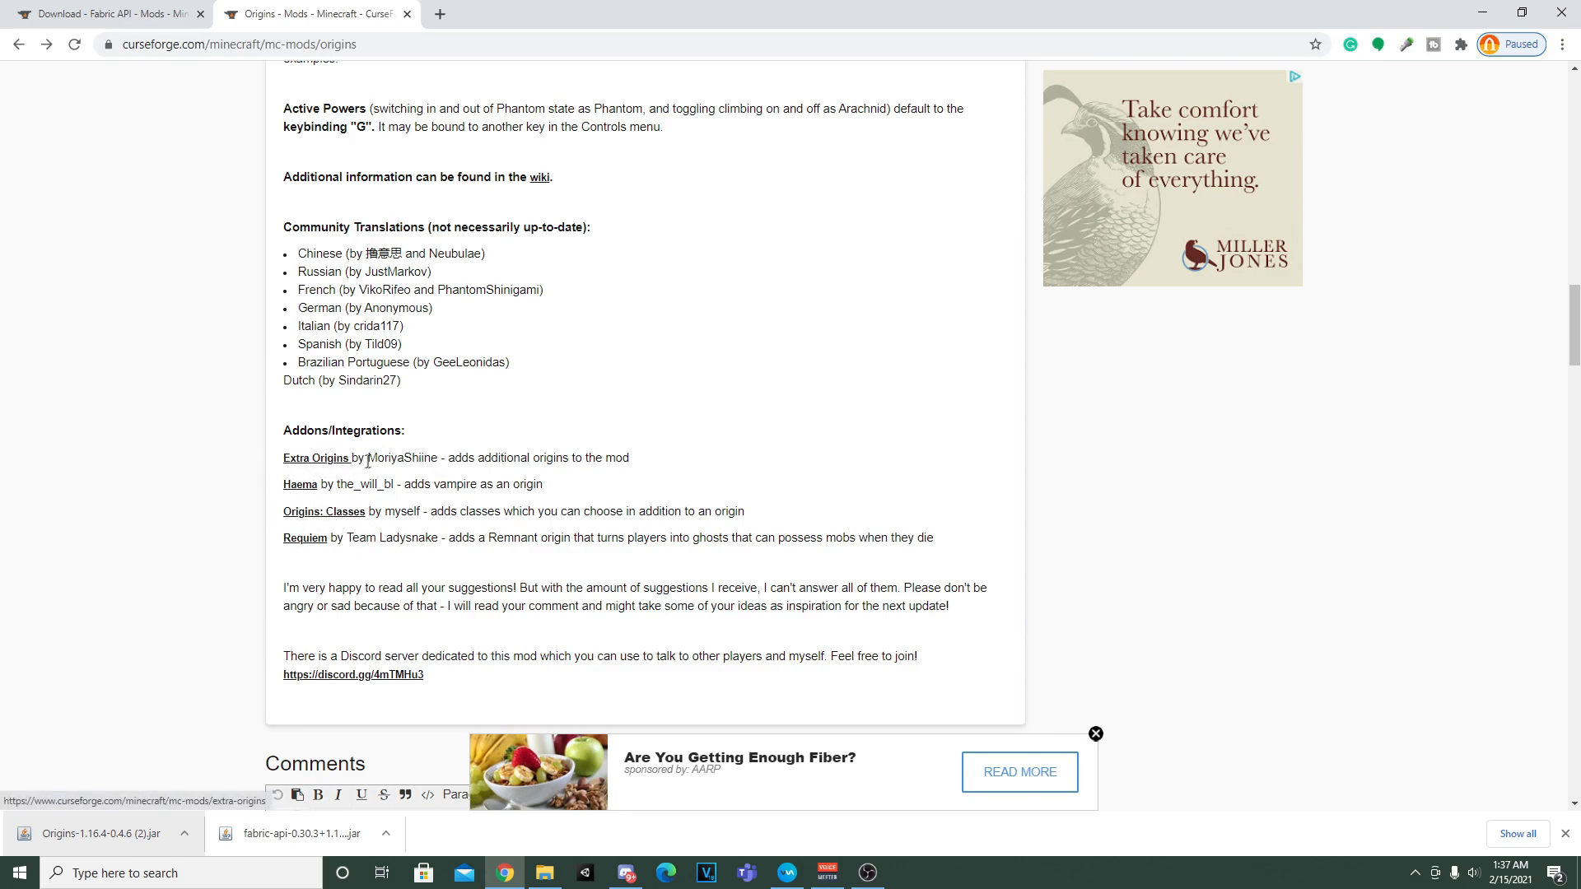
mouse_move(303, 464)
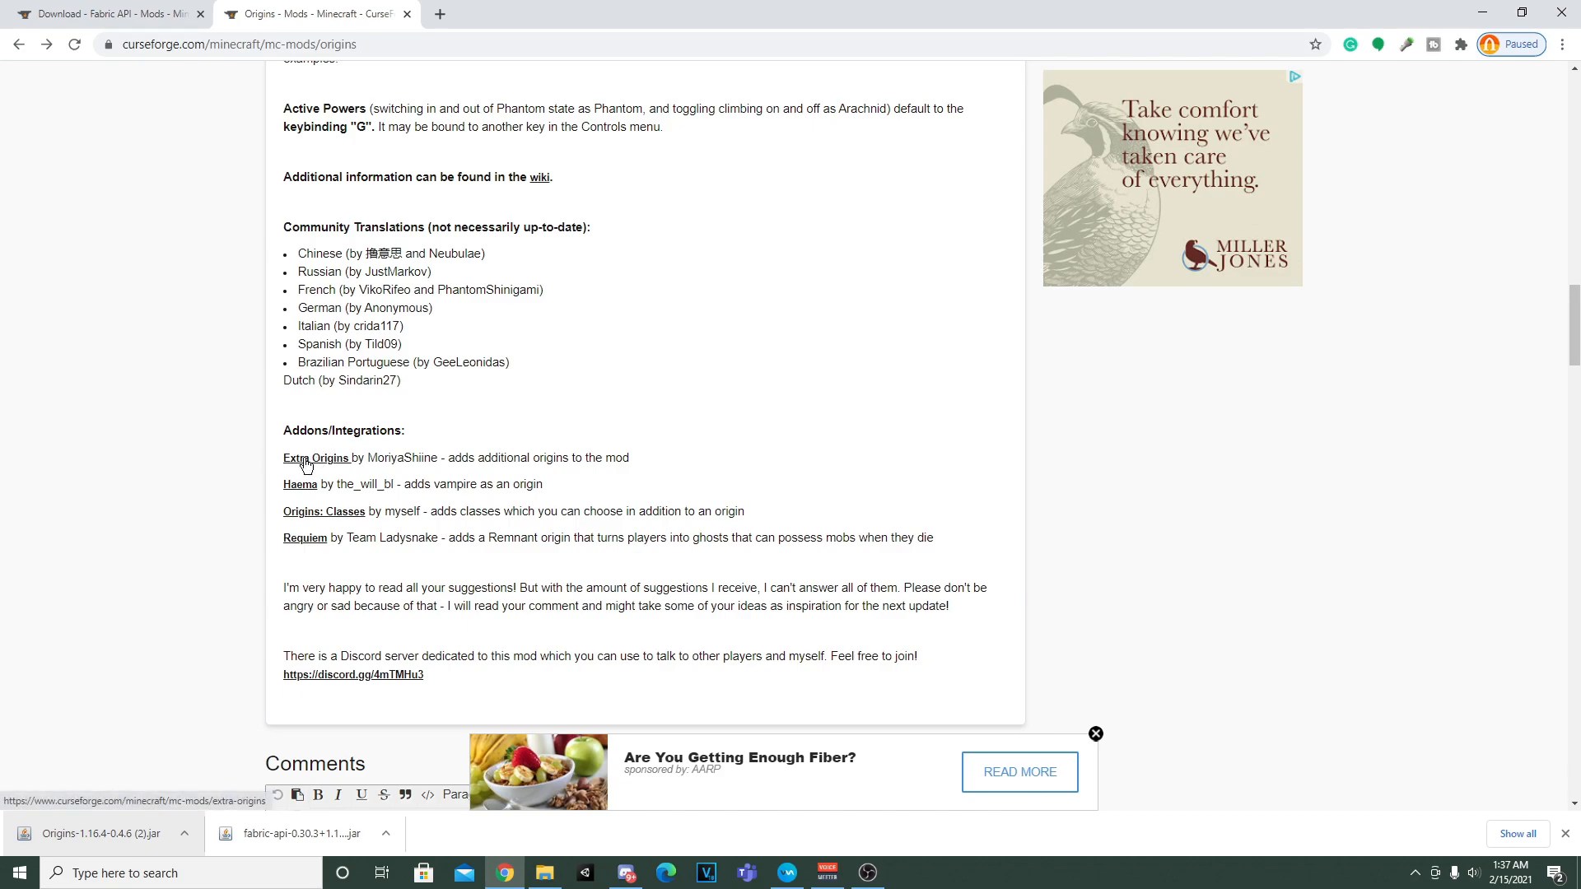
- Download the Extra Origins jar and view its dependencies: Fabric API, Origins and Pehkui
click(317, 458)
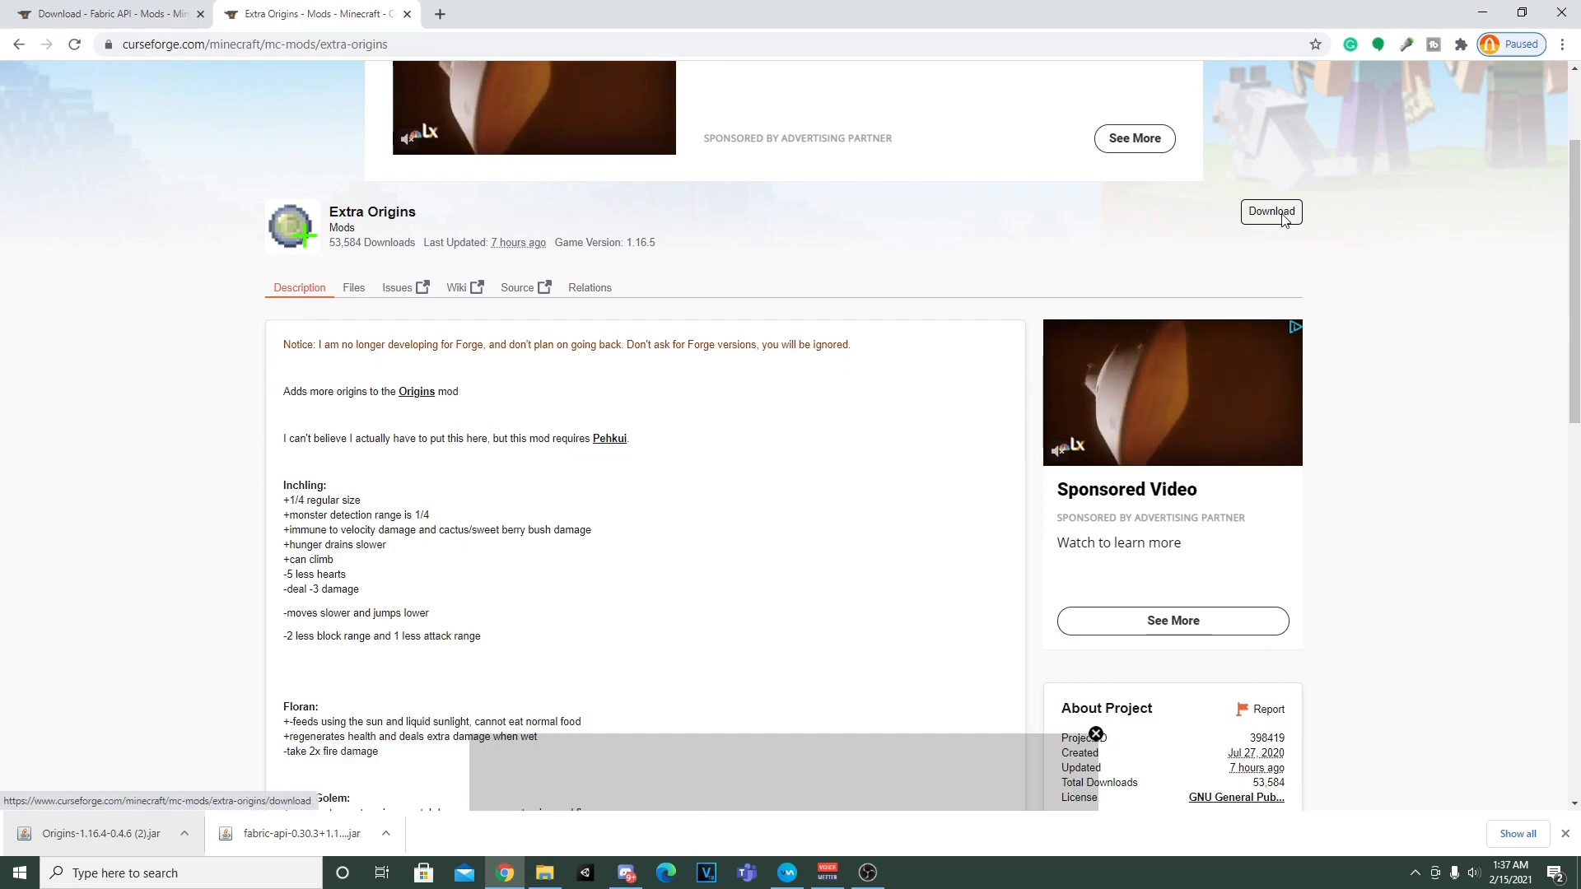
click(1271, 211)
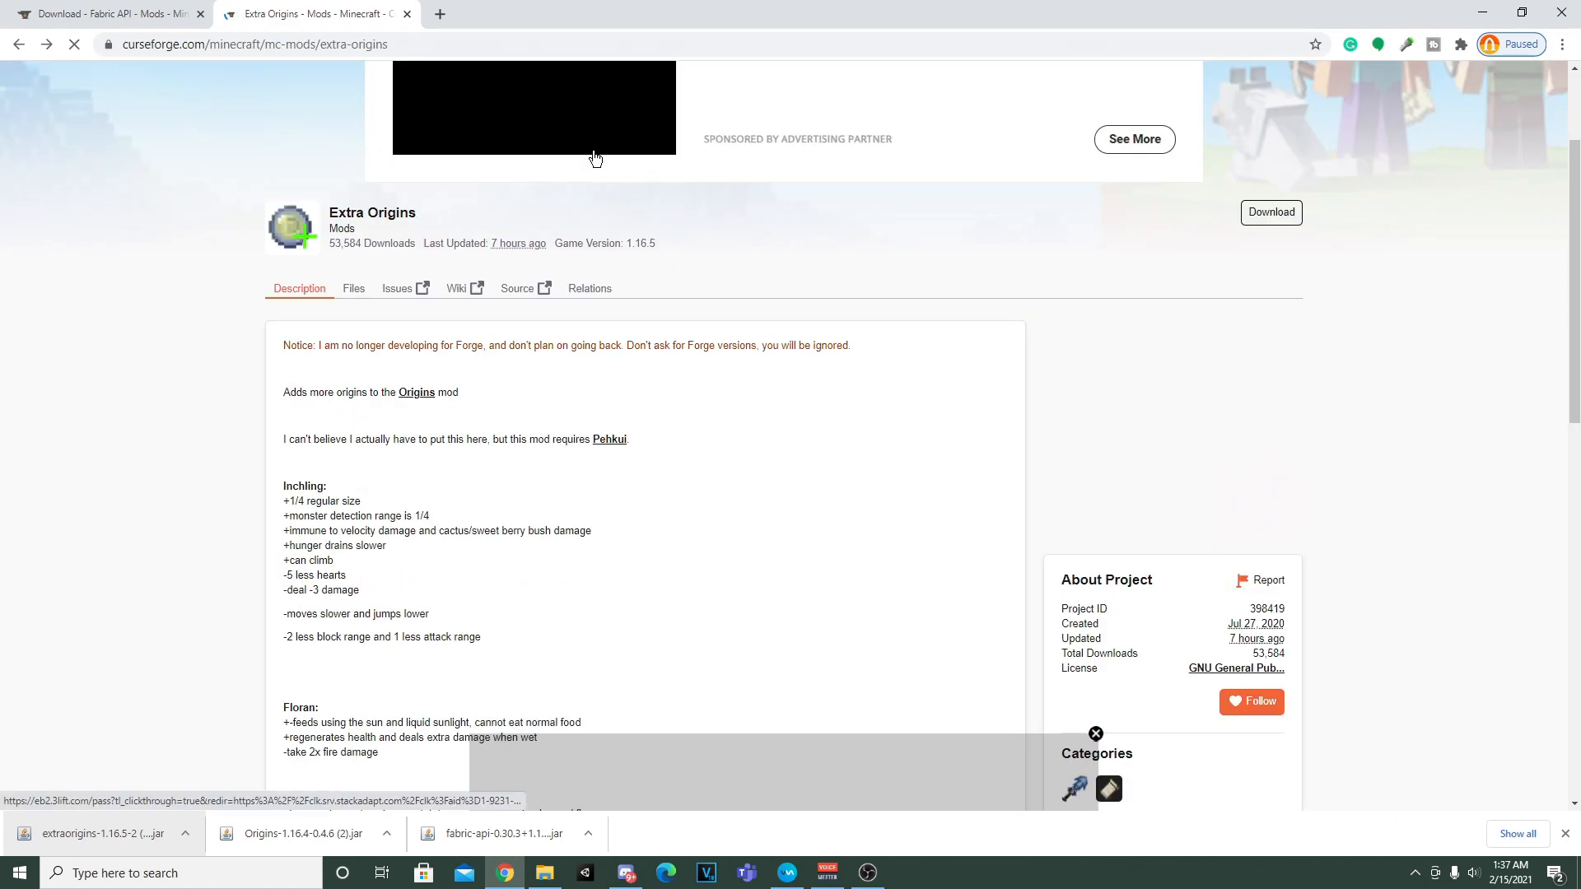
click(589, 288)
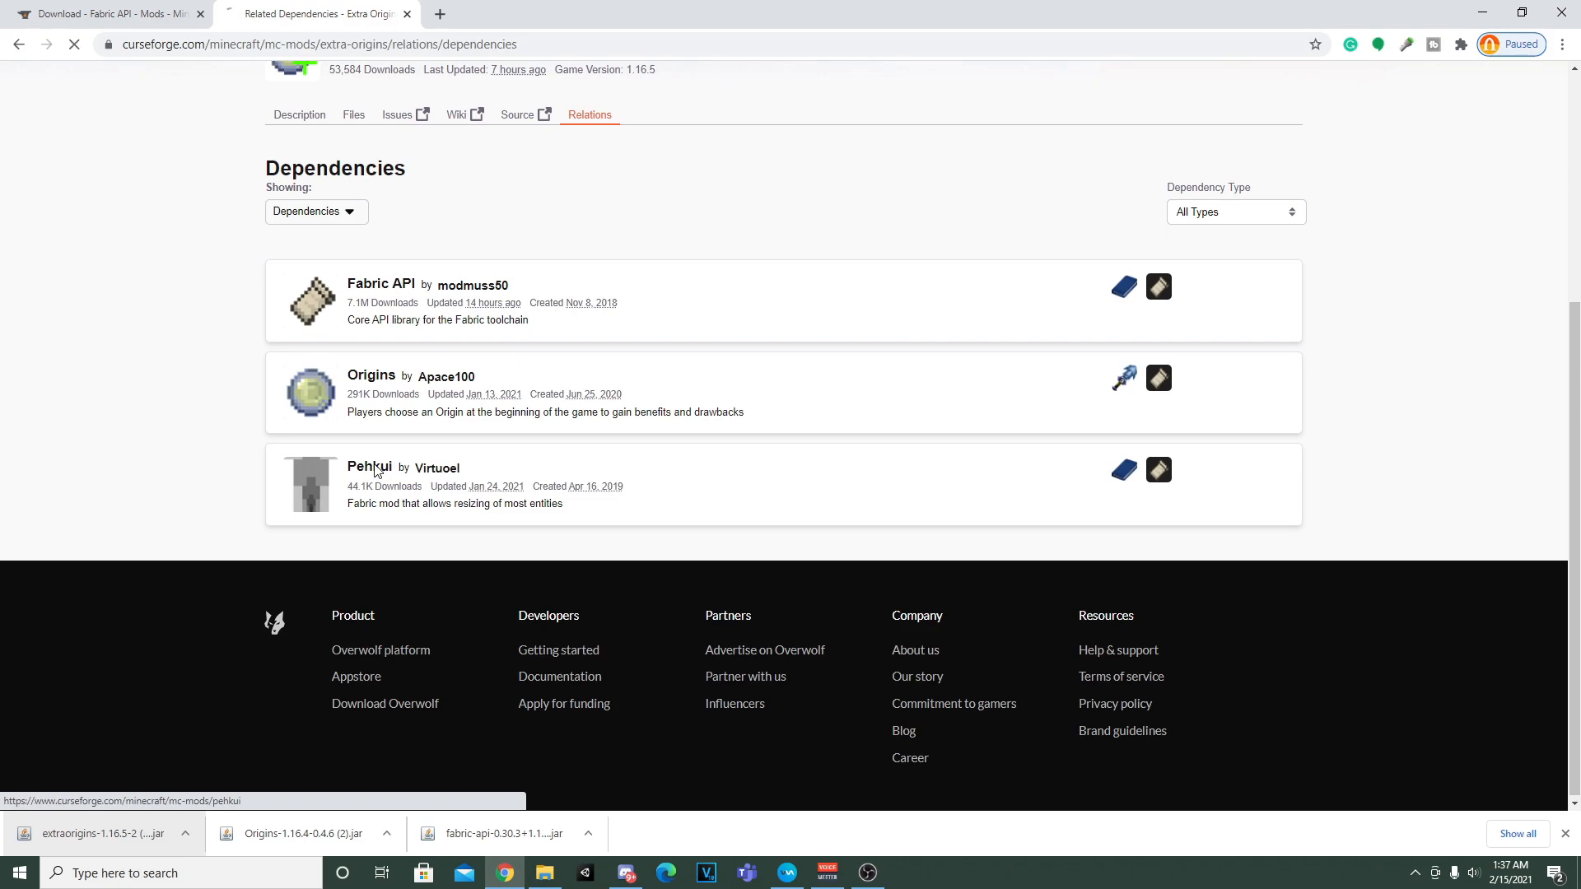
- Download the Pehkui mod jar from its CurseForge page
click(369, 468)
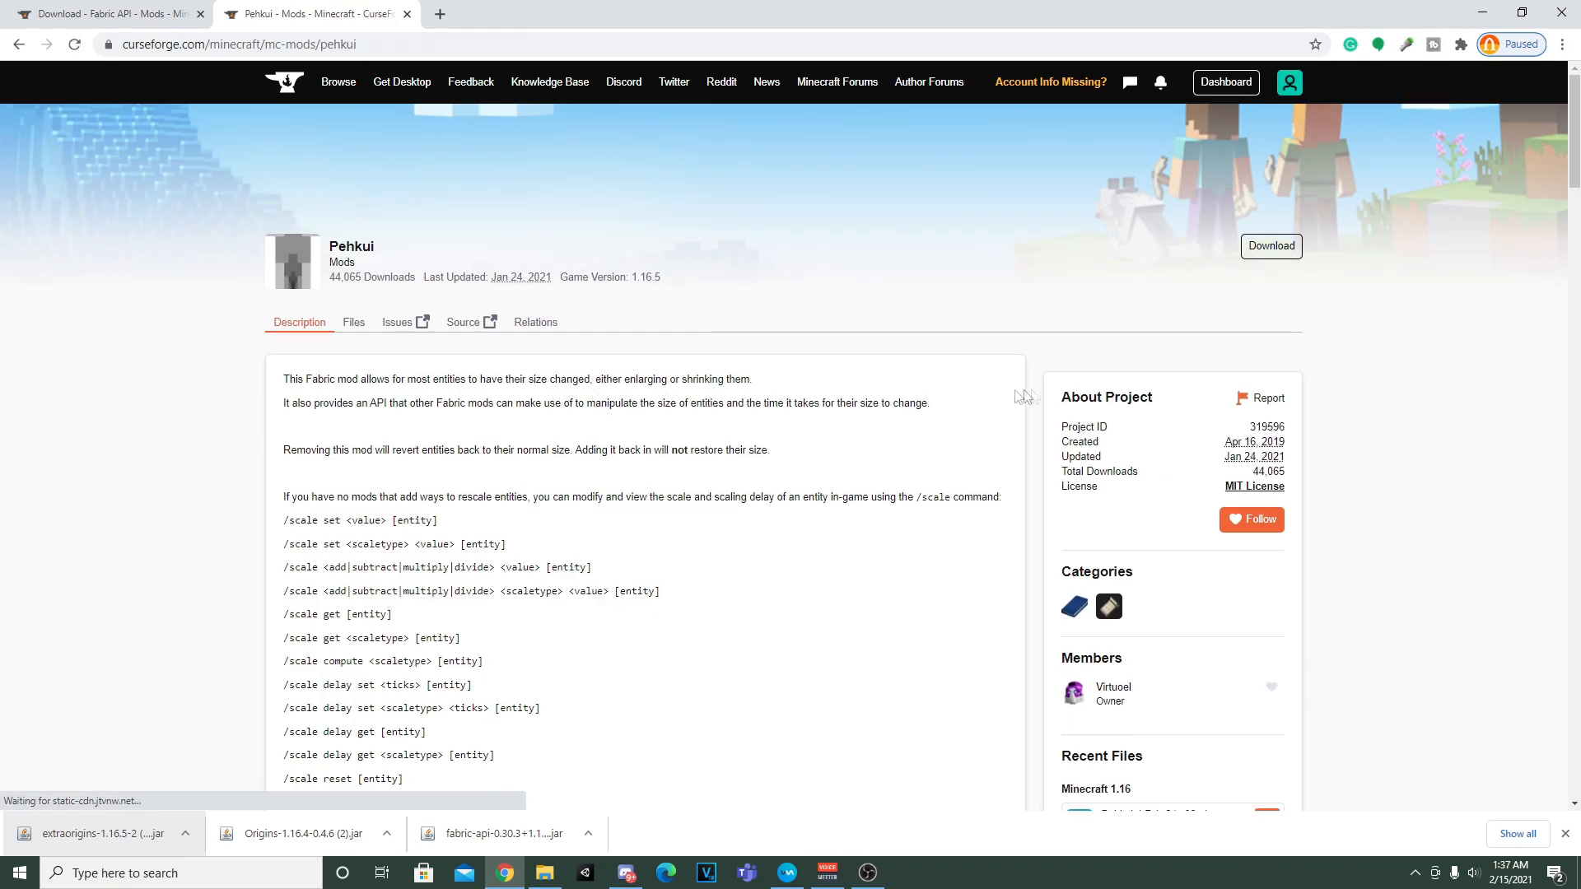
click(1271, 247)
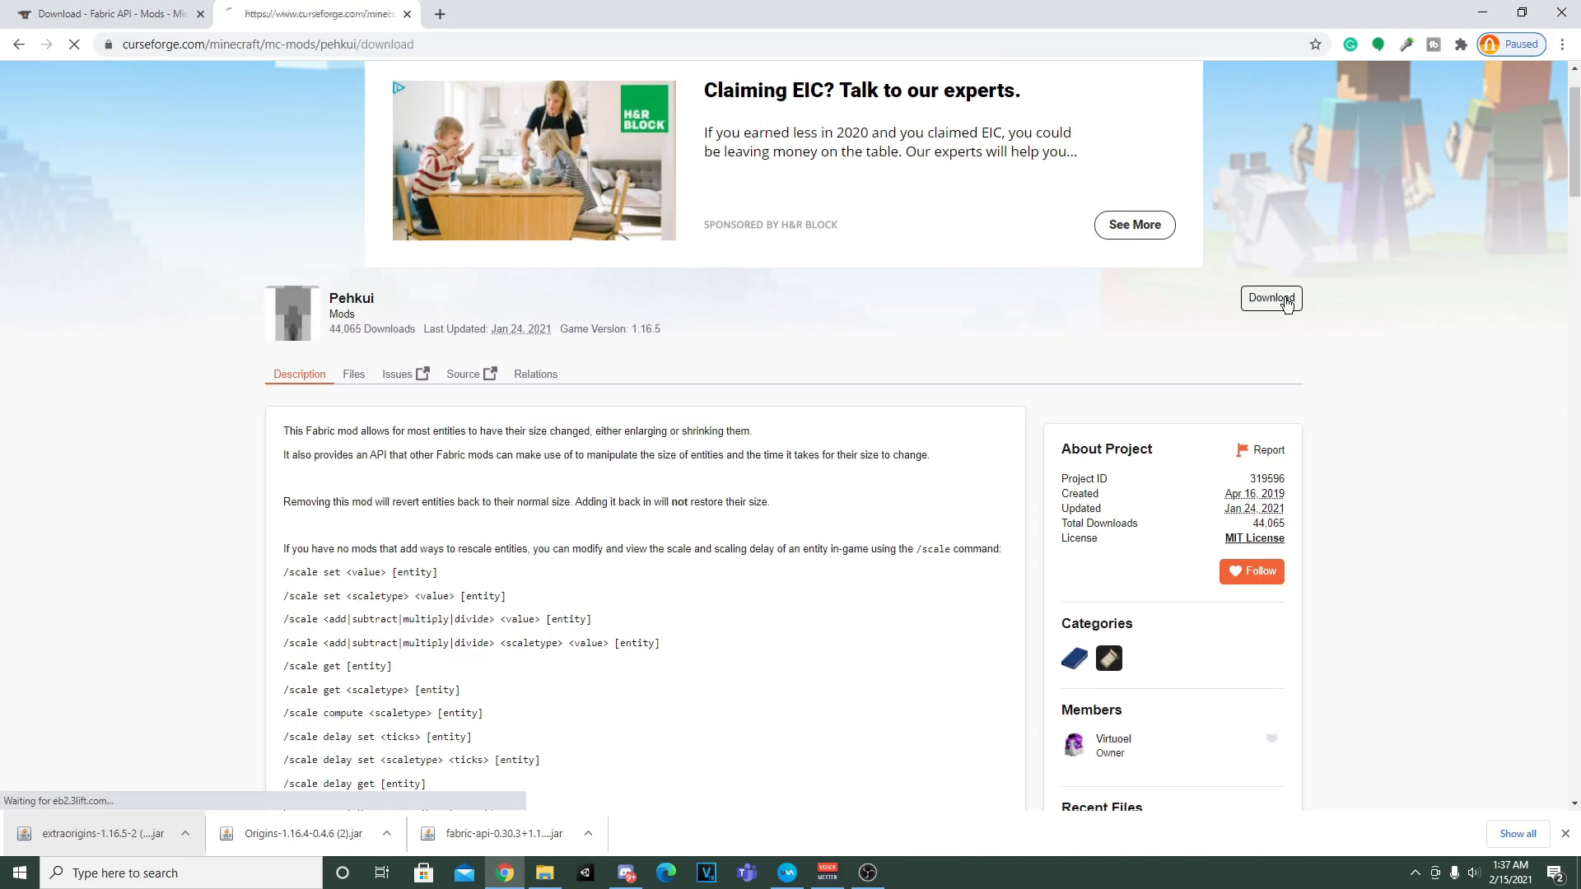
click(1271, 298)
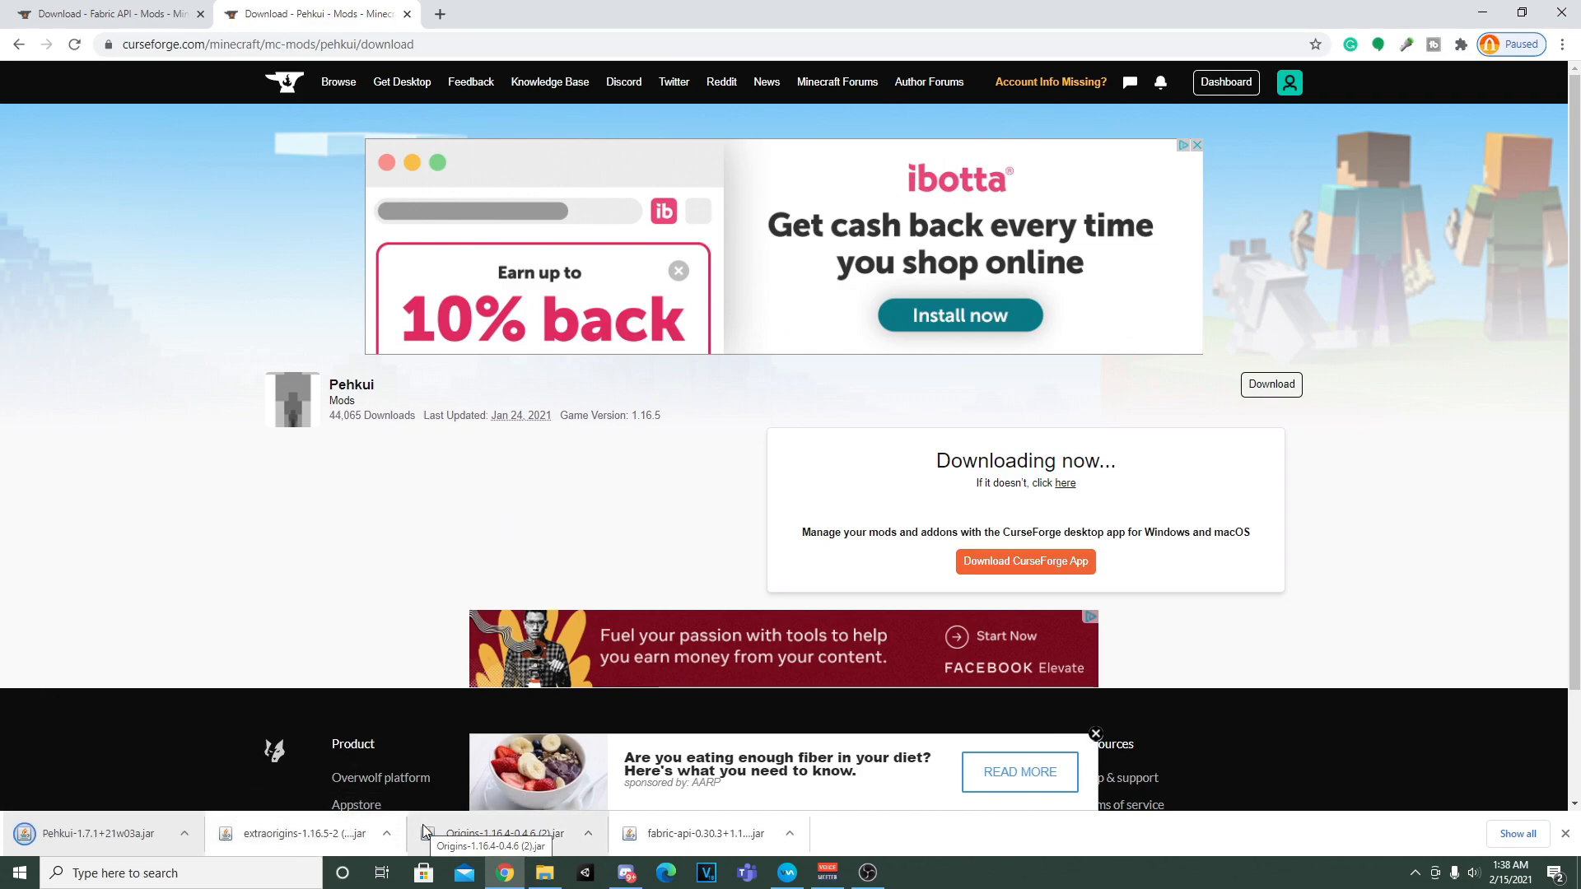
mouse_move(362, 853)
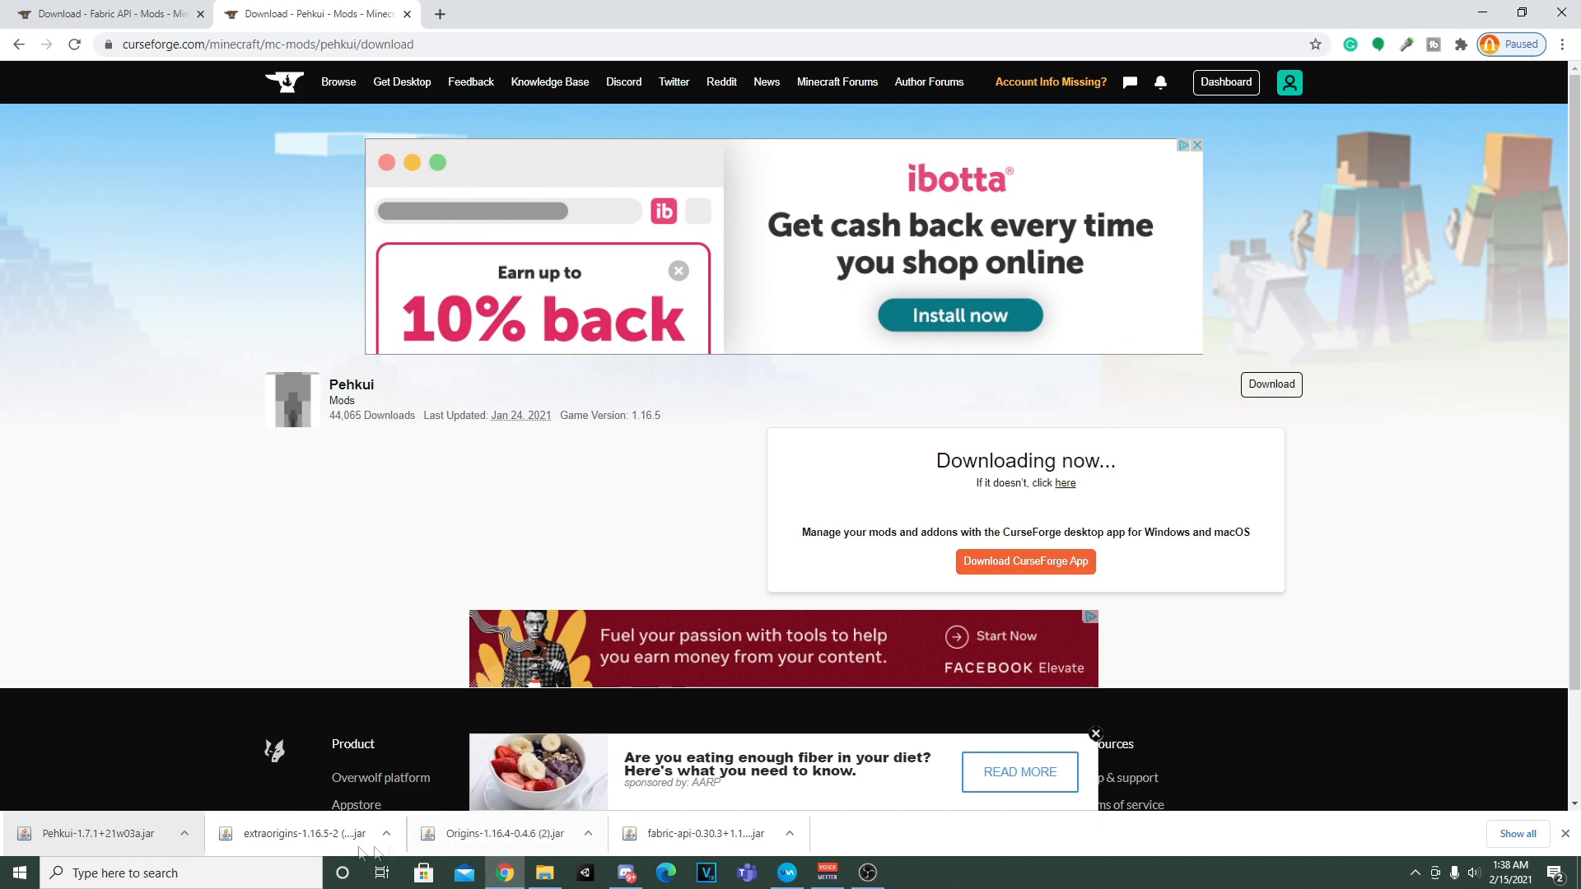
- Via %appdata%, create a new folder named 'mods' inside the .minecraft directory
text(%appda)
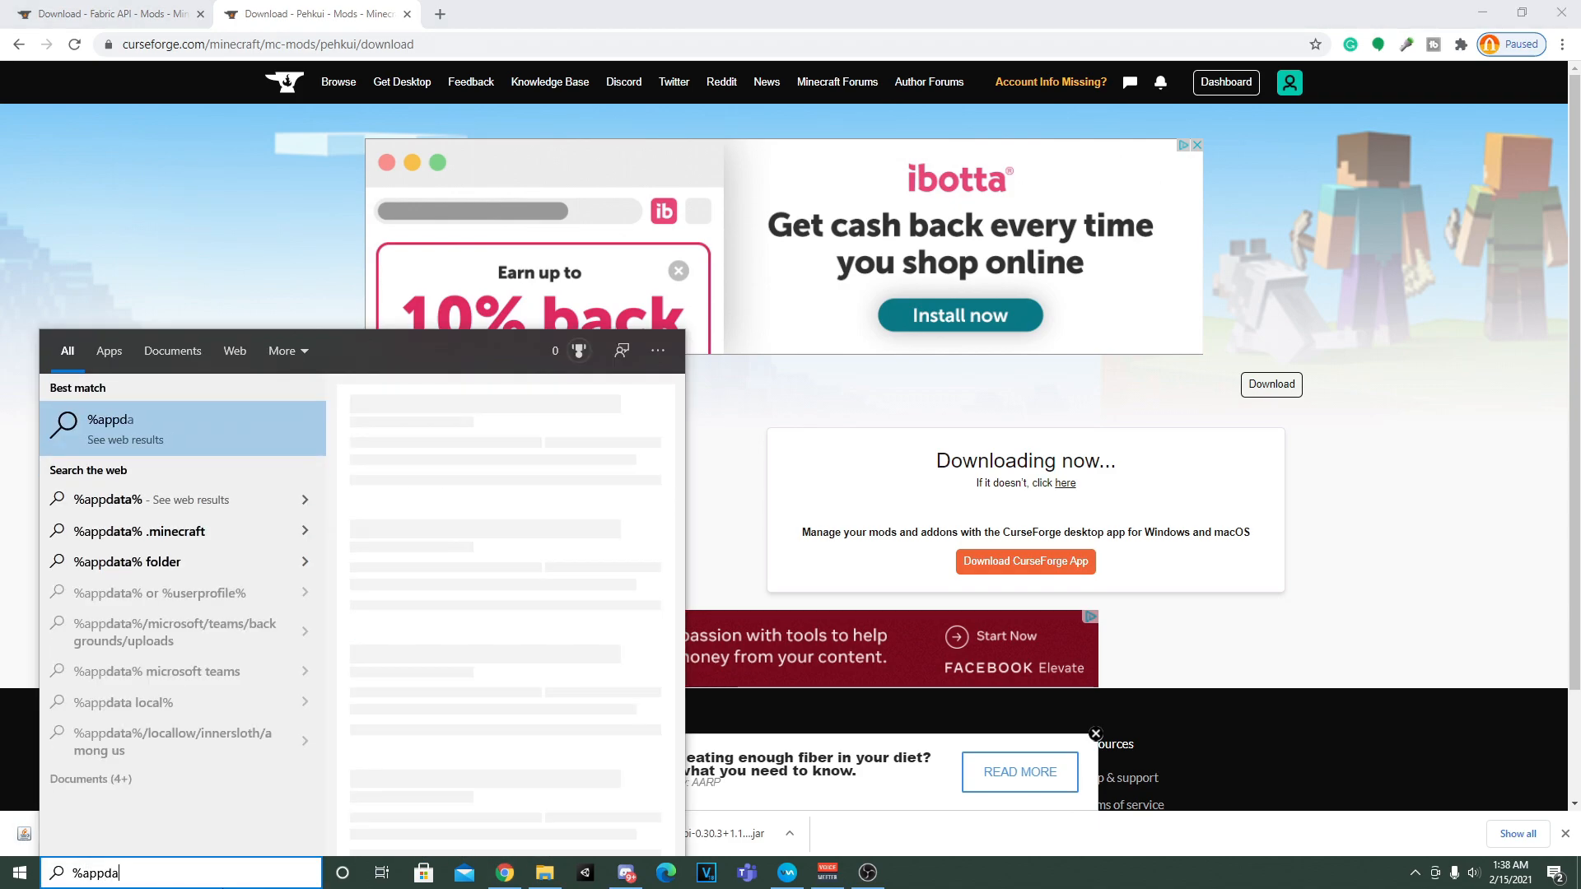
key(Enter)
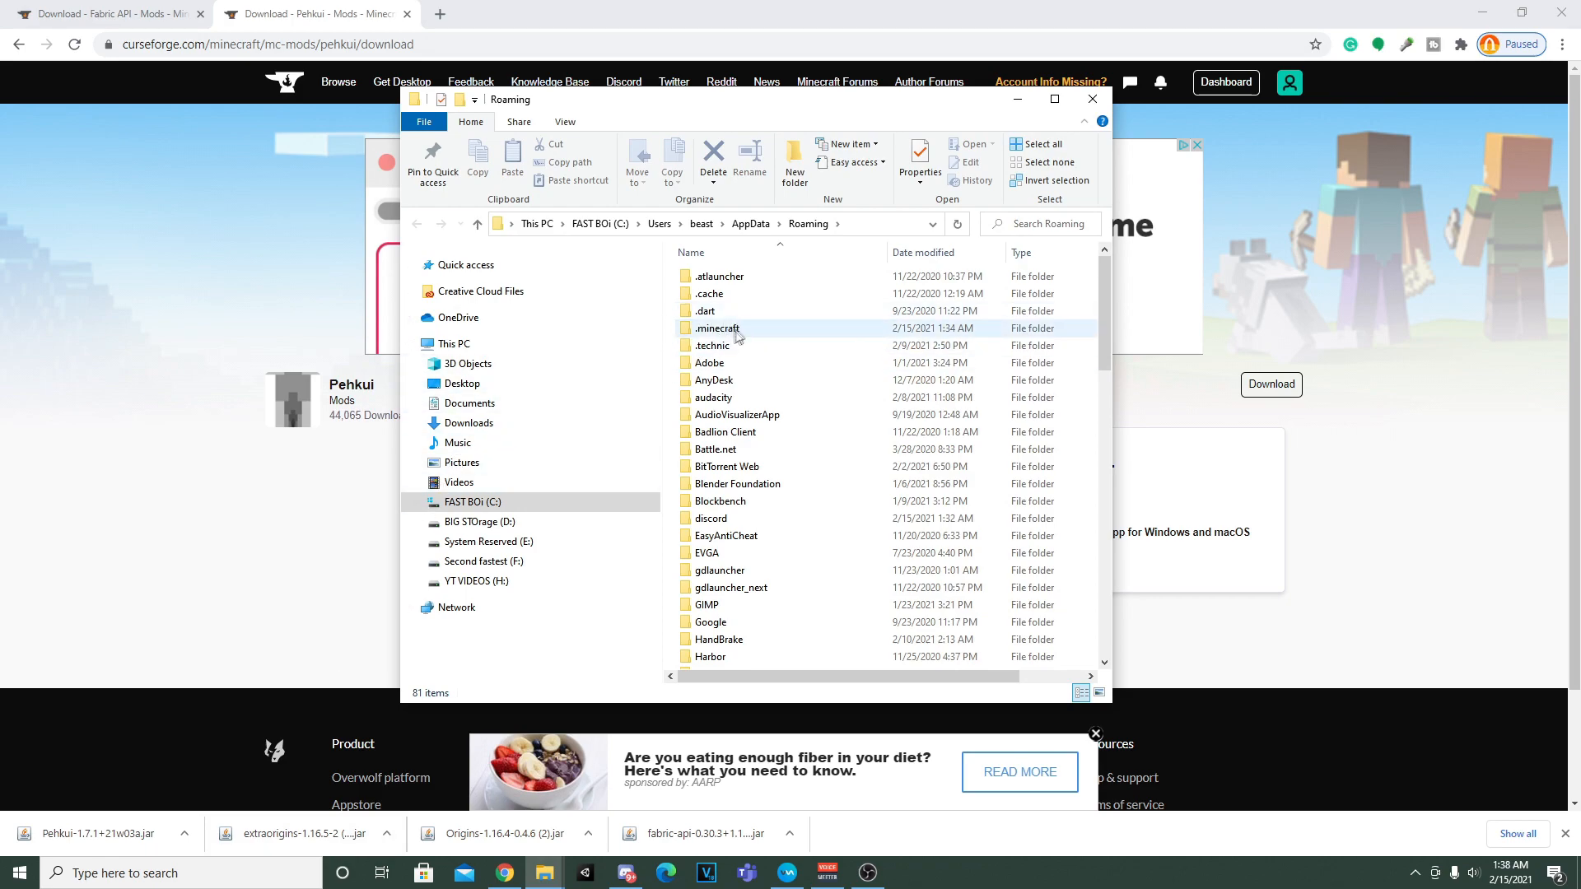
double_click(714, 328)
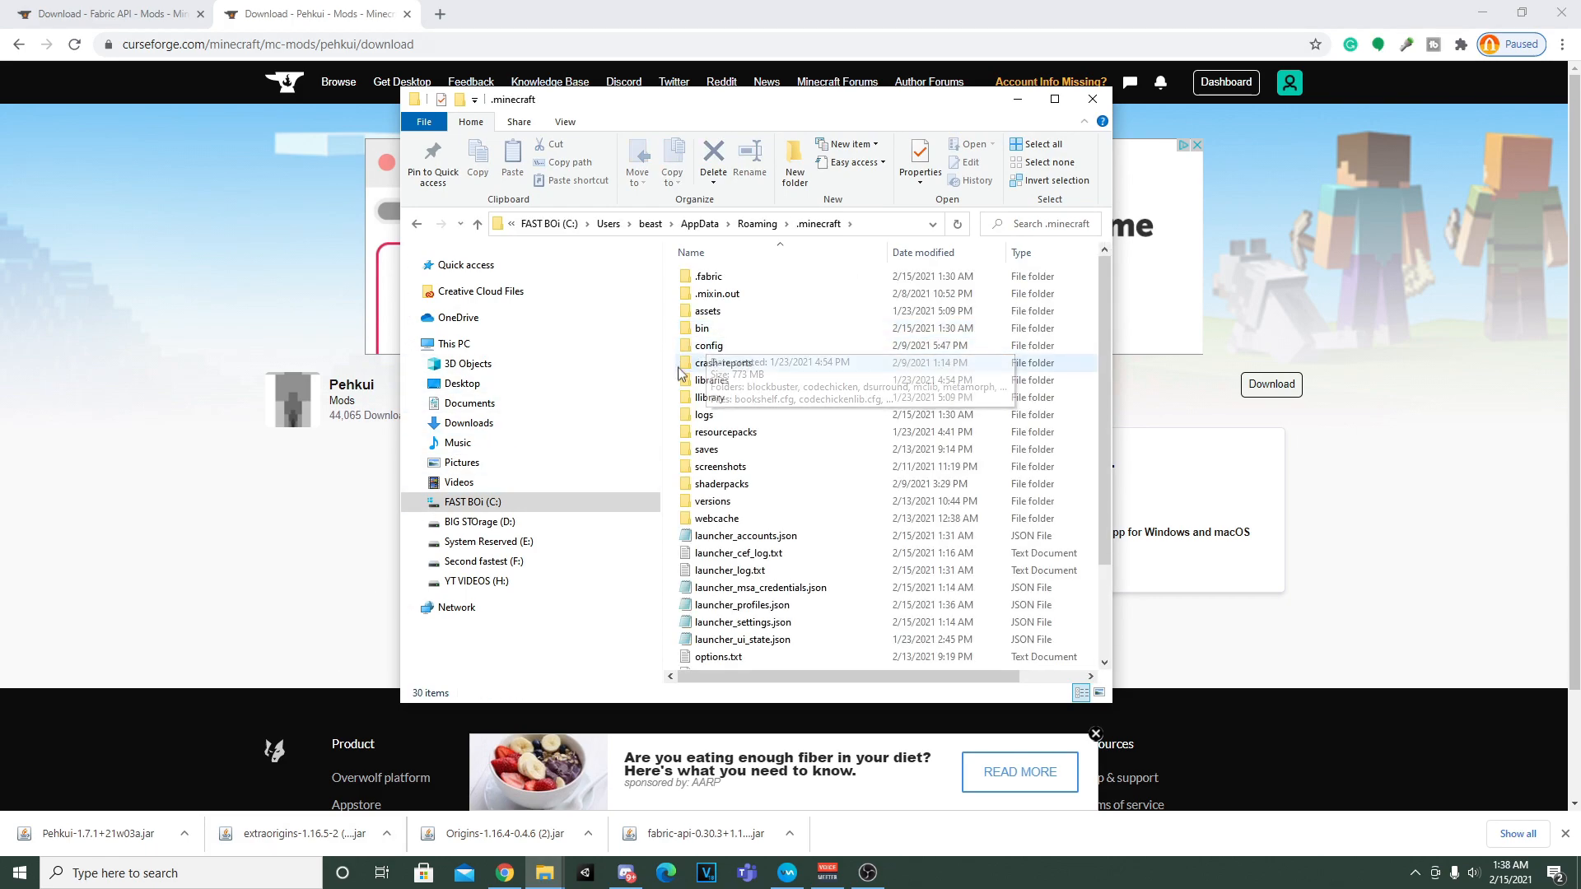
mouse_move(683, 280)
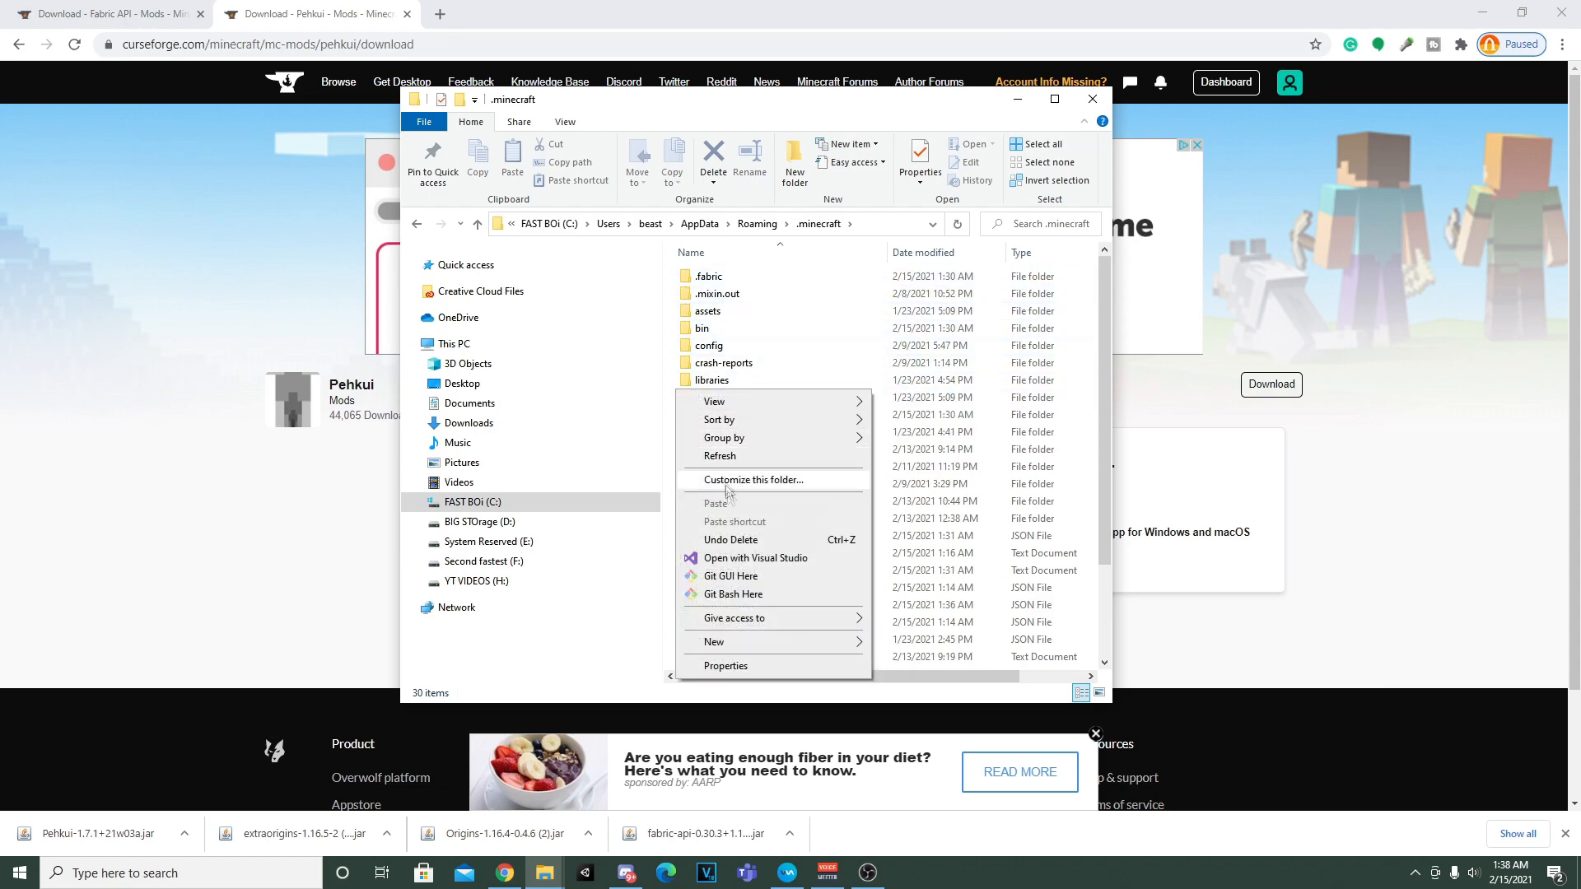
click(713, 640)
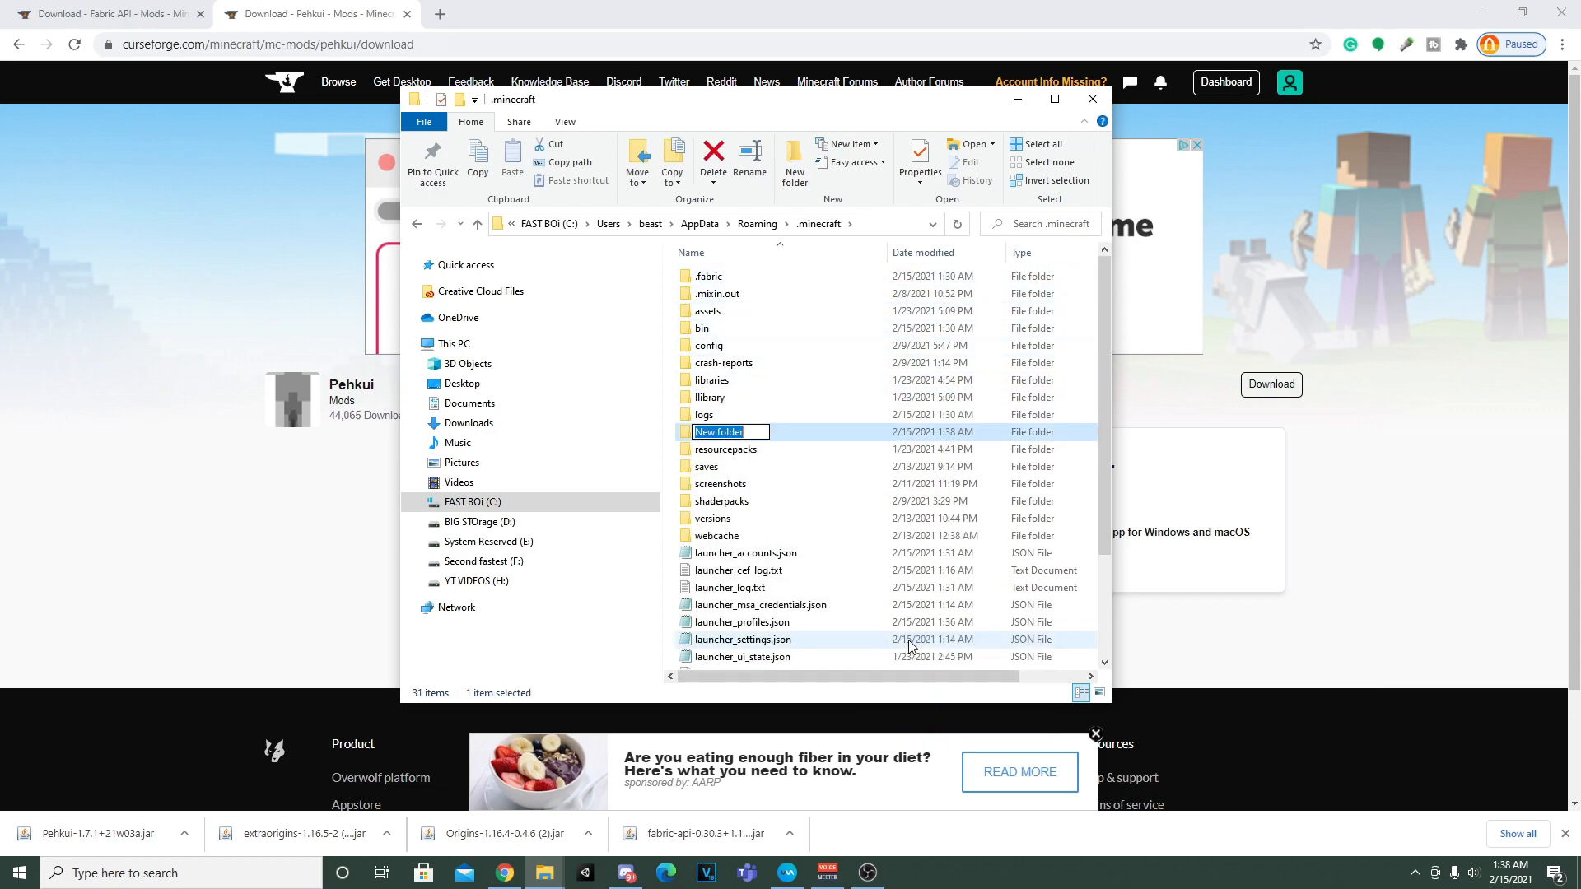
text(mods)
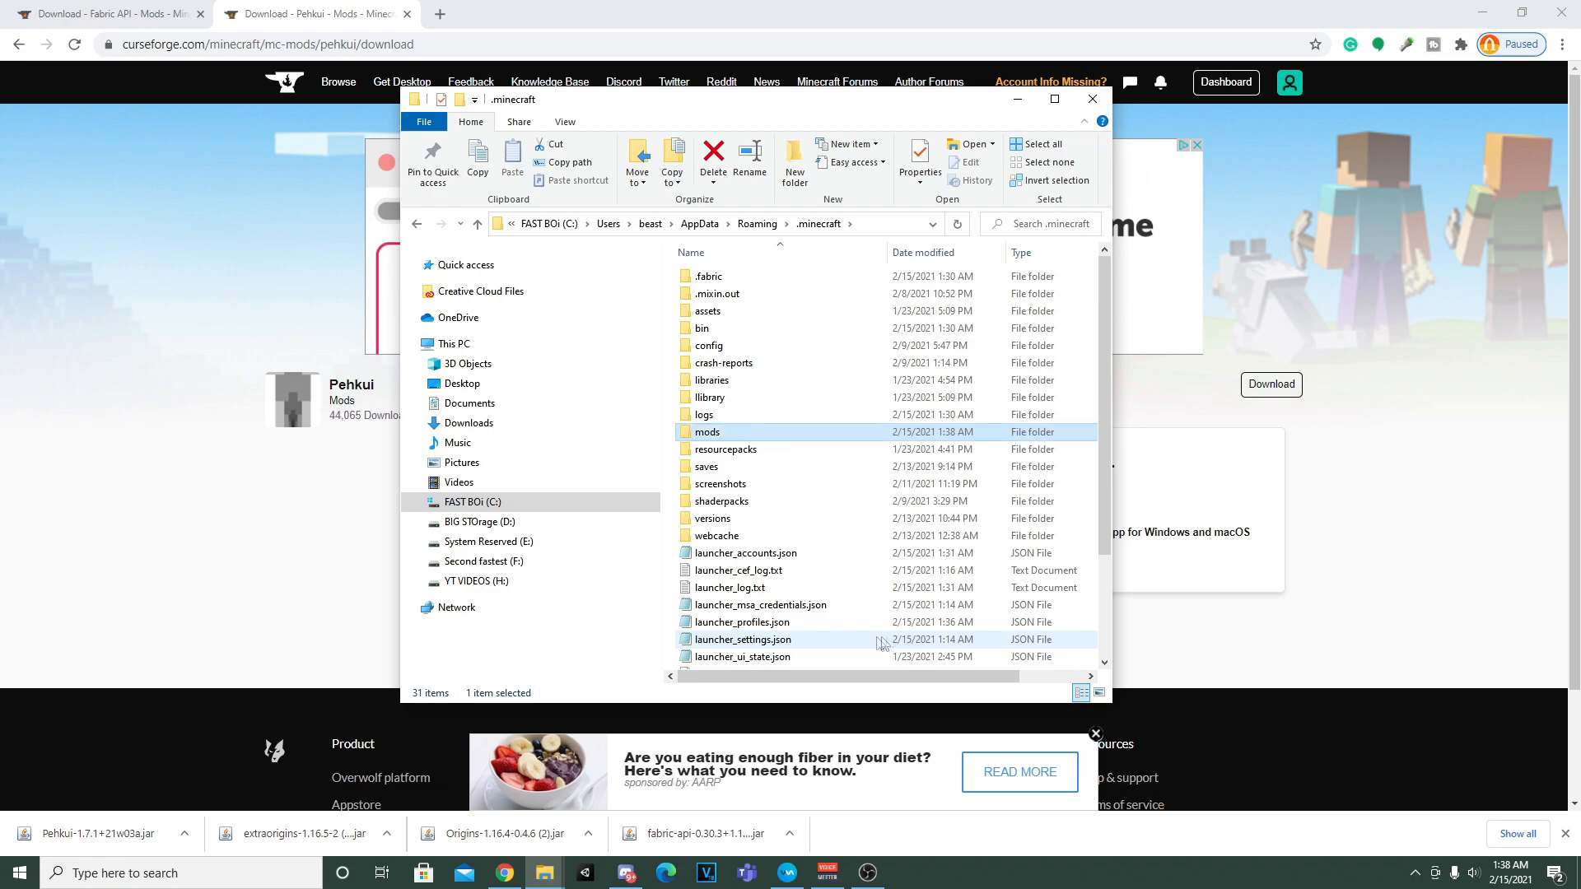
double_click(708, 431)
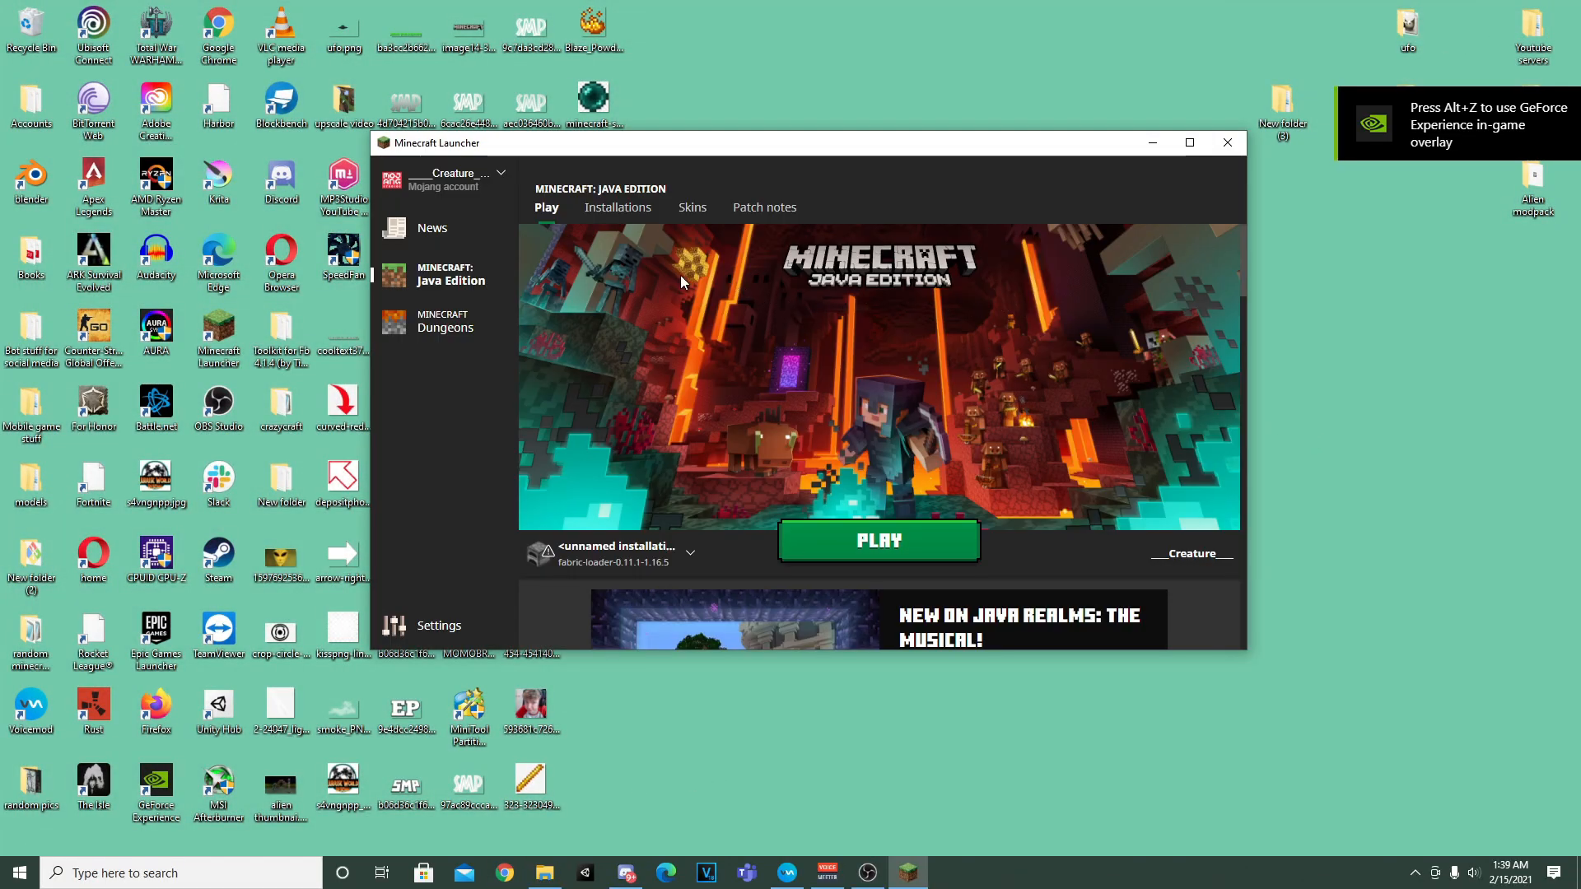
- Create a new launcher installation using version release fabric-loader-0.11.1-1.16.5
click(618, 208)
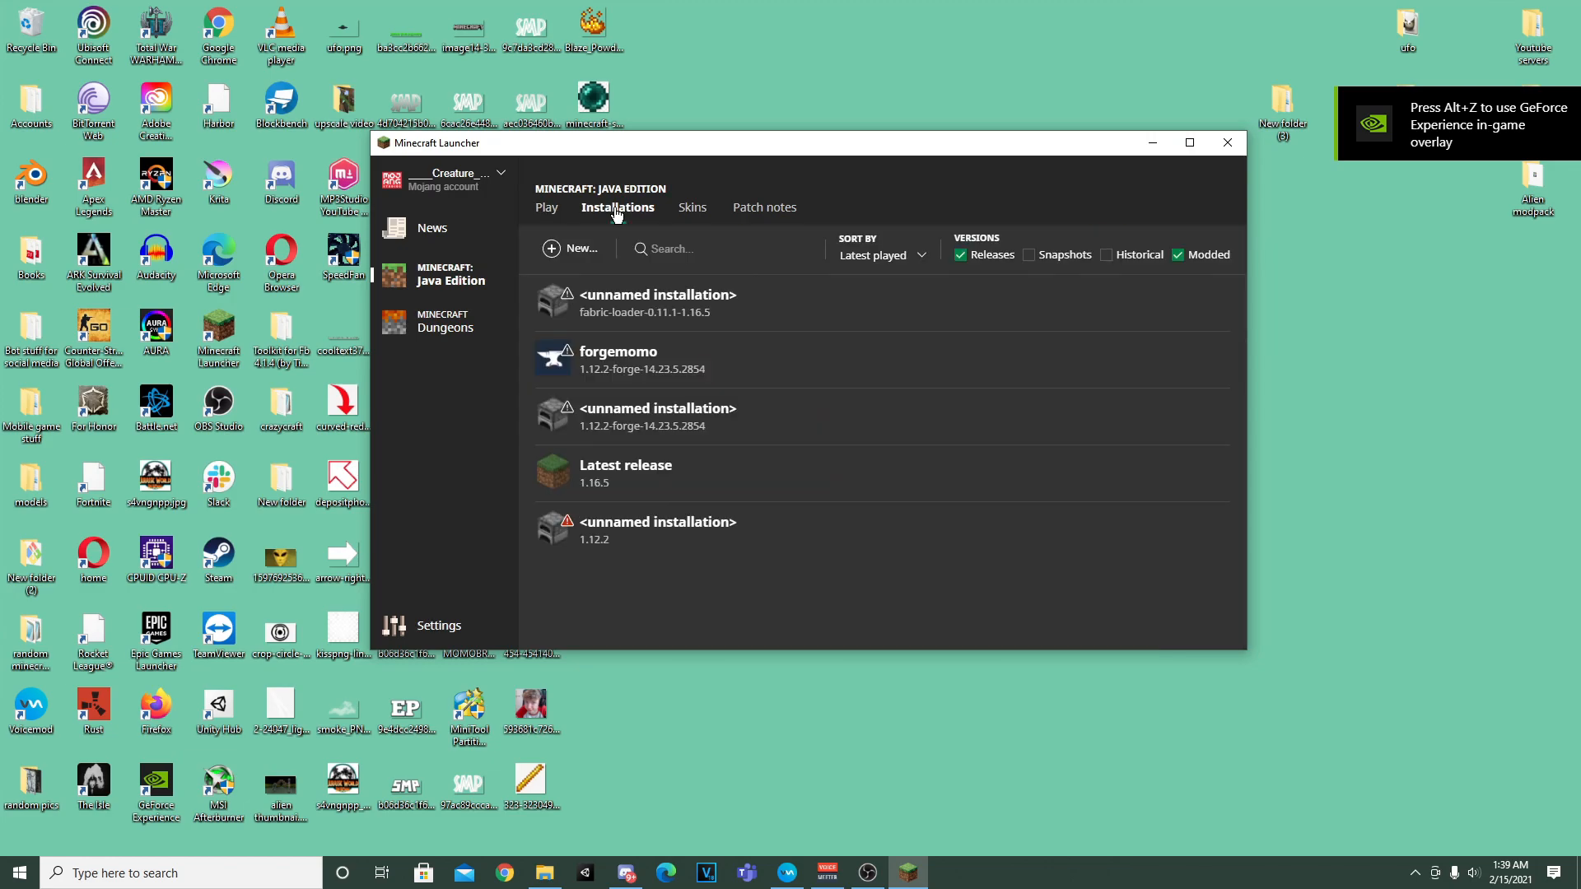
click(570, 247)
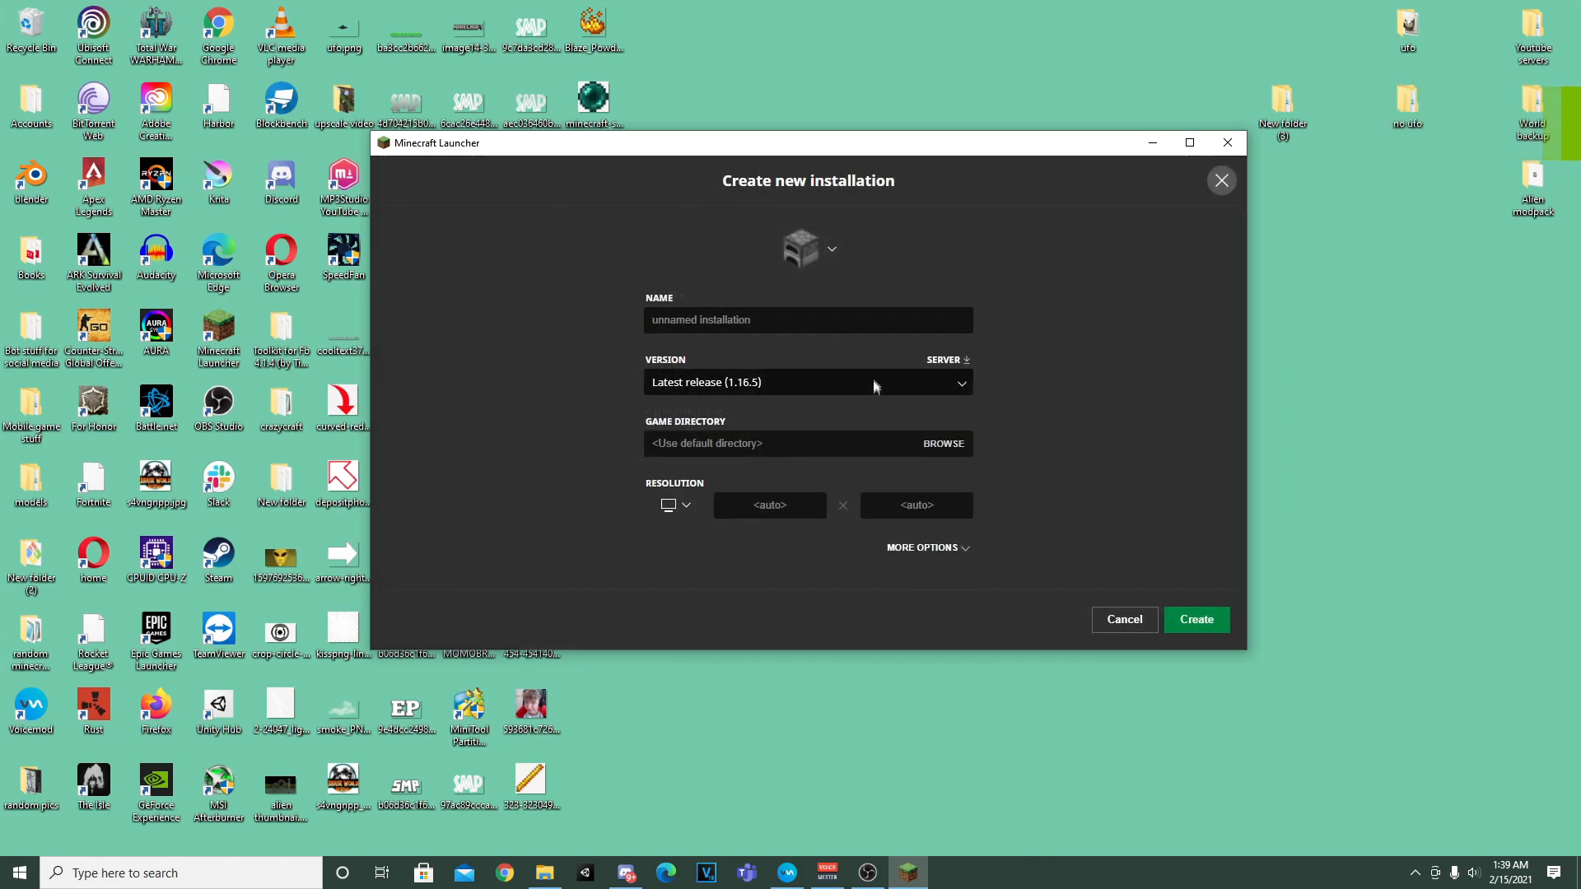
mouse_move(869, 349)
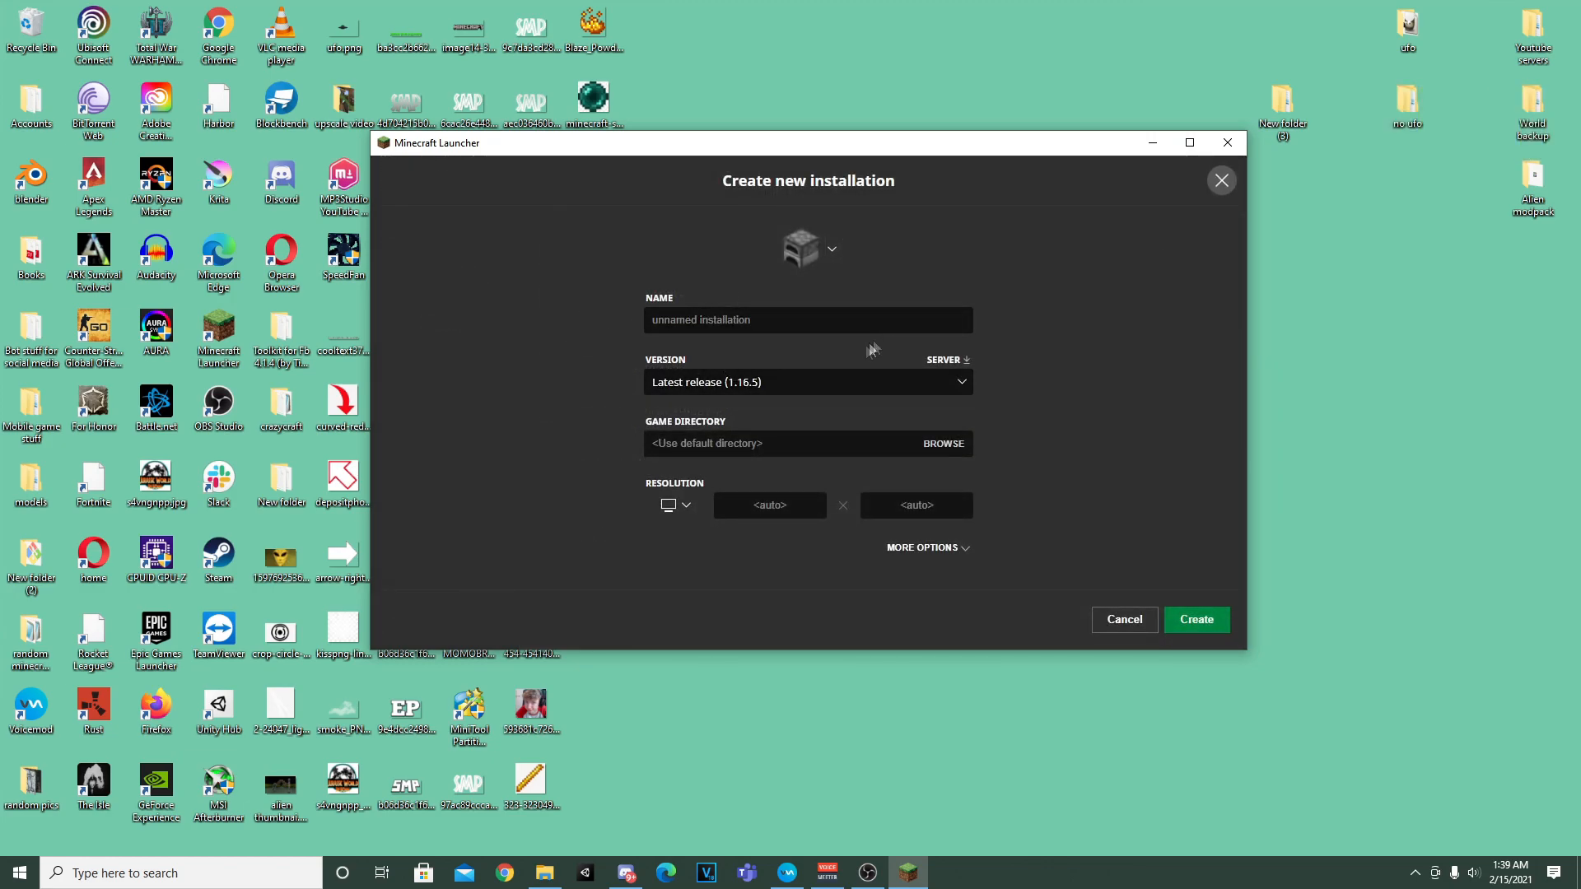
click(807, 382)
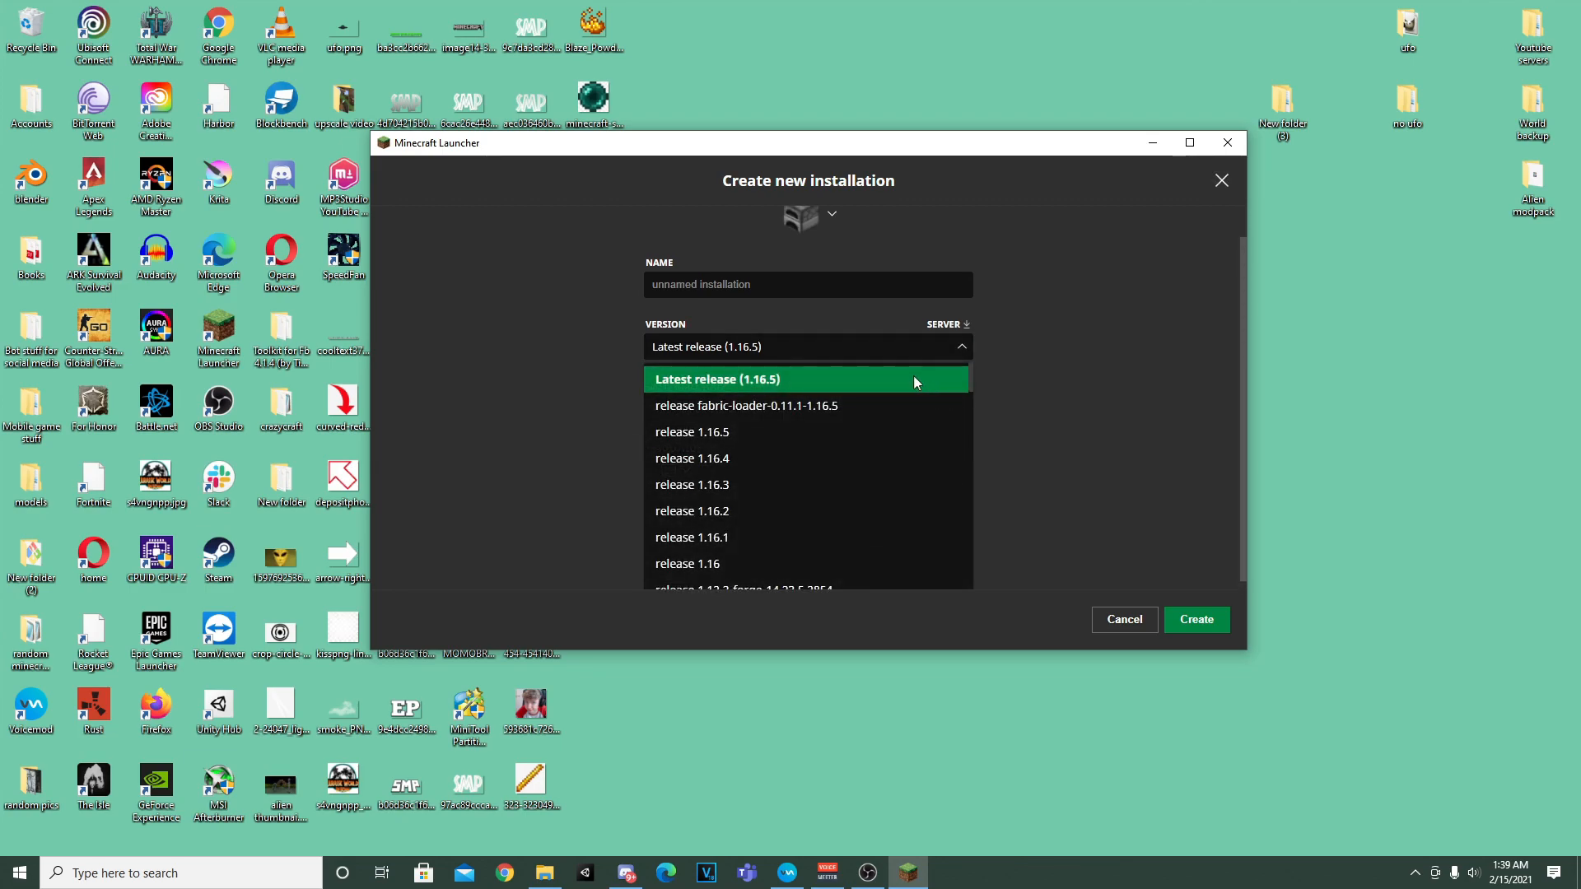
mouse_move(799, 411)
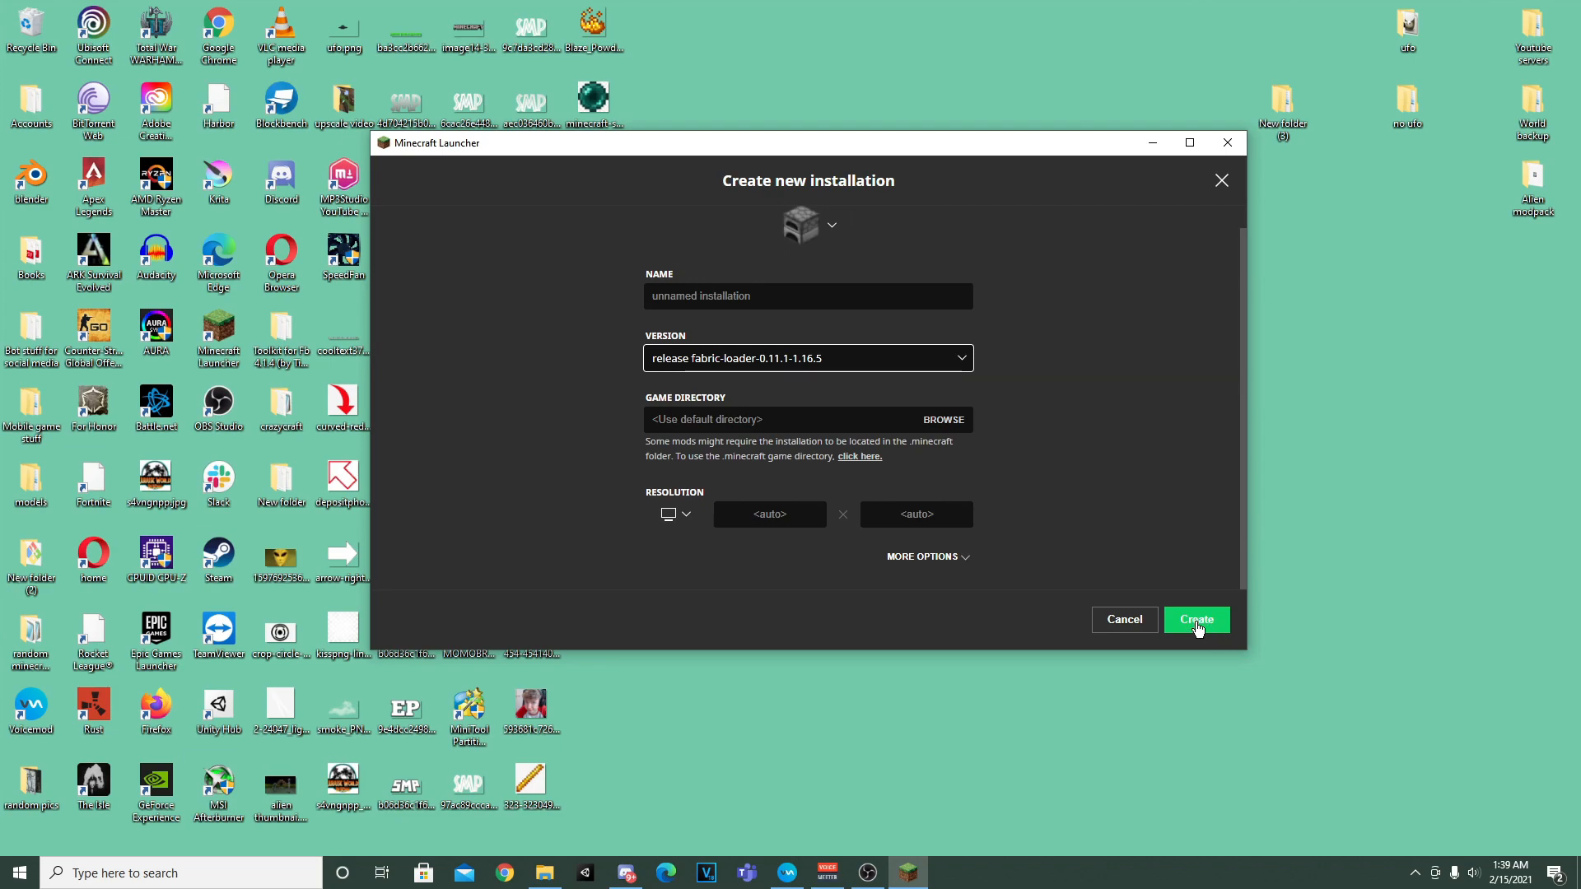
click(1195, 619)
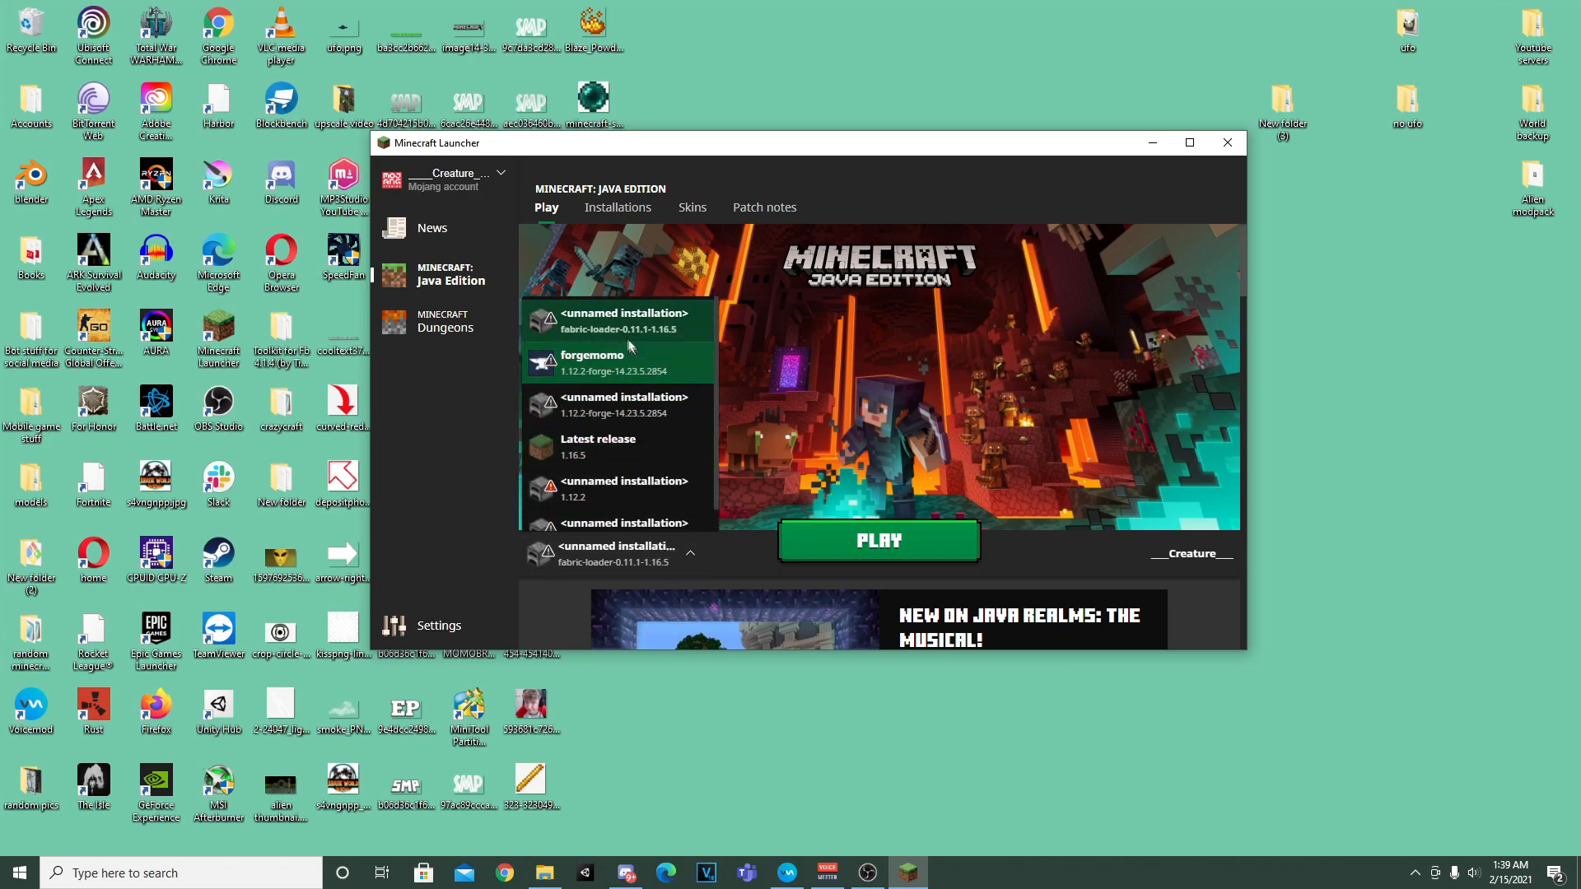
- Play the fabric-loader installation and accept the modded-installation warning to reach the 1.16.5 title screen
click(879, 541)
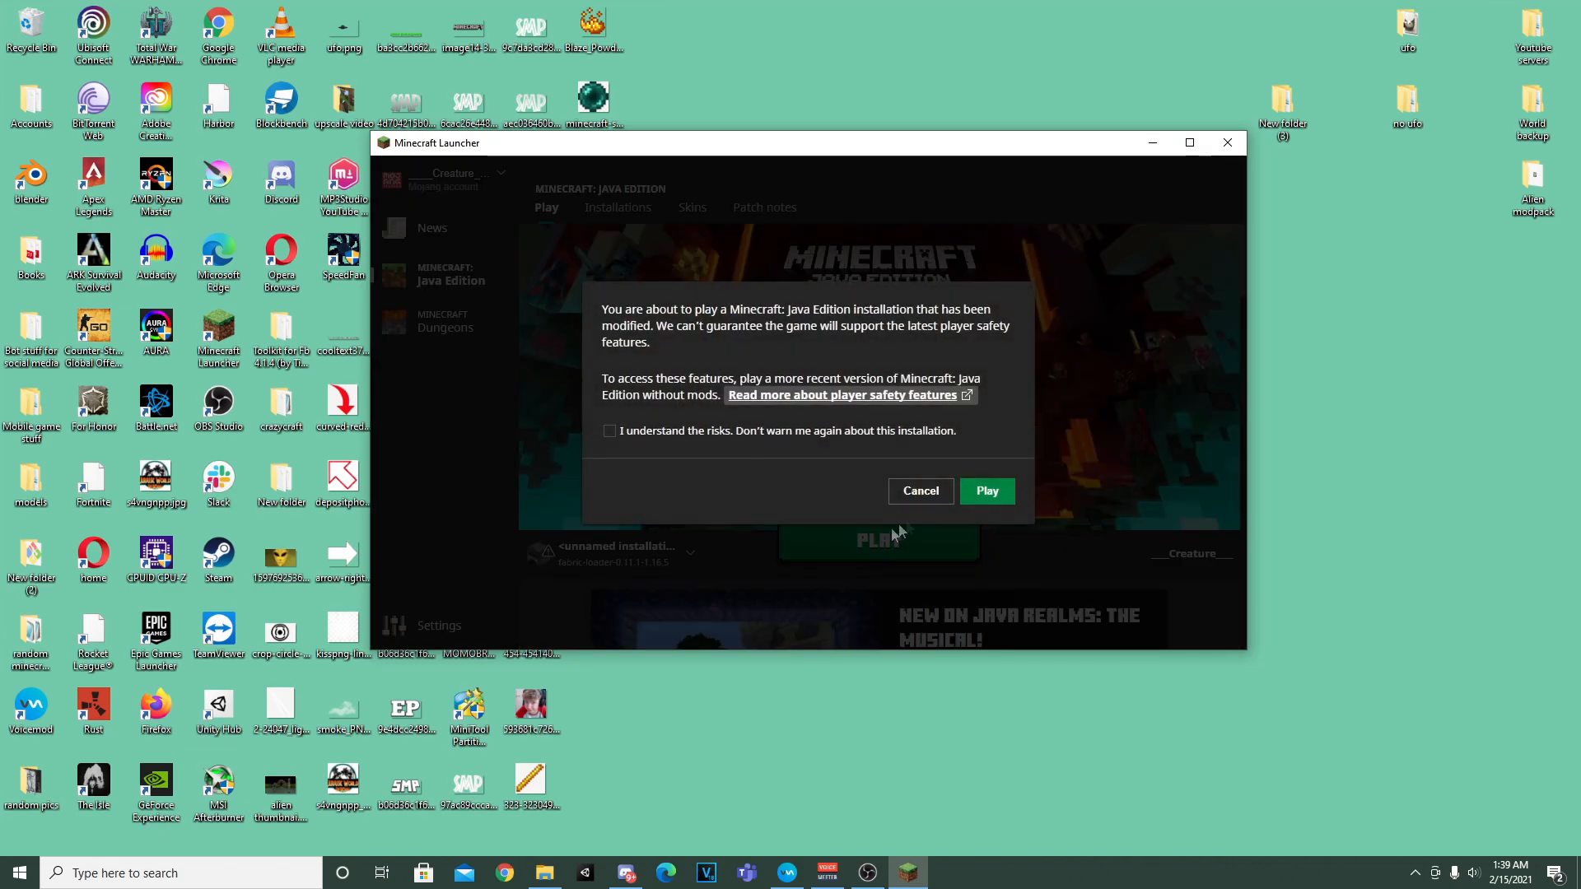
click(987, 491)
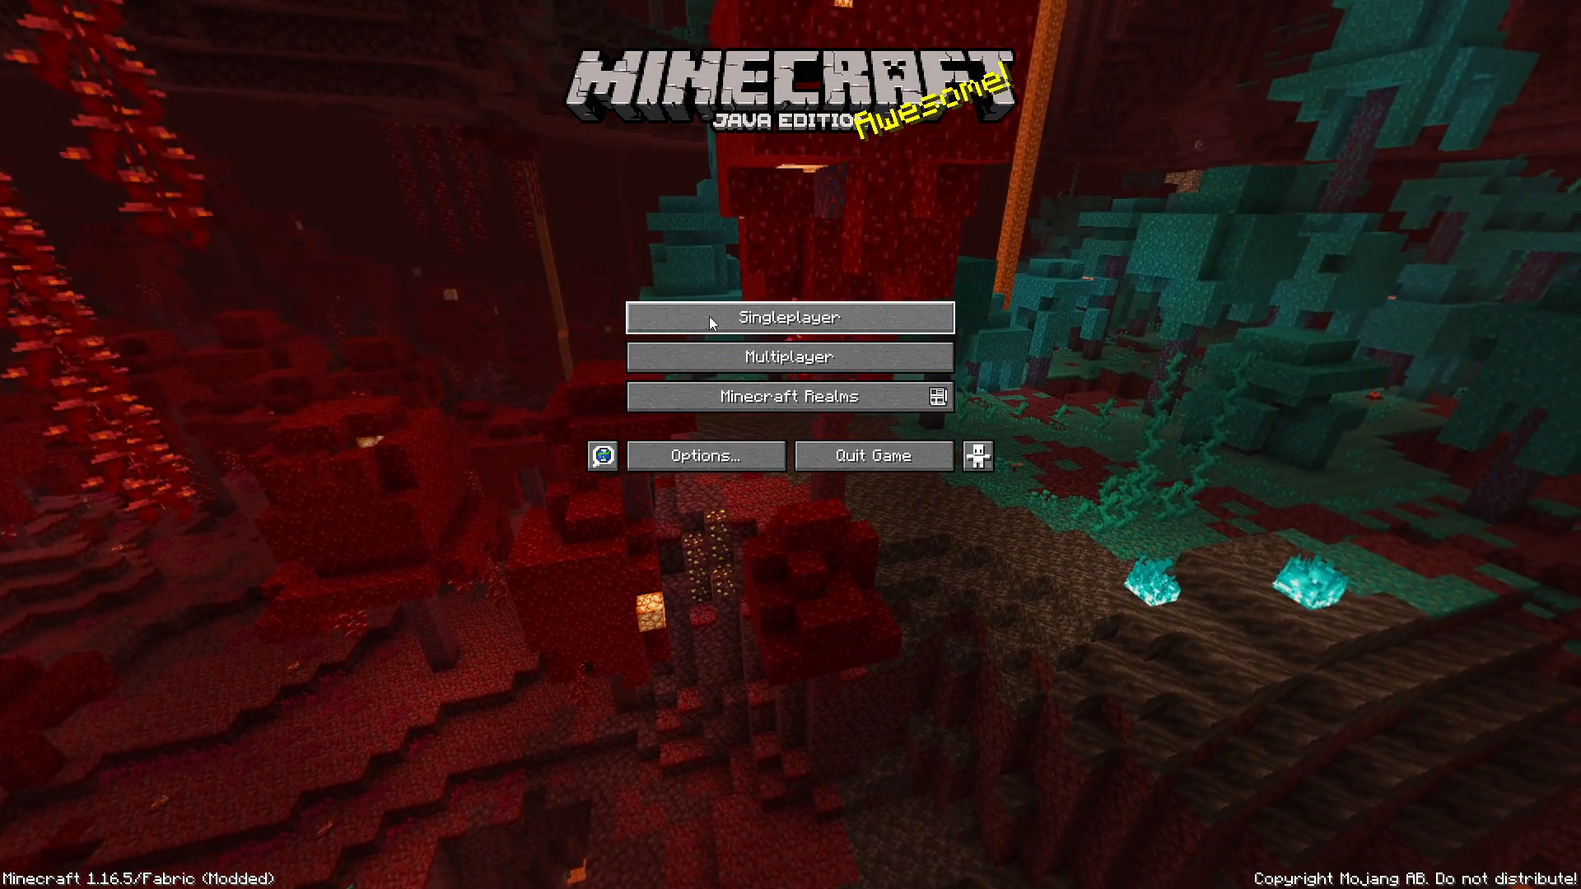
- Create a new Singleplayer Survival world with default settings, reaching the Choose your Origin screen
click(790, 318)
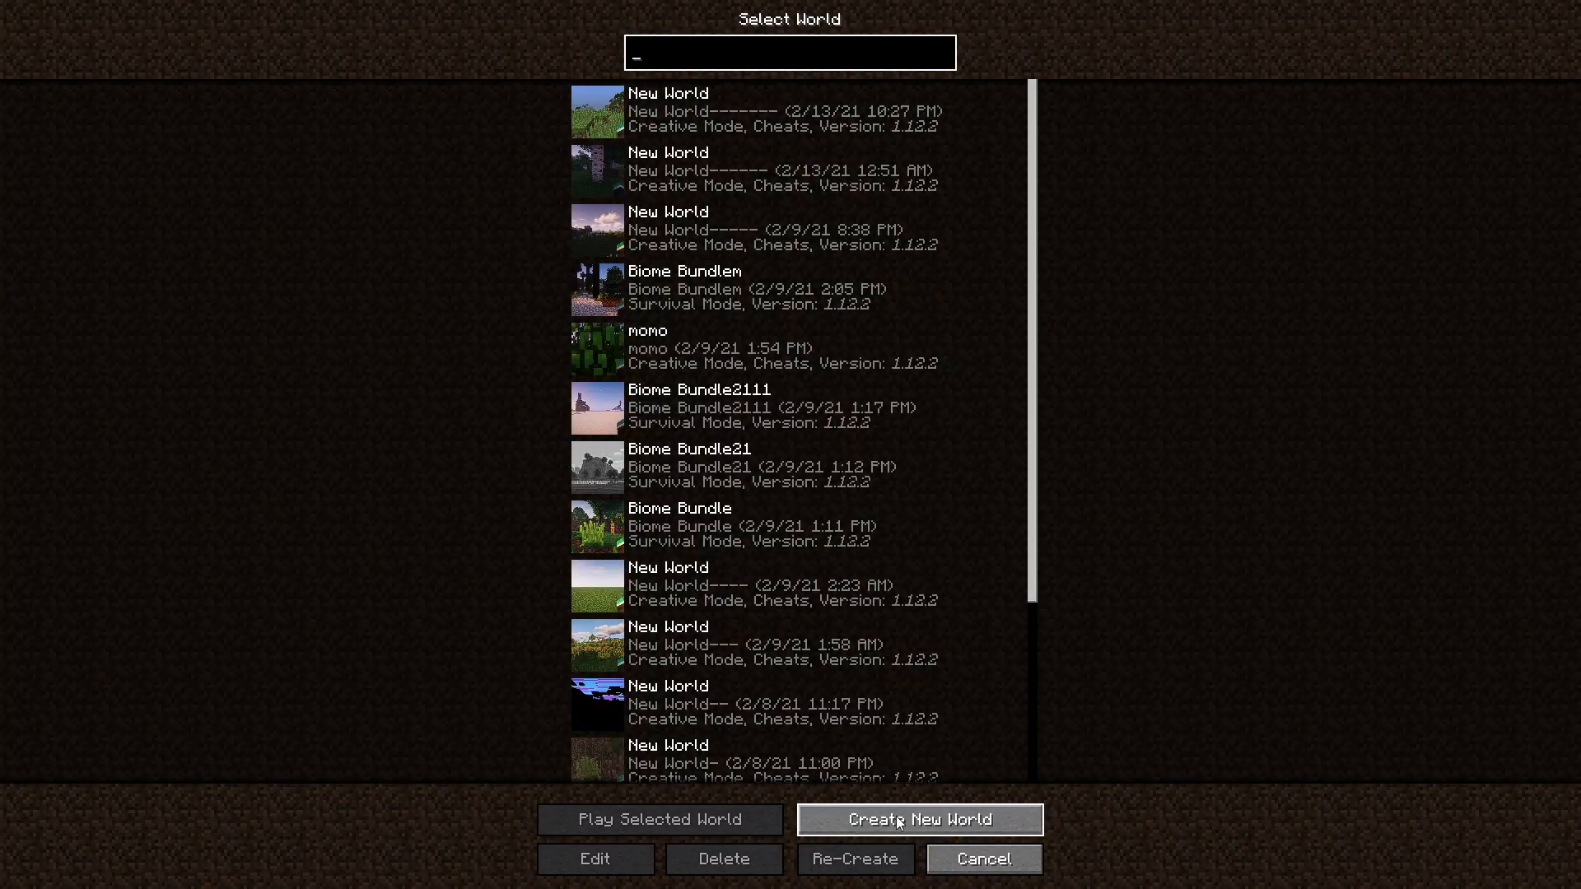
click(913, 820)
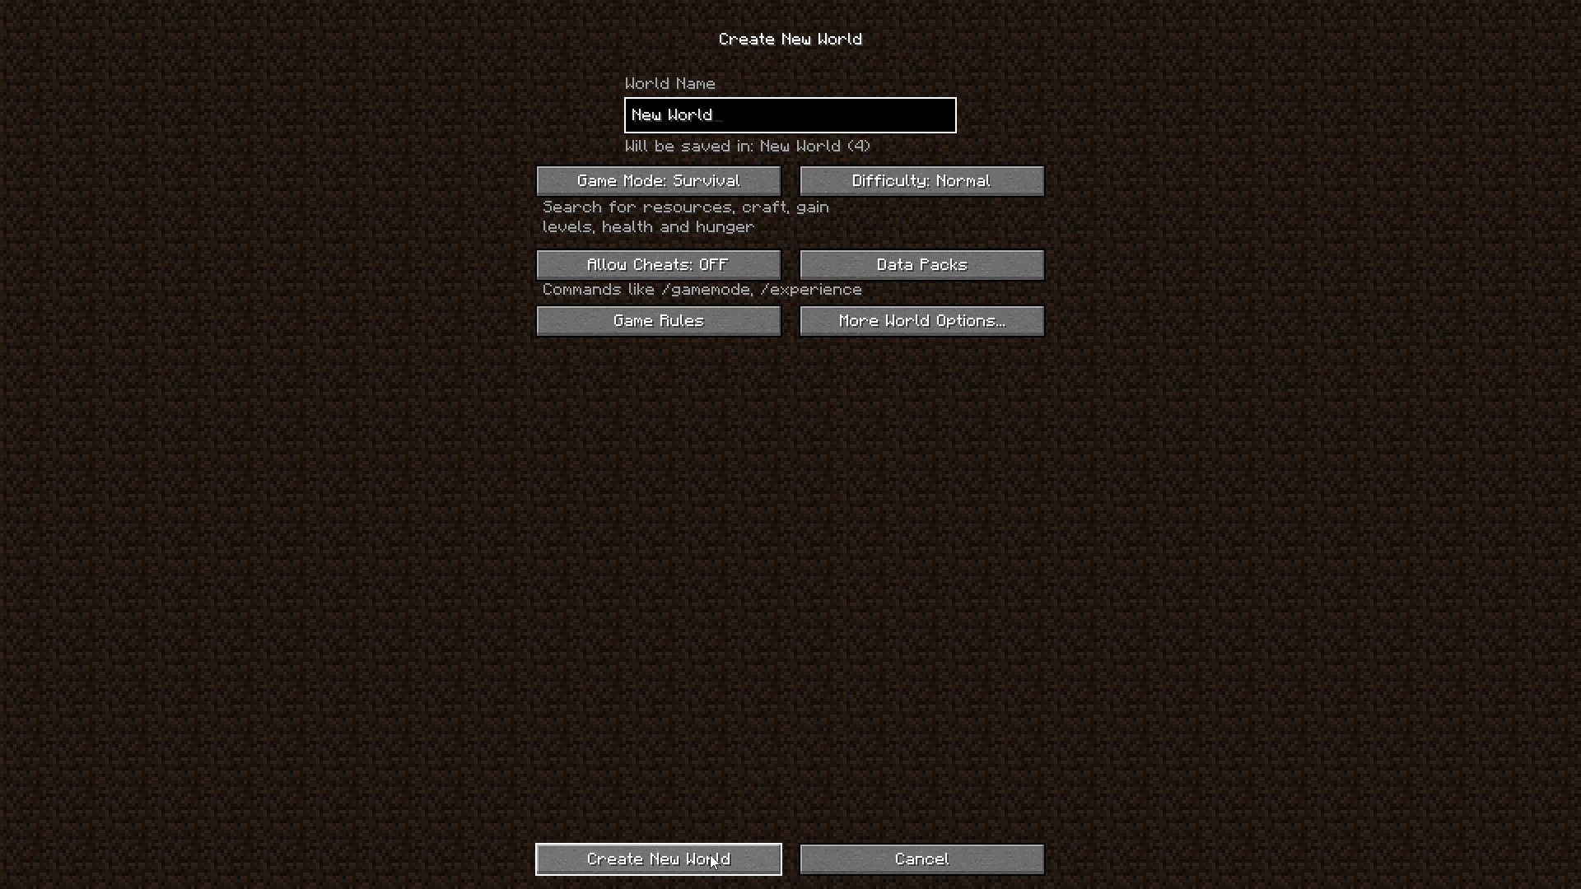
click(650, 882)
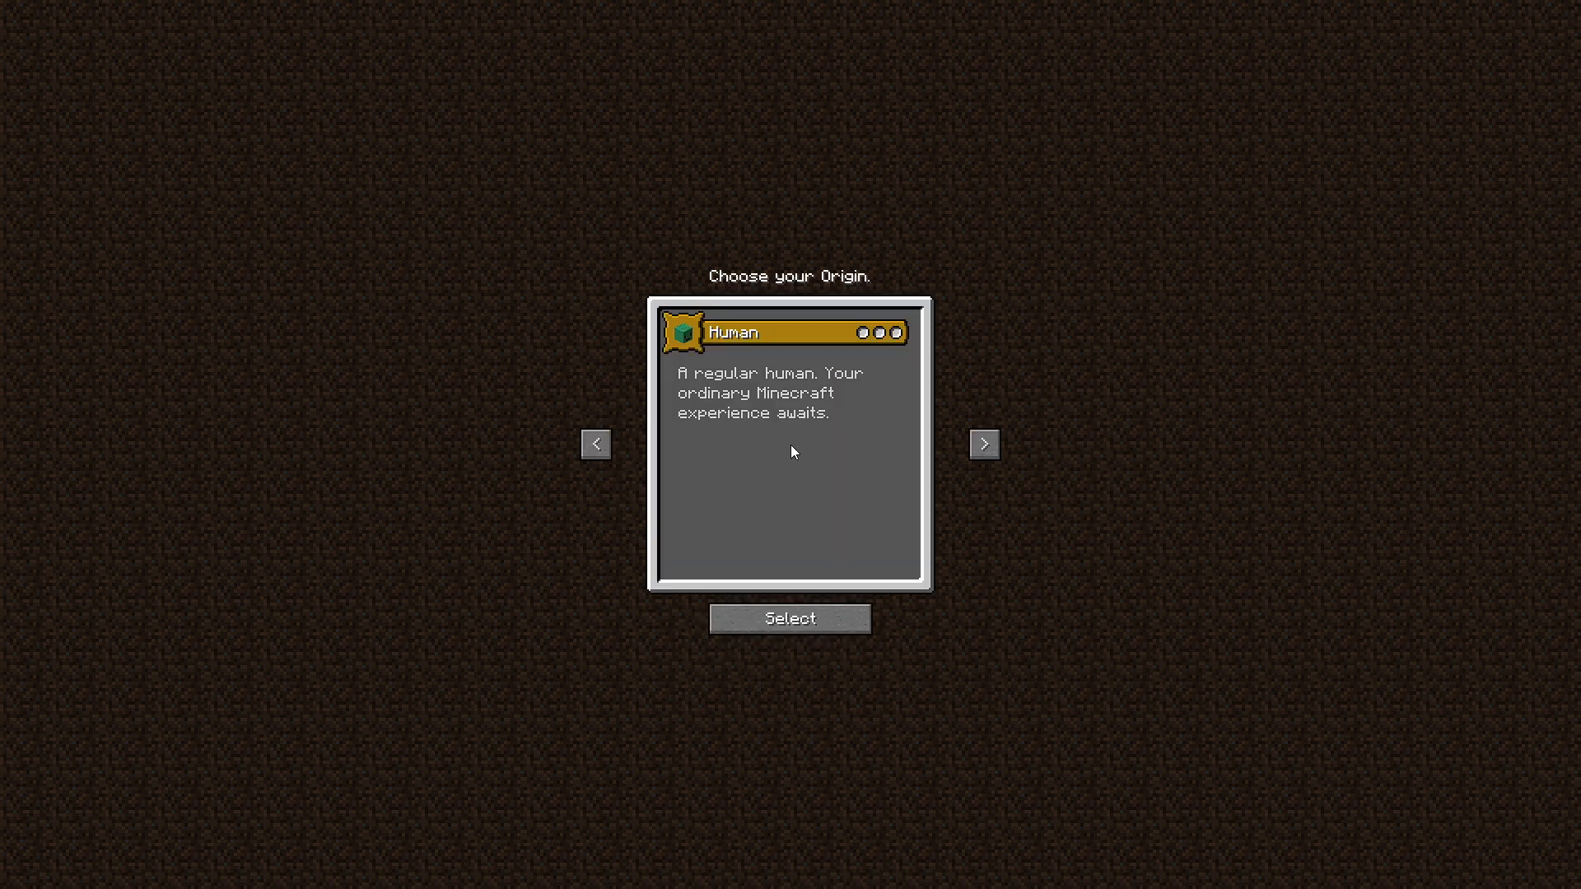
mouse_move(947, 402)
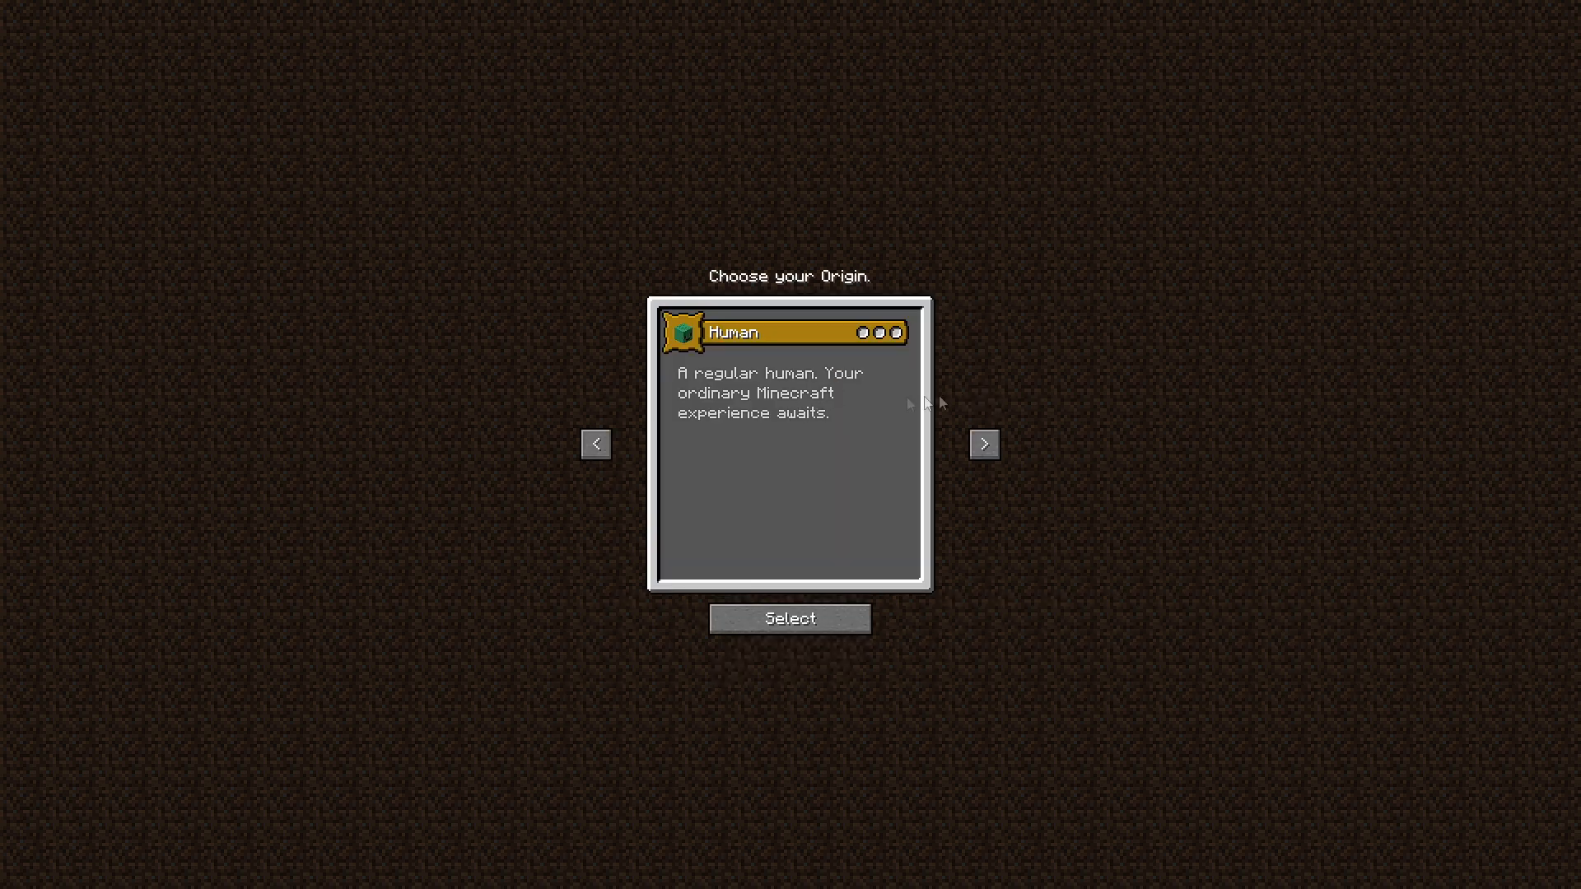
mouse_move(962, 429)
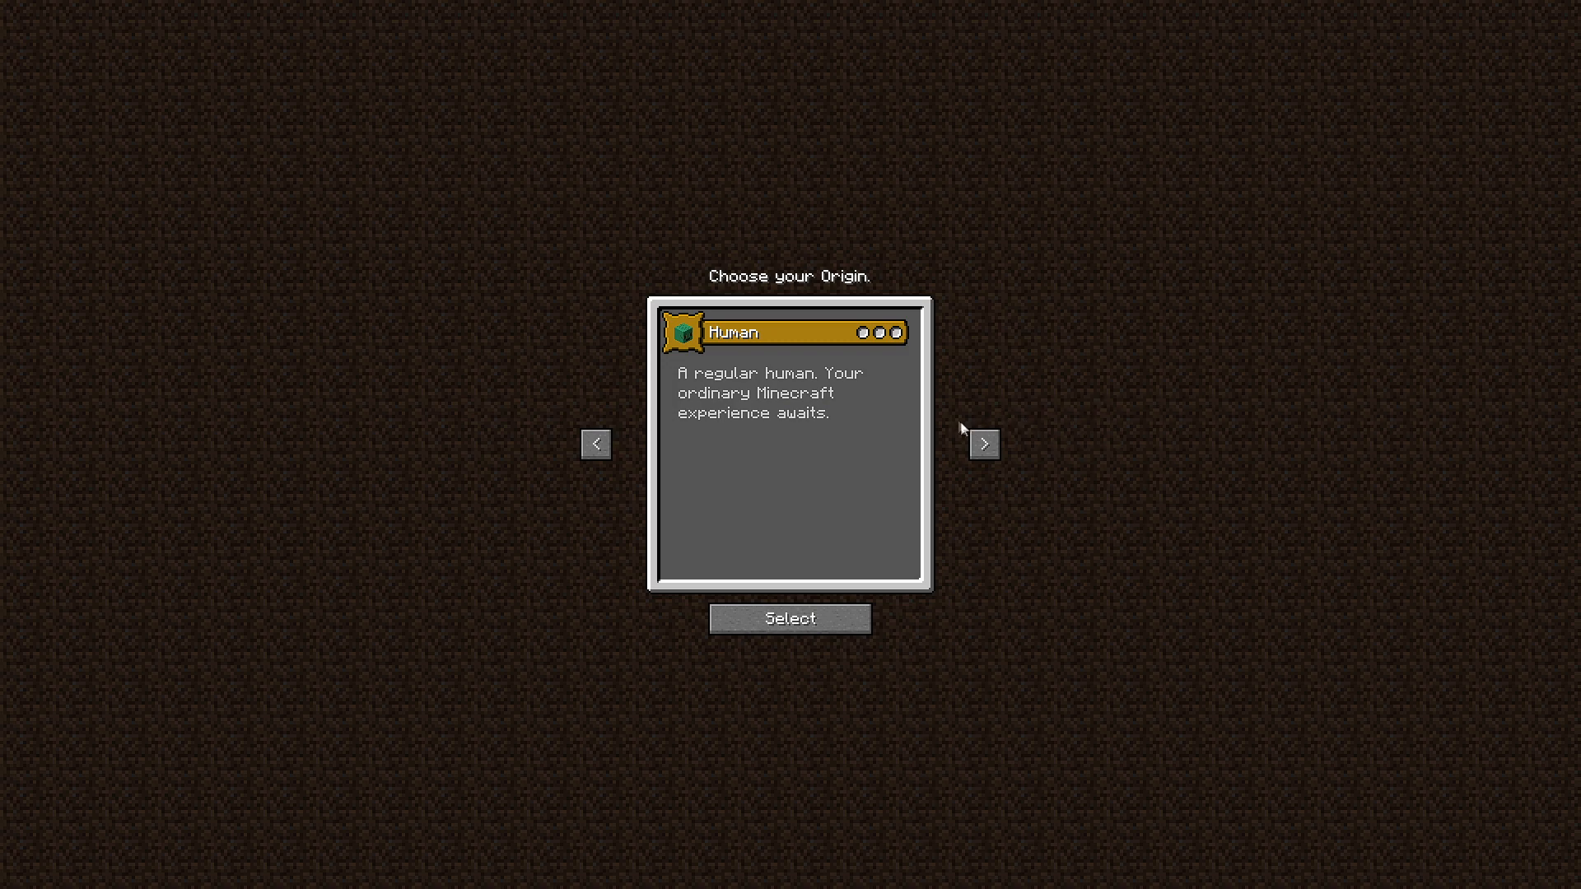
mouse_move(594, 445)
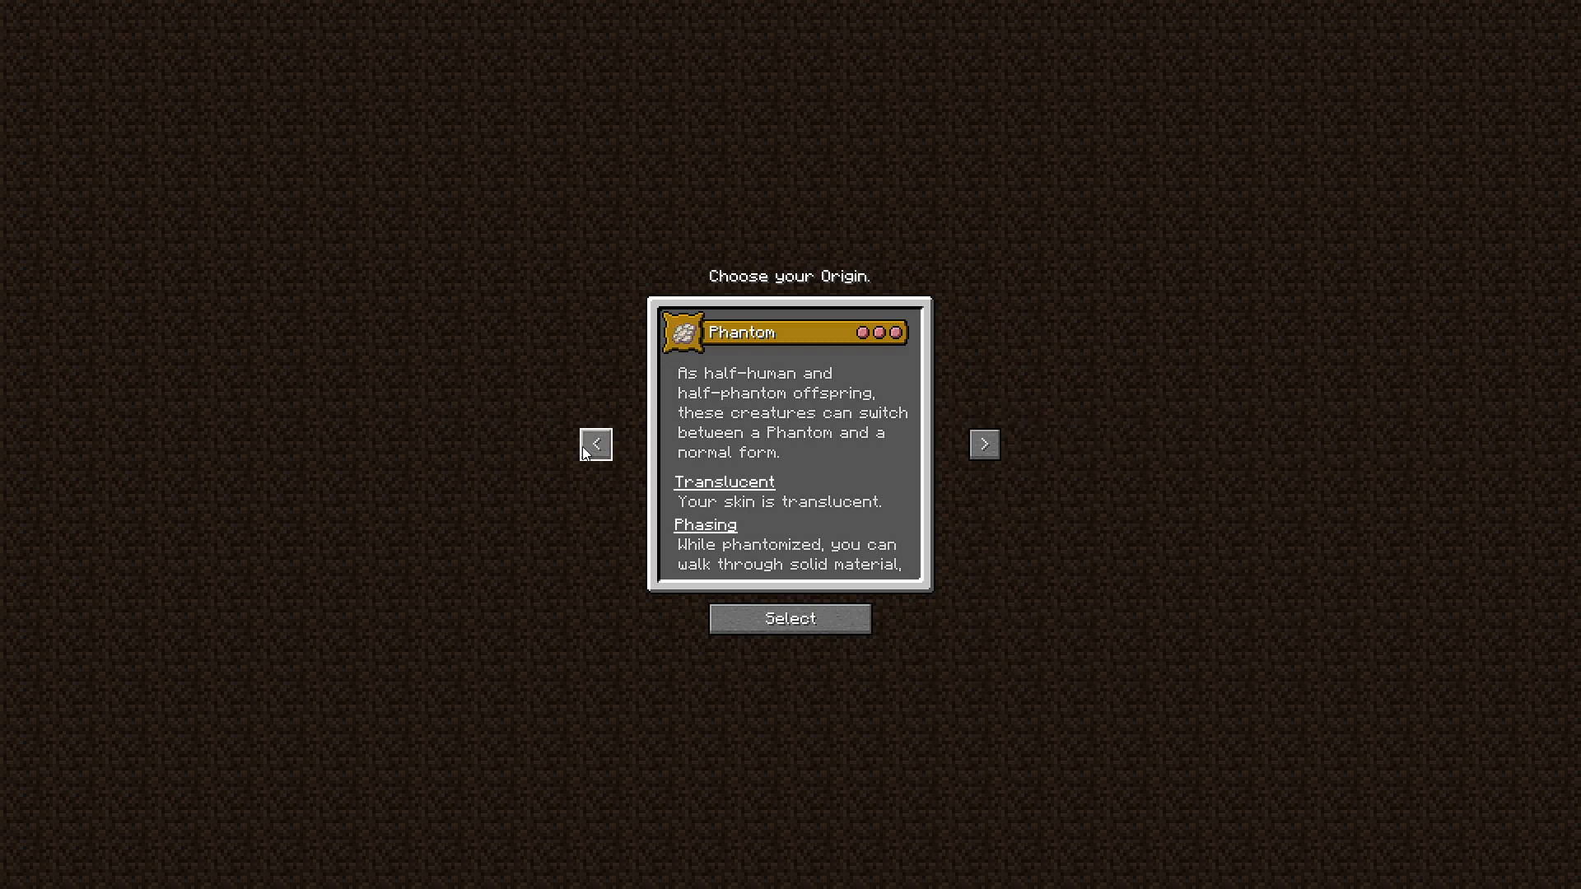
- Cycle through the origin options to Glass Golem and confirm, spawning into the new world
click(594, 445)
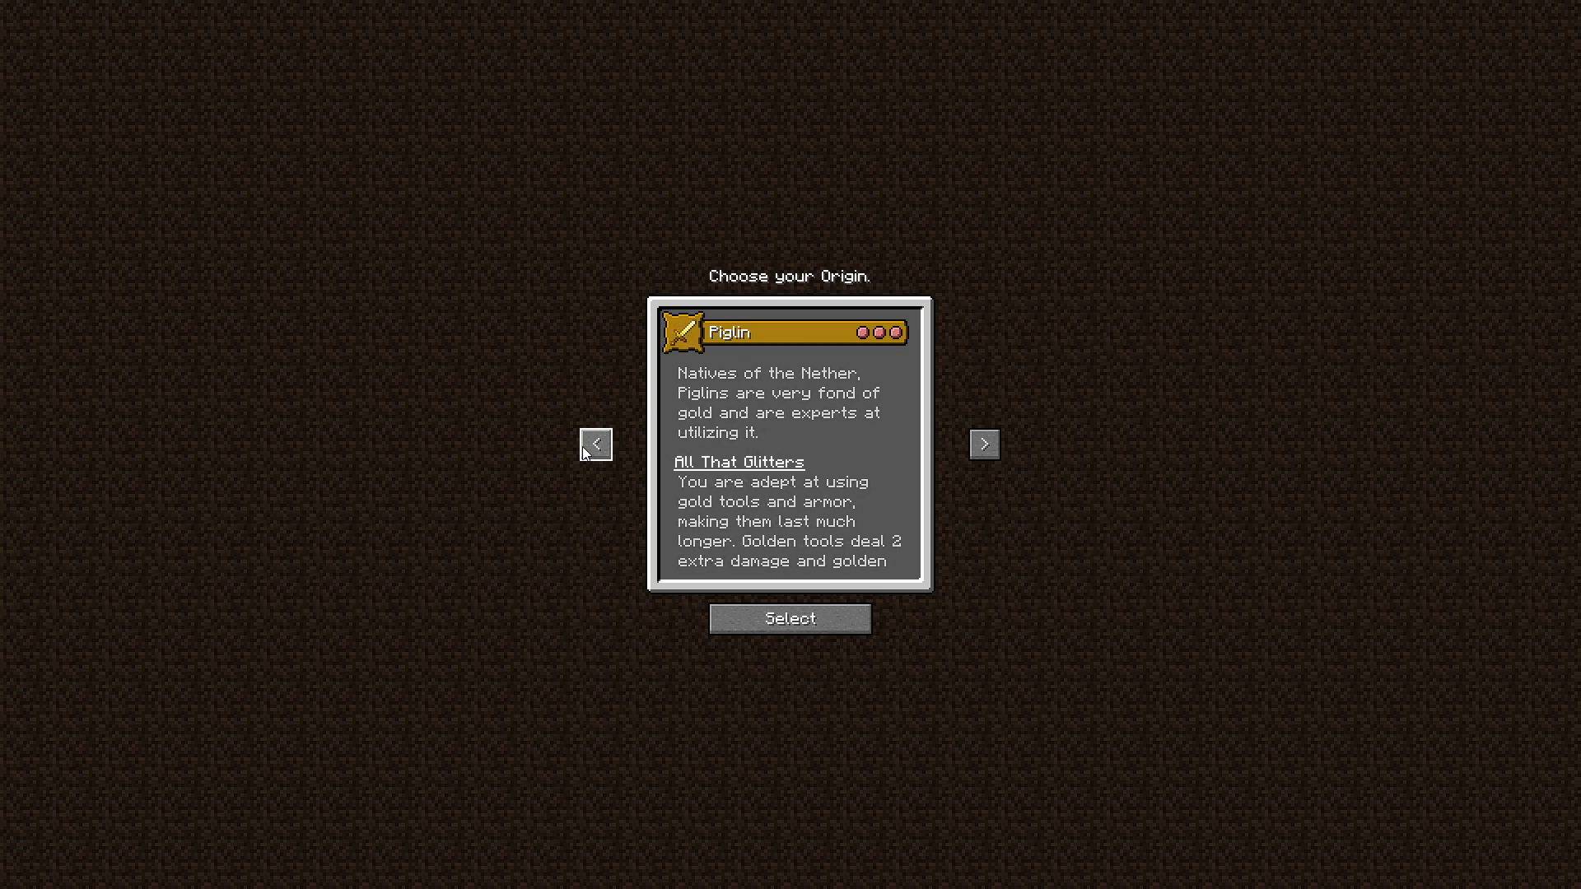
click(596, 444)
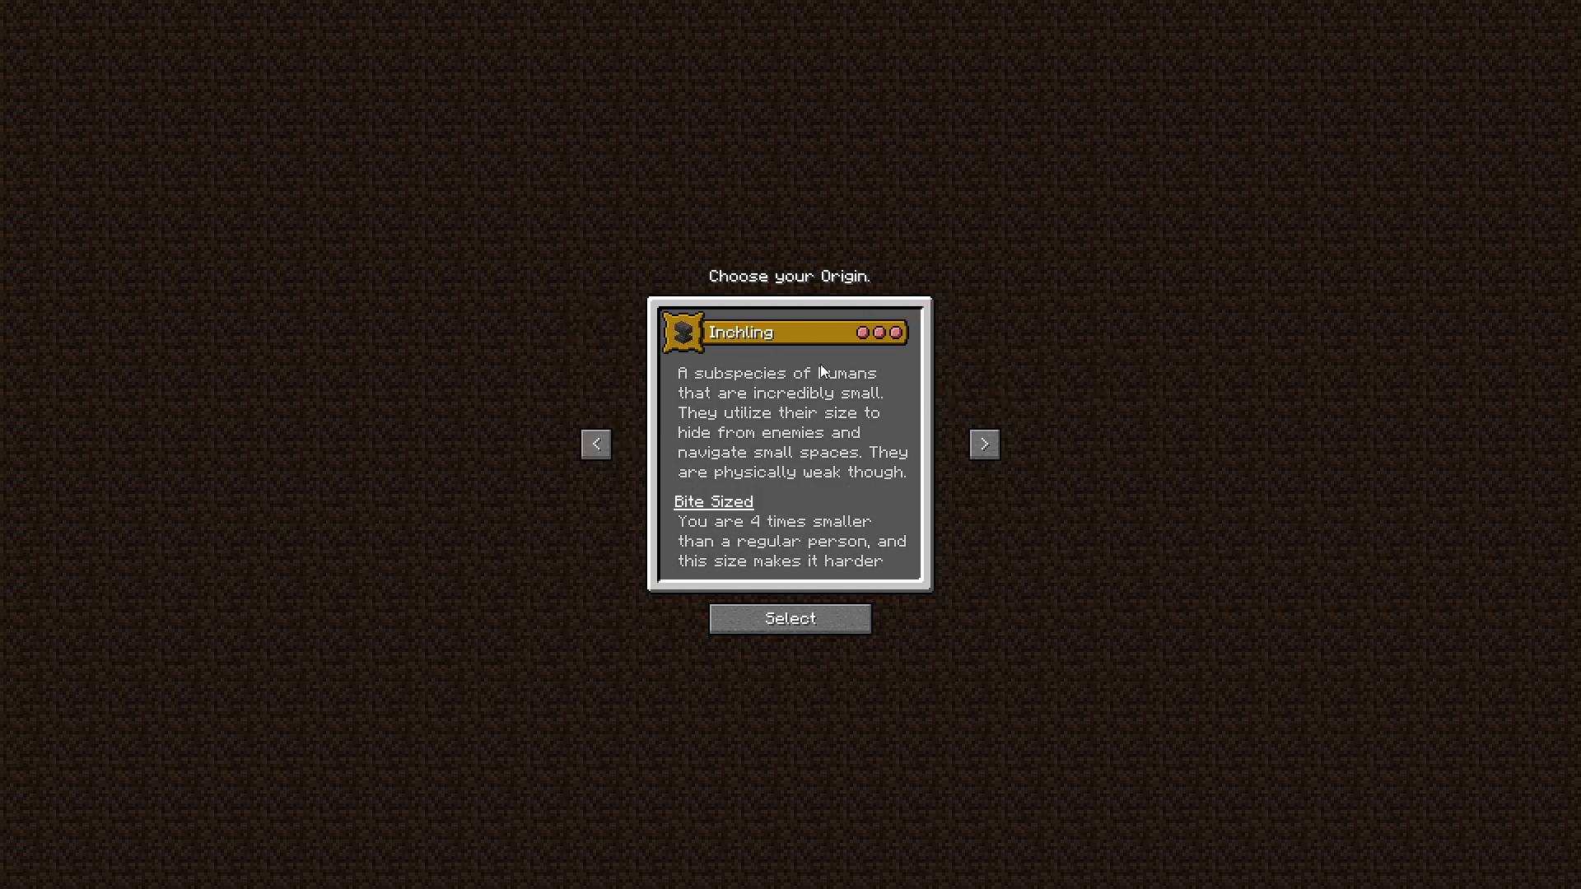
mouse_move(596, 444)
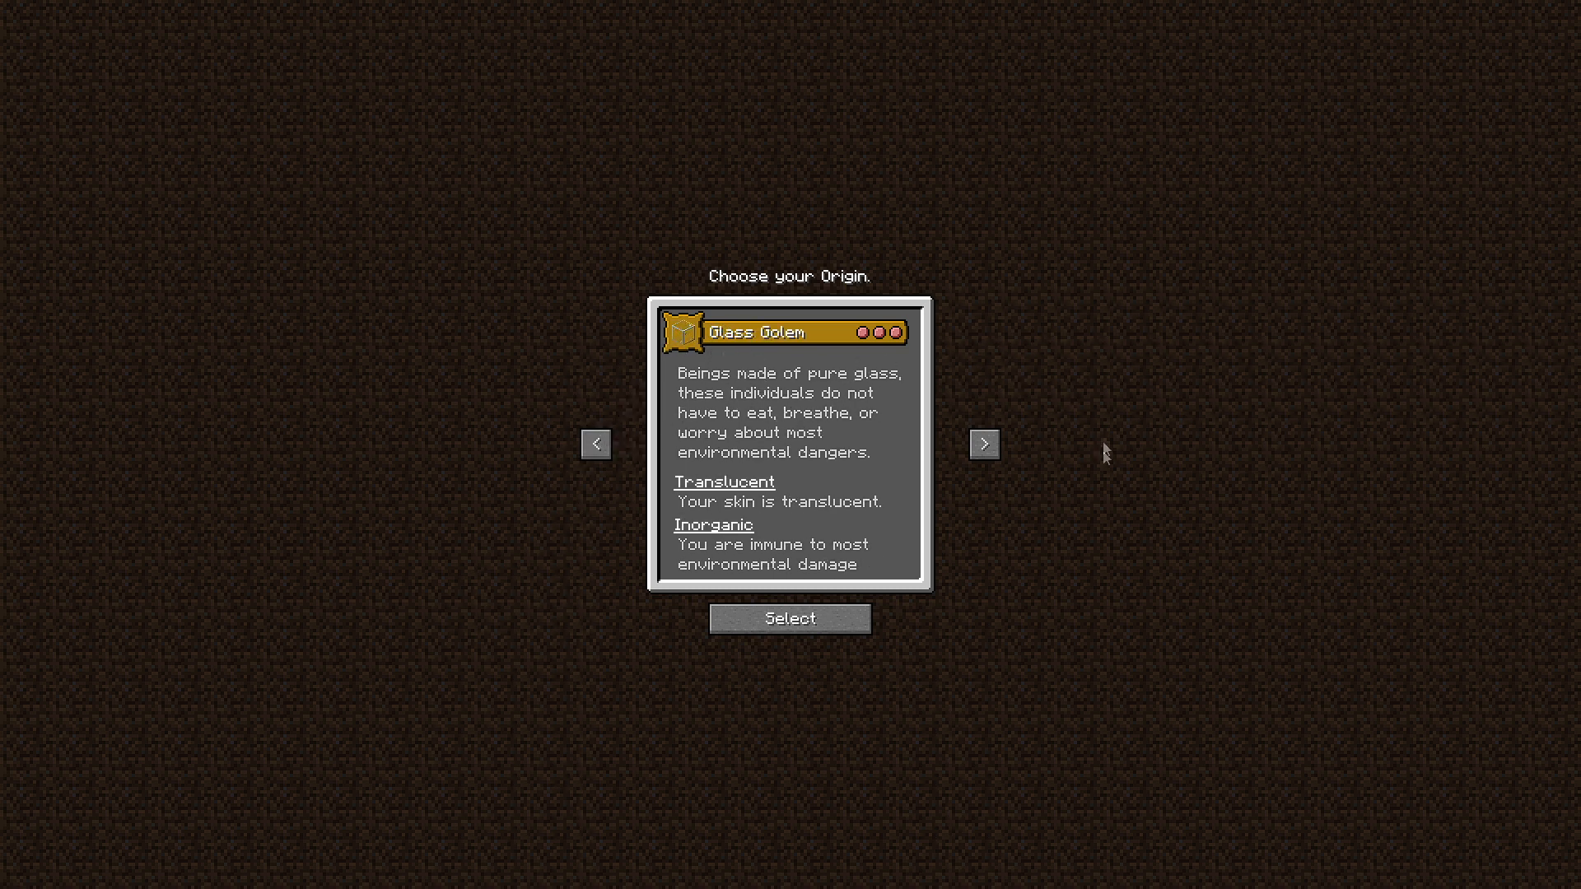
click(791, 617)
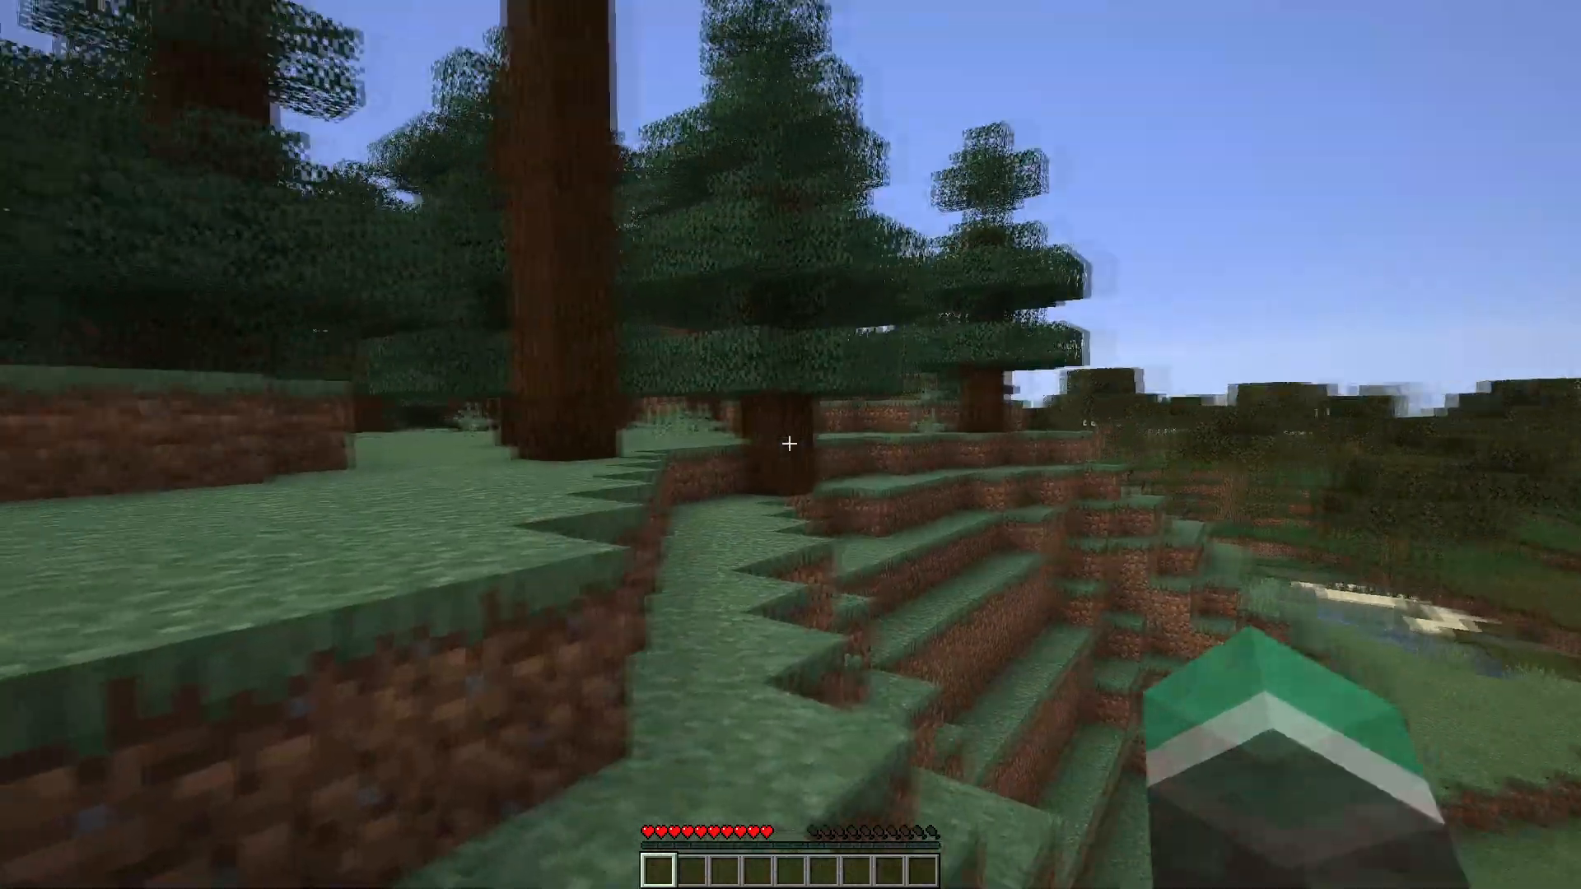
mouse_move(791, 444)
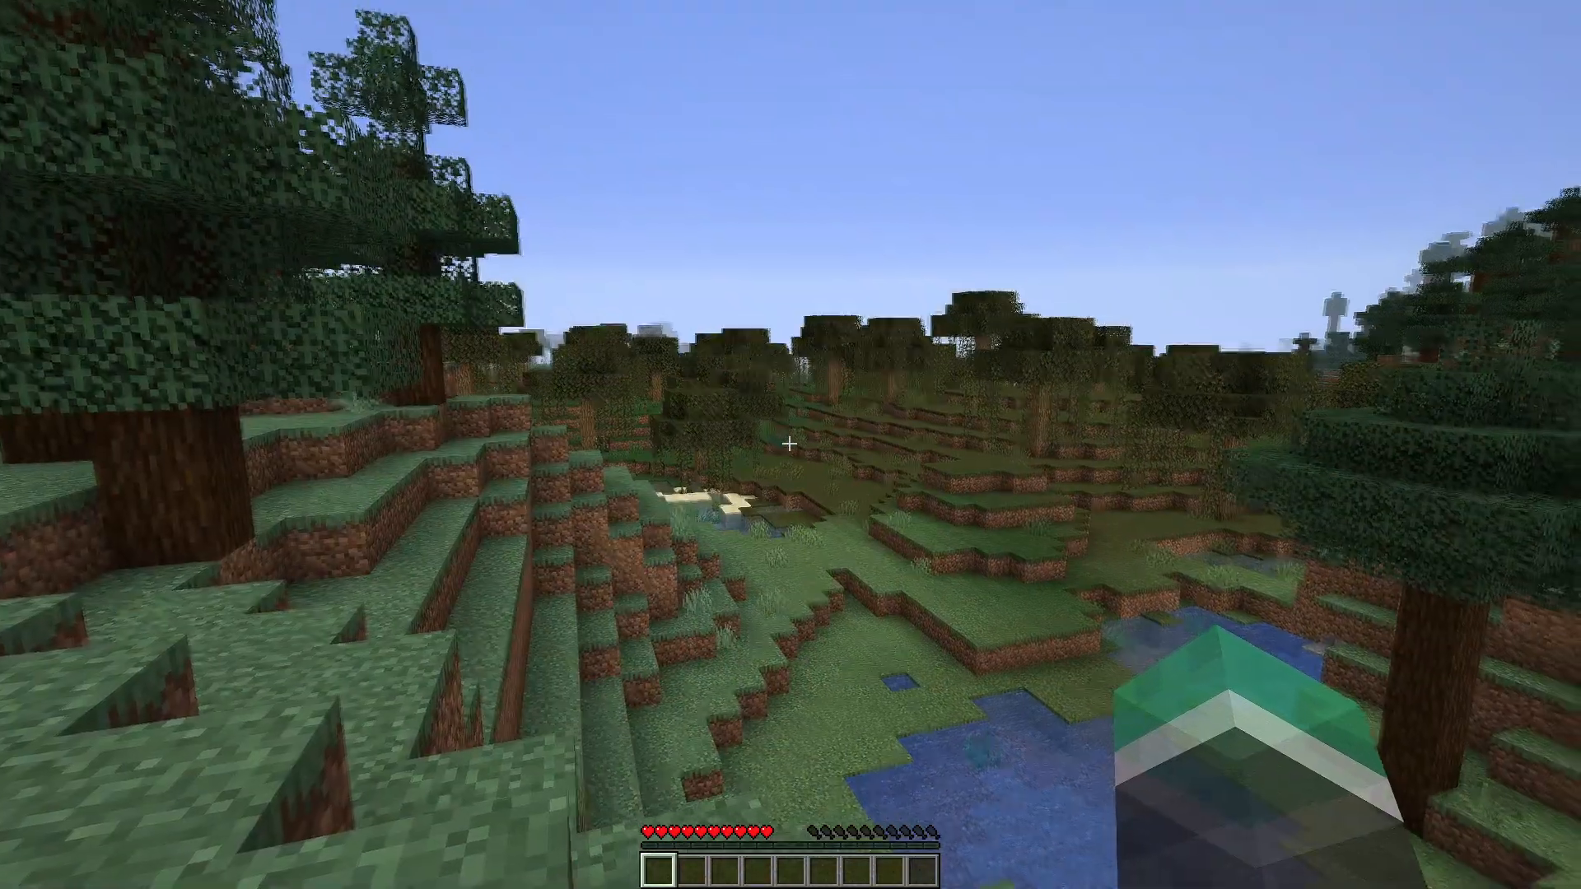
mouse_move(790, 444)
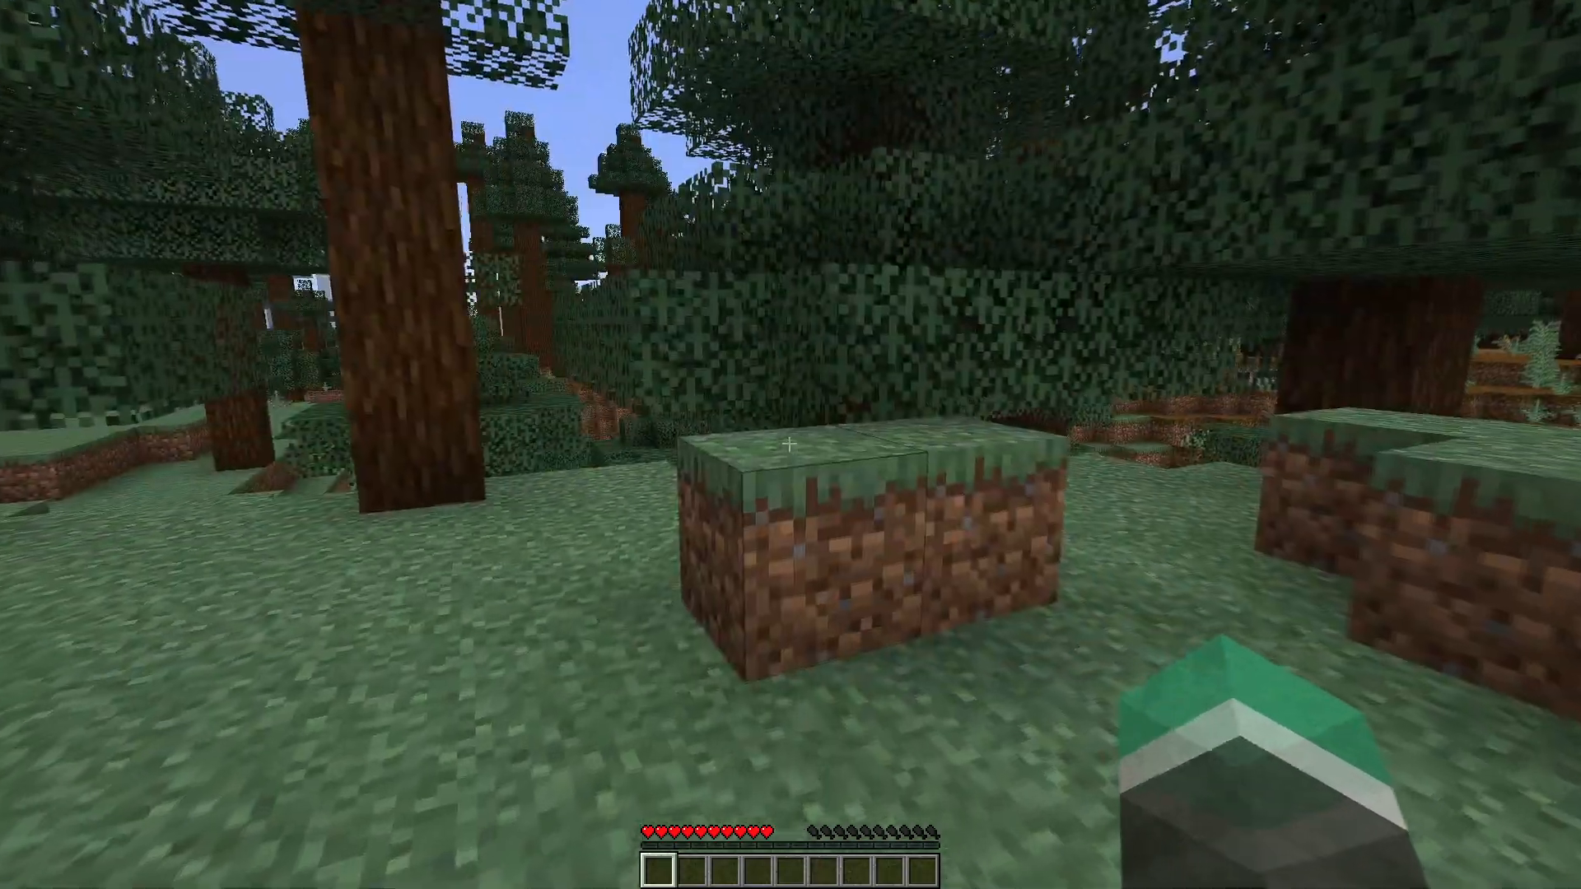